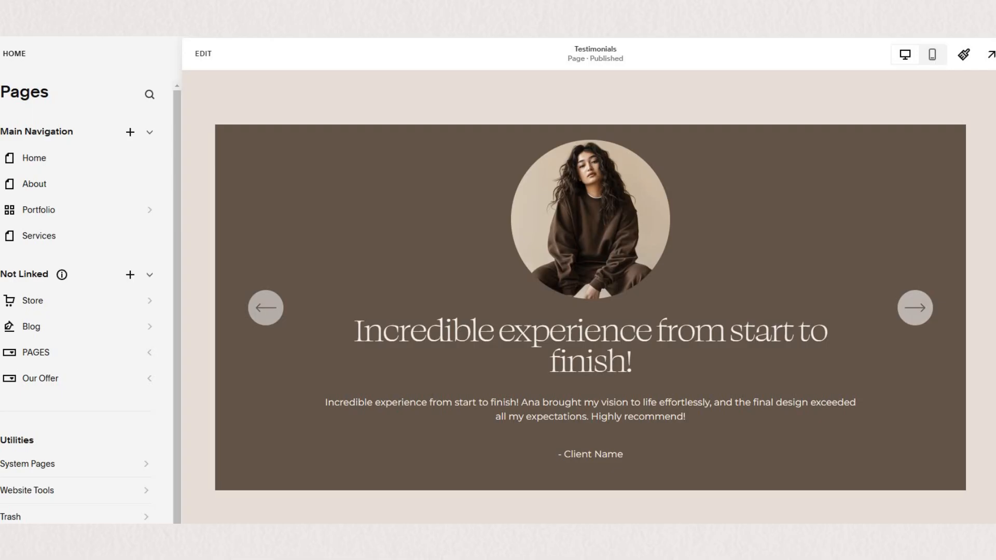
mouse_move(915, 308)
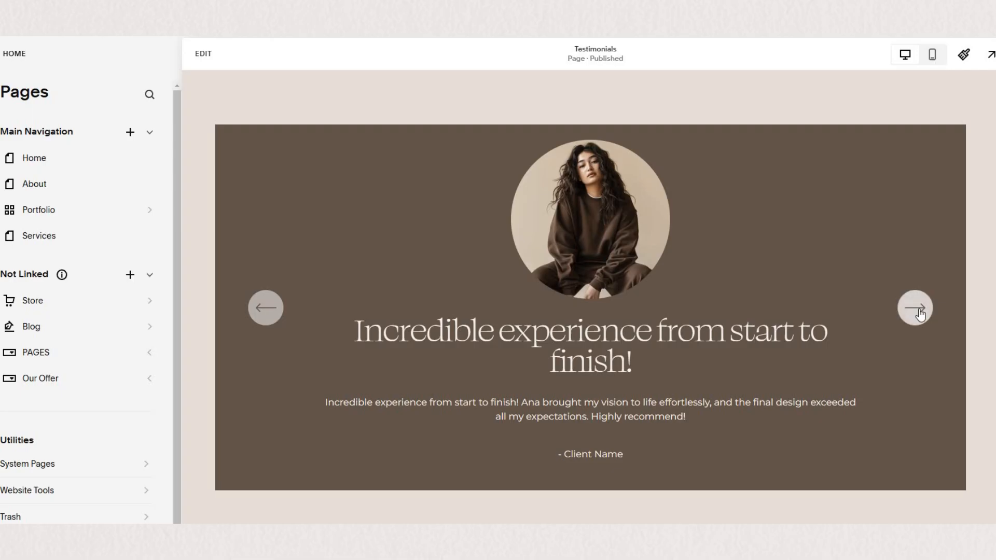
Cycle through the testimonial quotes, then enter edit mode and advance the carousel.
click(915, 309)
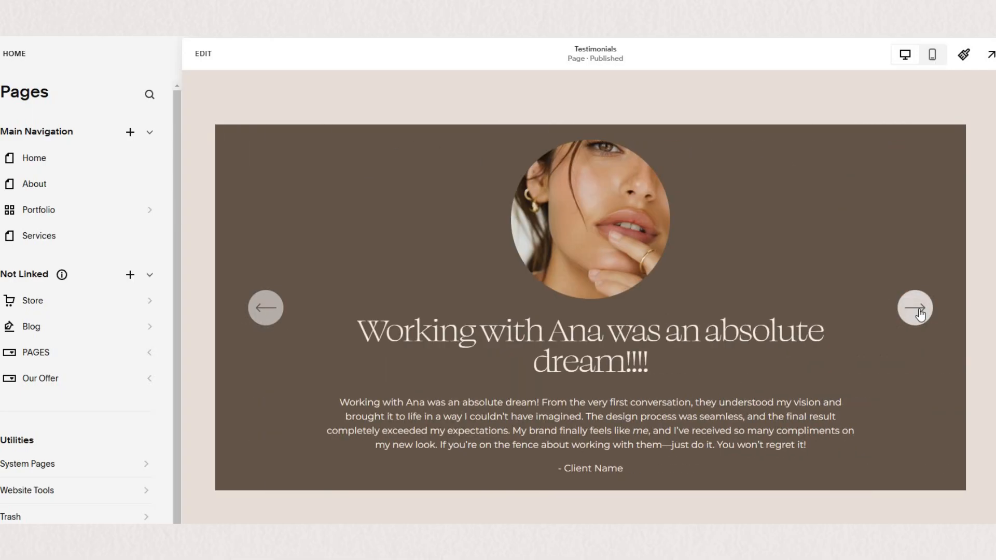
click(914, 308)
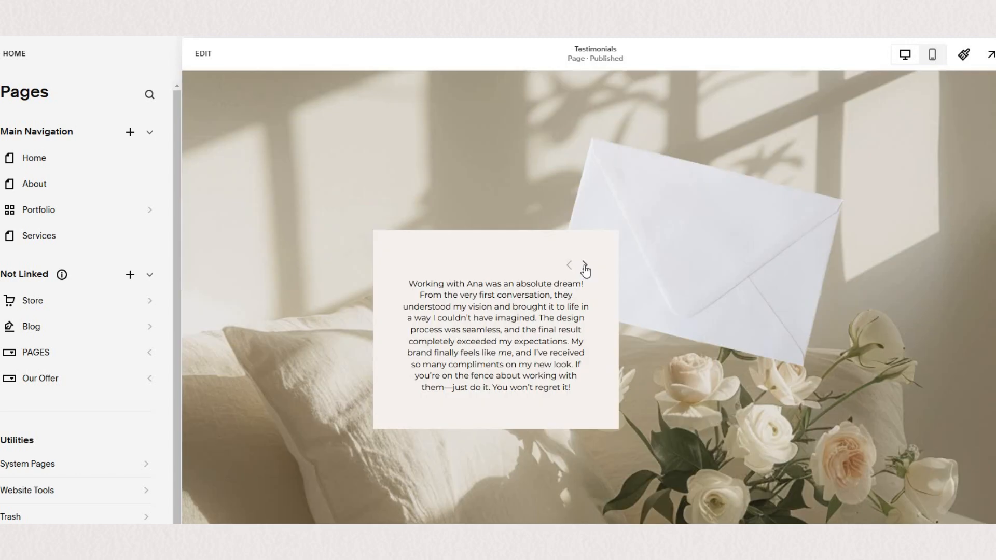
click(567, 265)
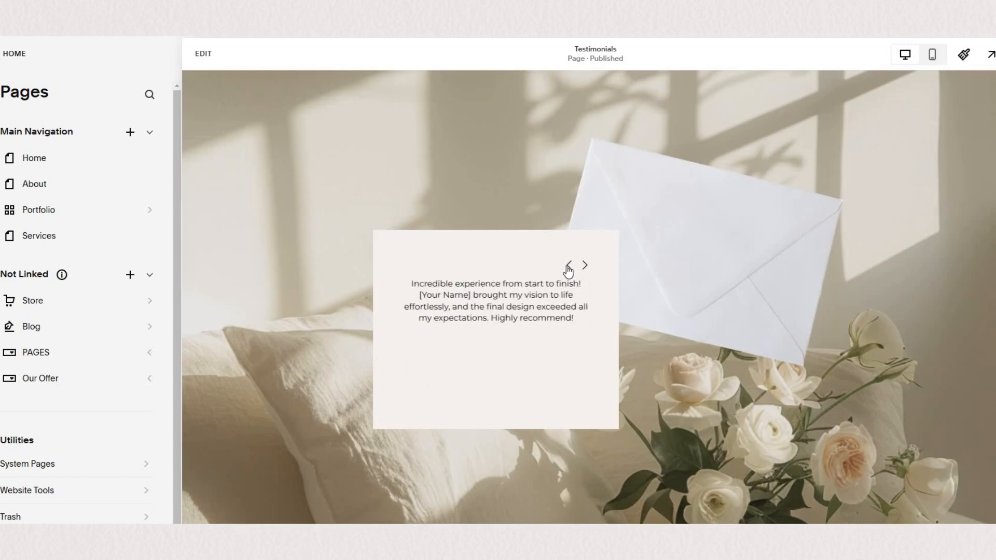
click(567, 265)
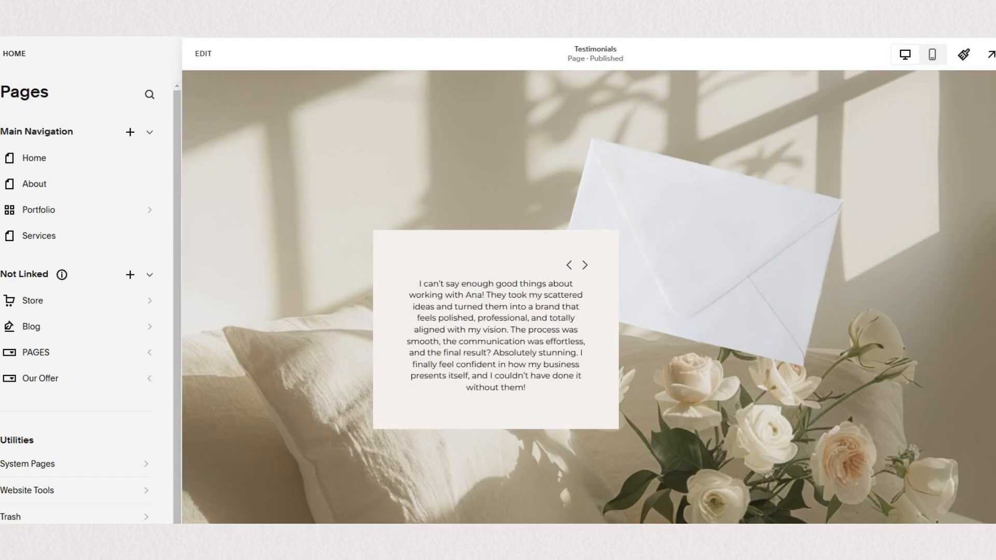
click(583, 265)
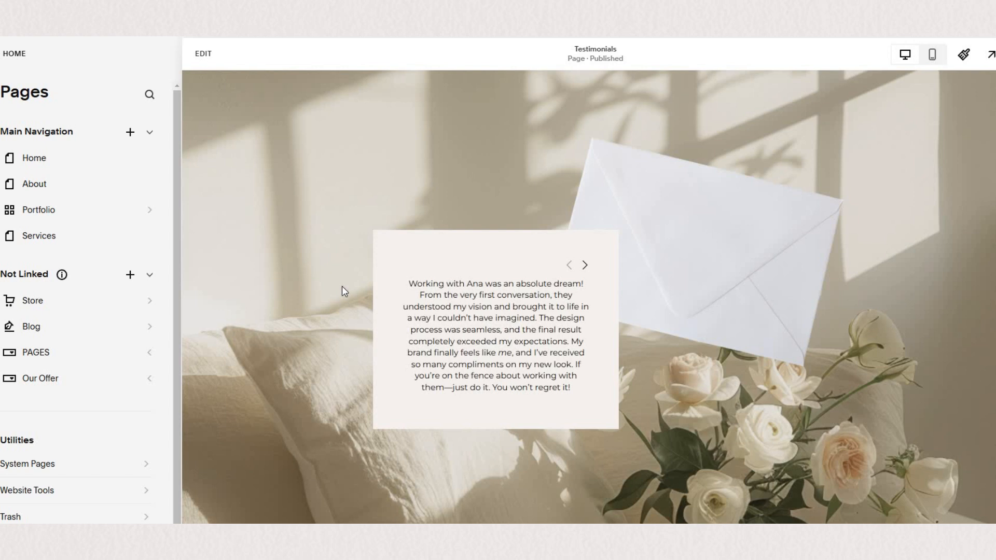
scroll(up, 3)
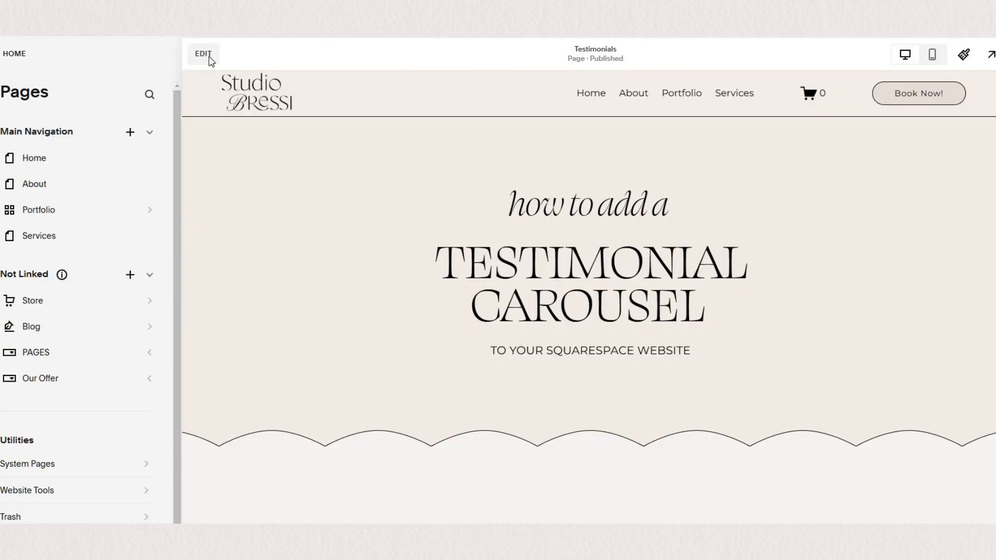
click(203, 54)
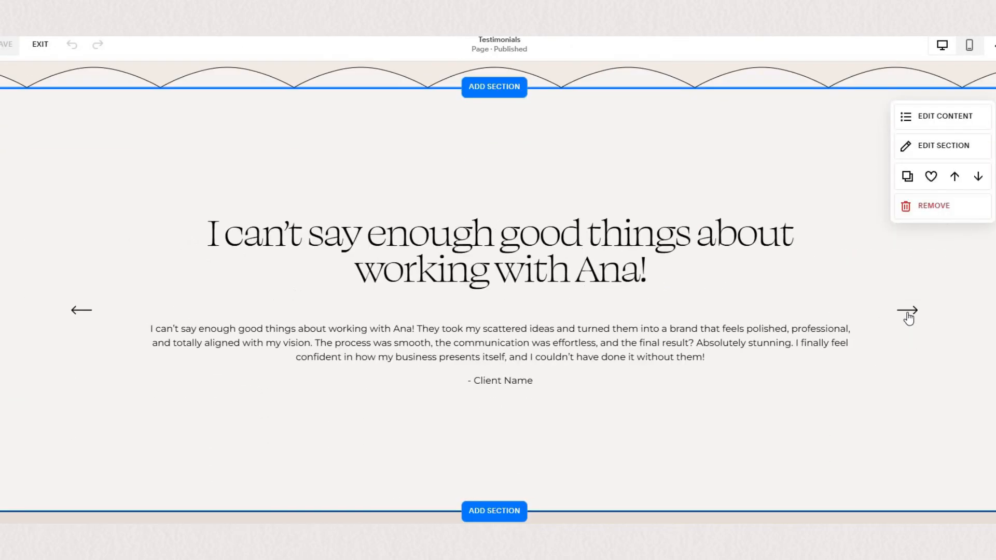
click(906, 311)
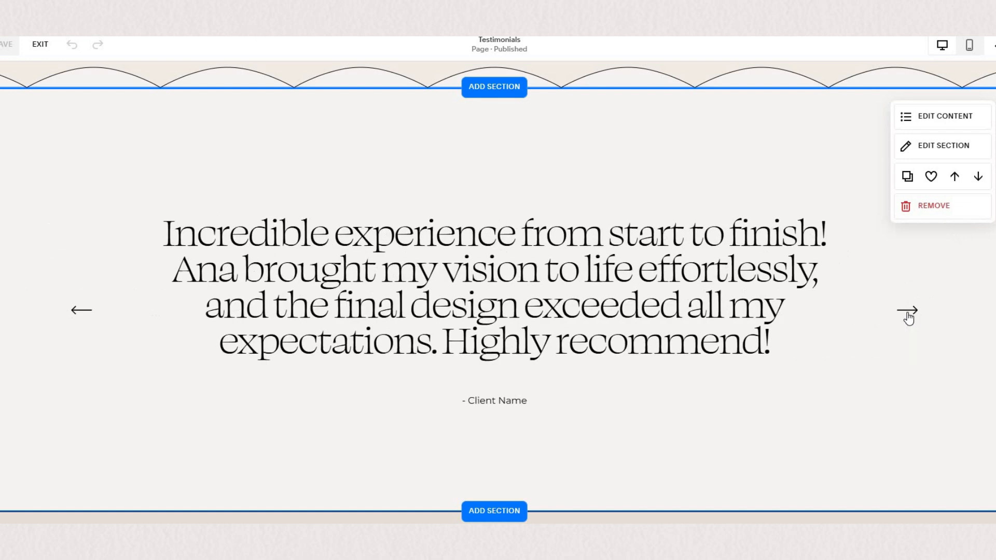
Open Add Section and browse the People category layouts.
click(493, 87)
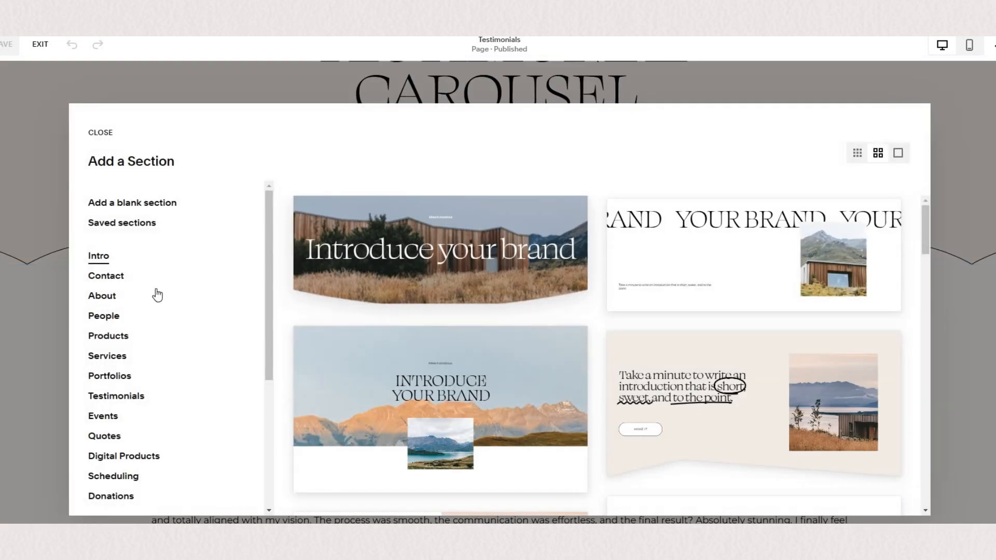
mouse_move(104, 316)
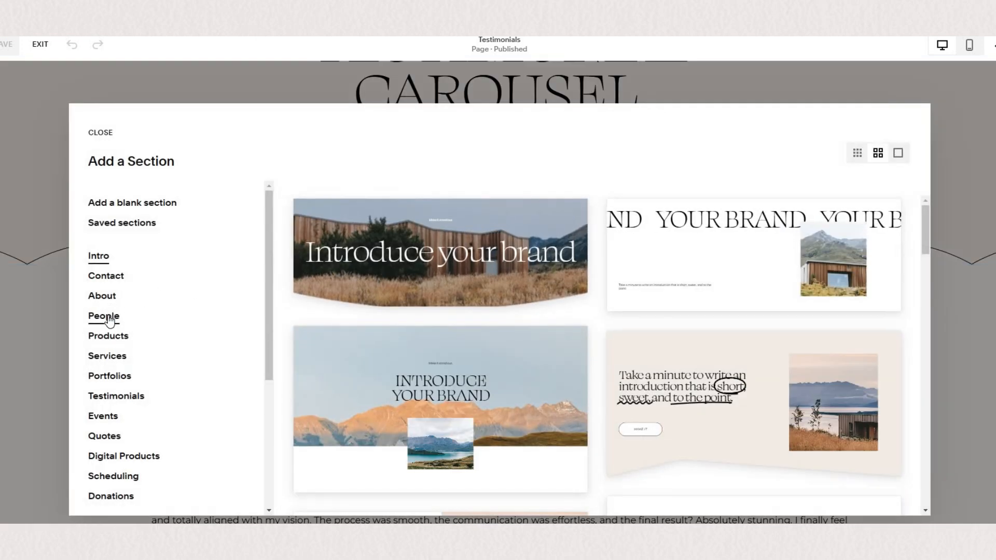
click(102, 316)
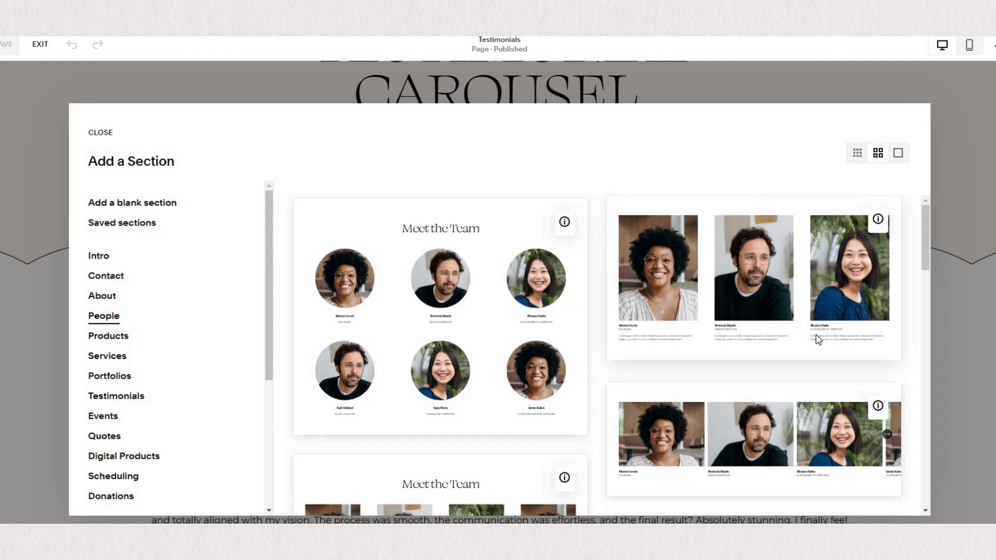
scroll(down, 3)
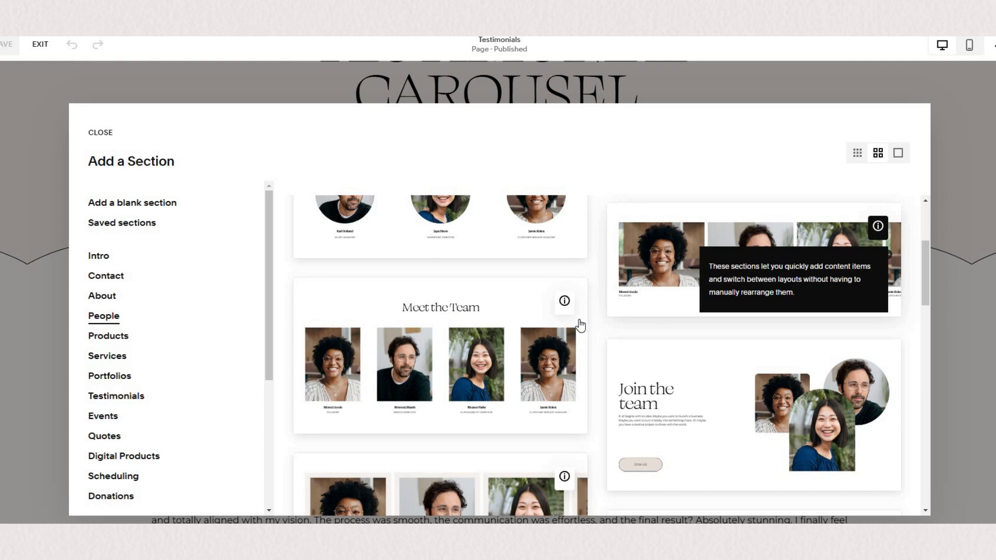
mouse_move(720, 279)
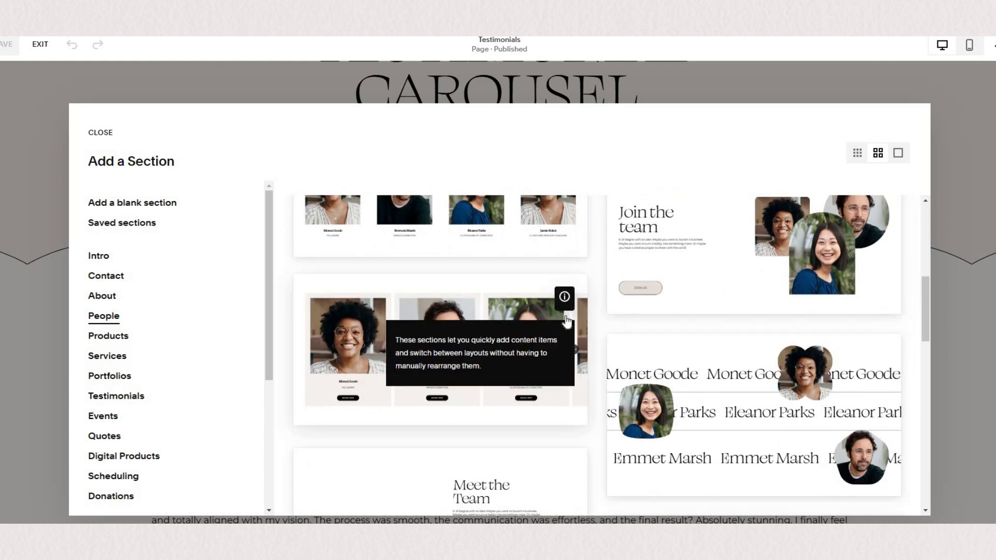
scroll(up, 3)
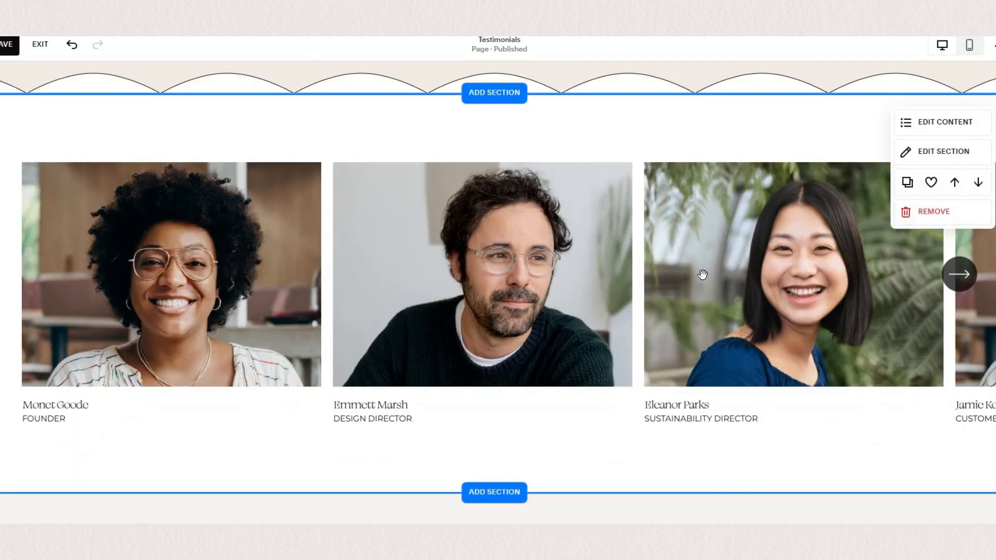
mouse_move(914, 154)
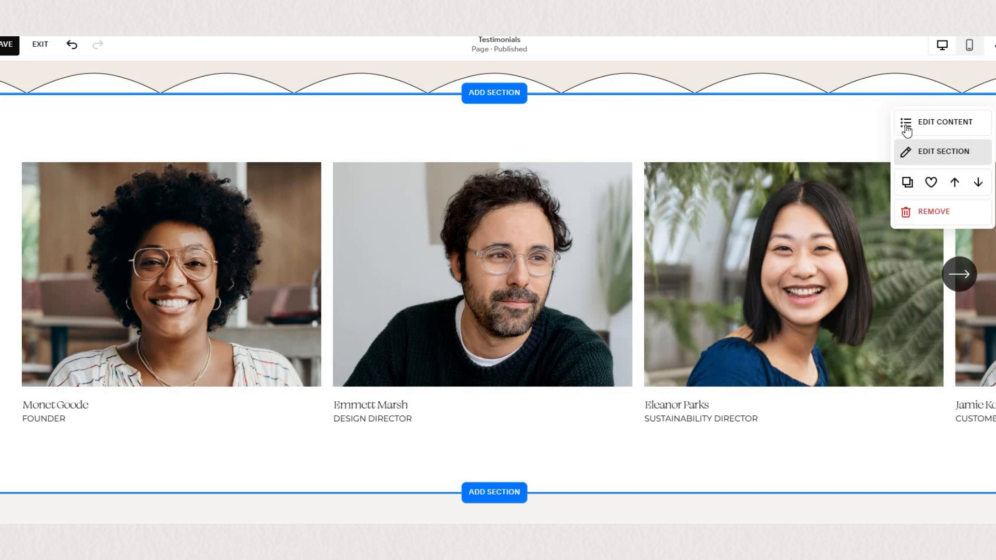
mouse_move(924, 136)
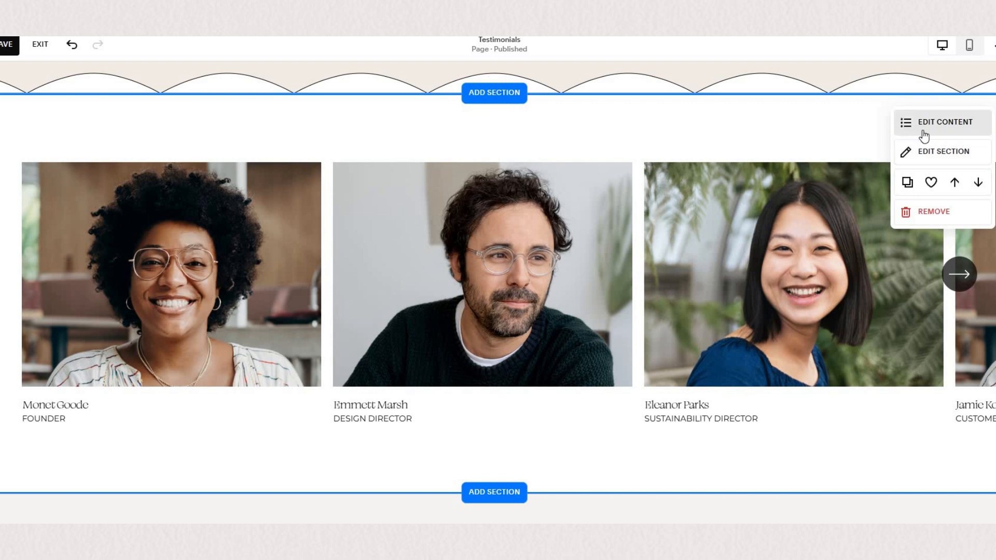
mouse_move(921, 130)
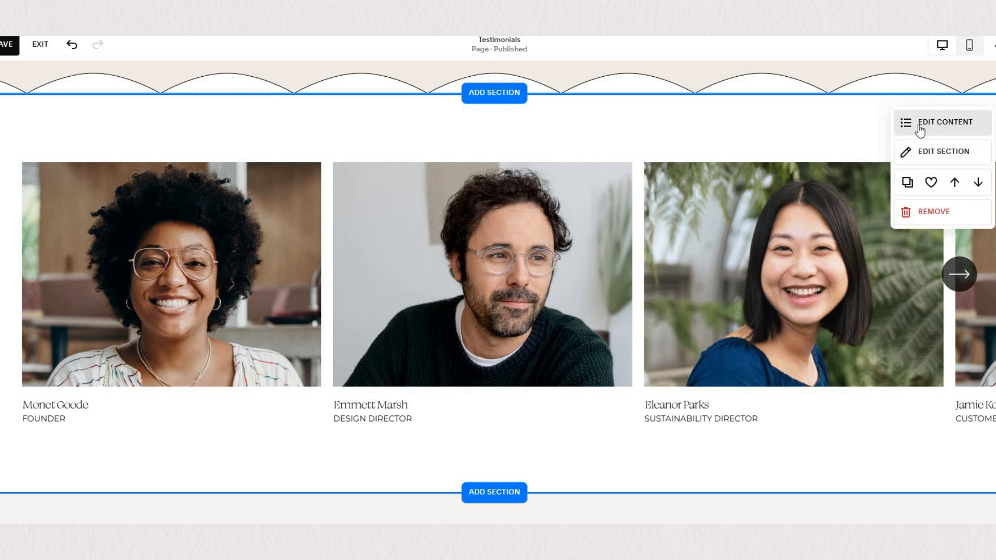
mouse_move(920, 131)
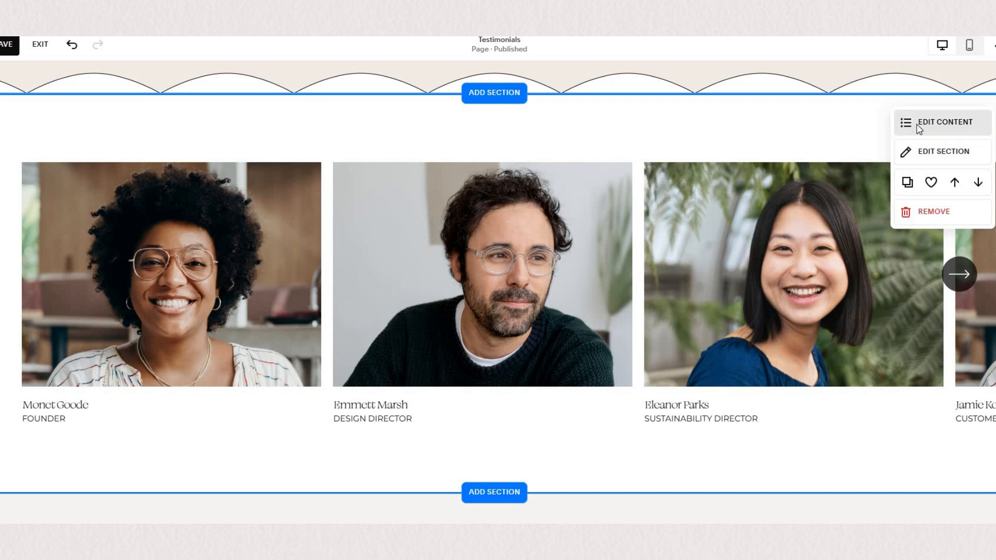
Turn off Show Image in the team carousel's content elements.
click(946, 122)
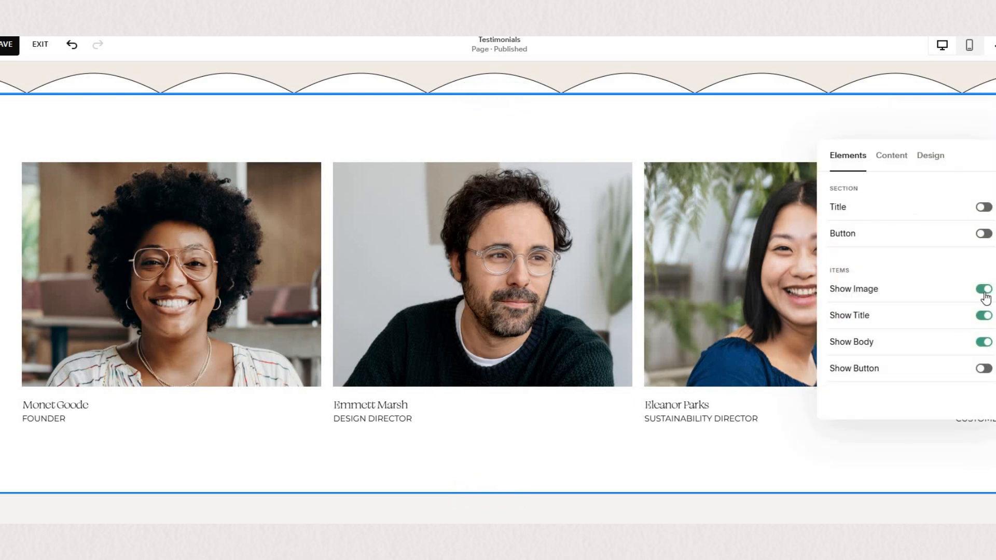
click(984, 288)
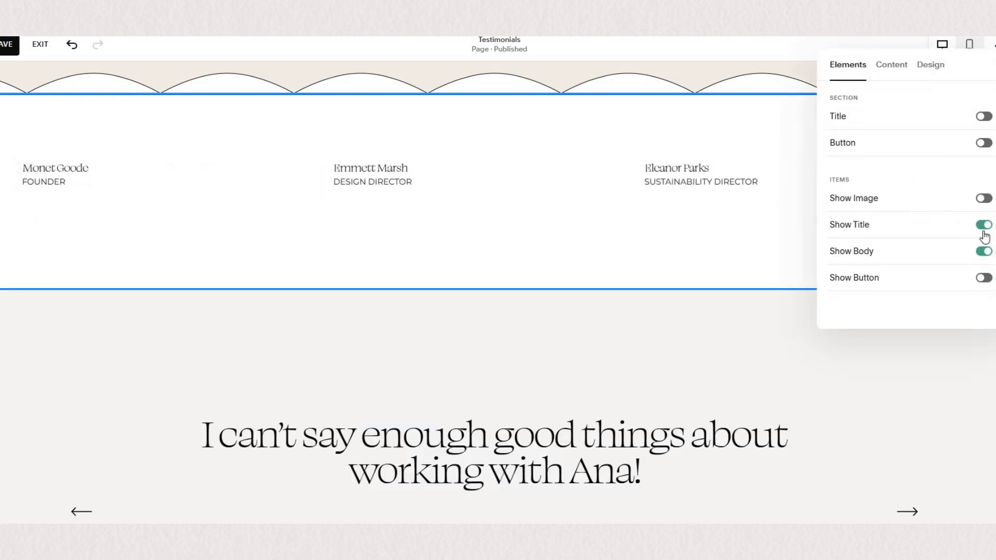
mouse_move(981, 229)
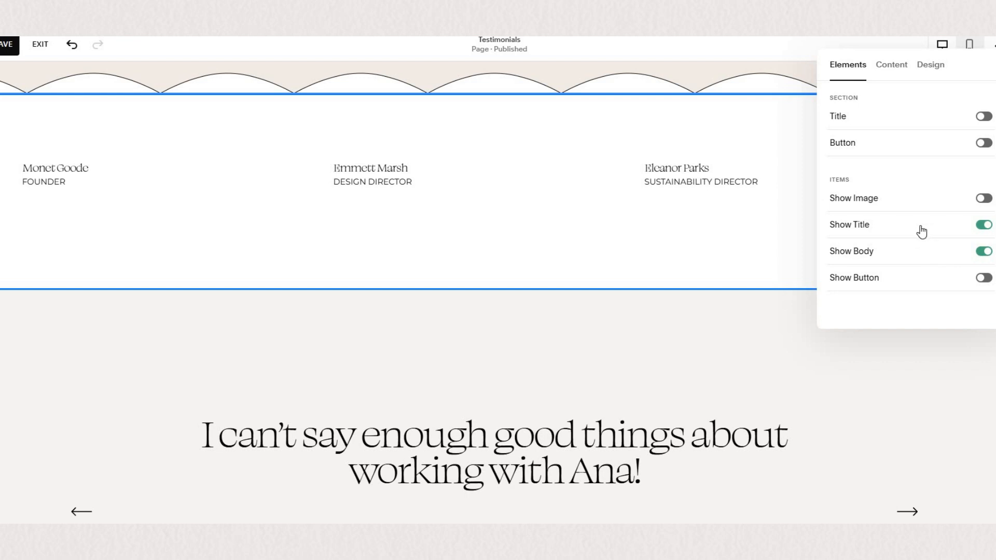
mouse_move(907, 233)
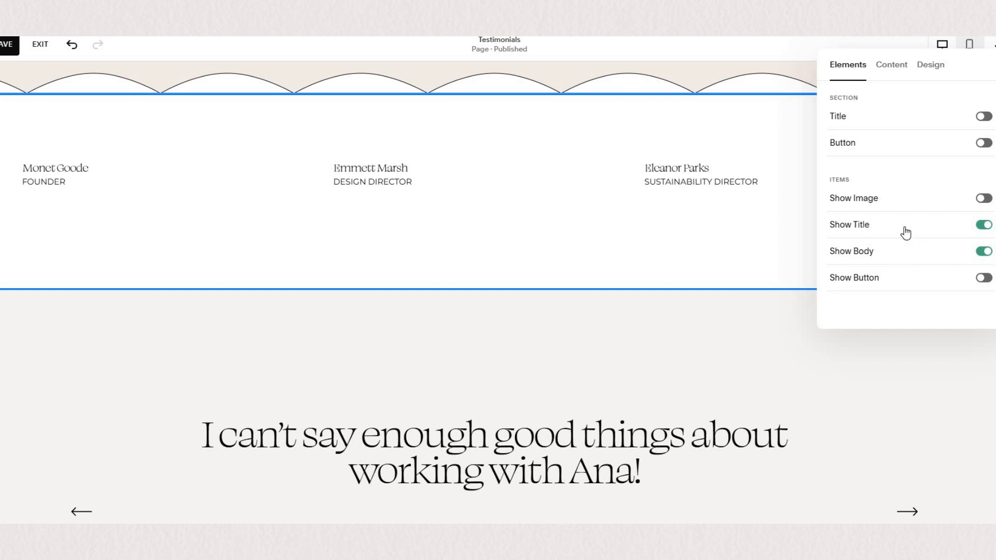
mouse_move(896, 122)
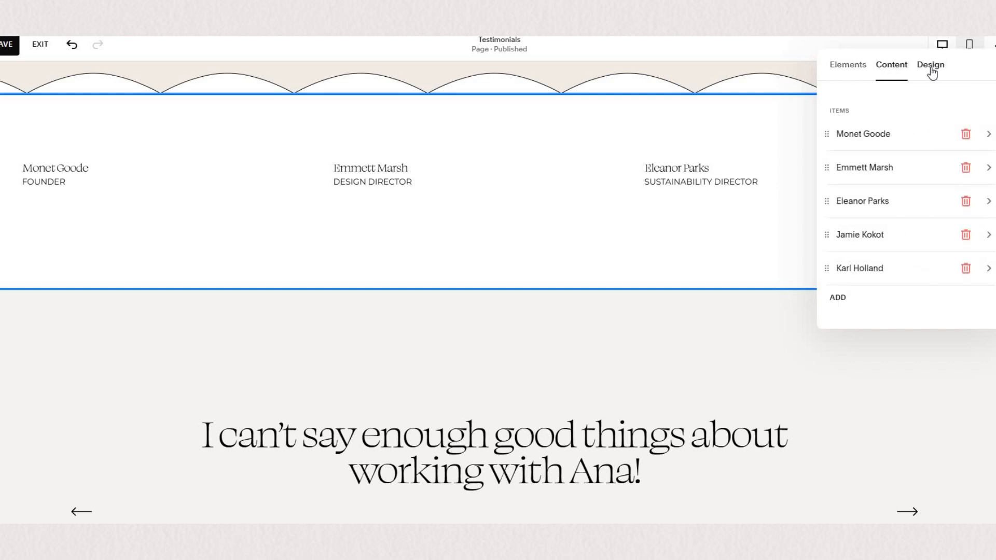
Lower the team carousel's Max Columns from 3 to 1 and center-align the text.
click(929, 64)
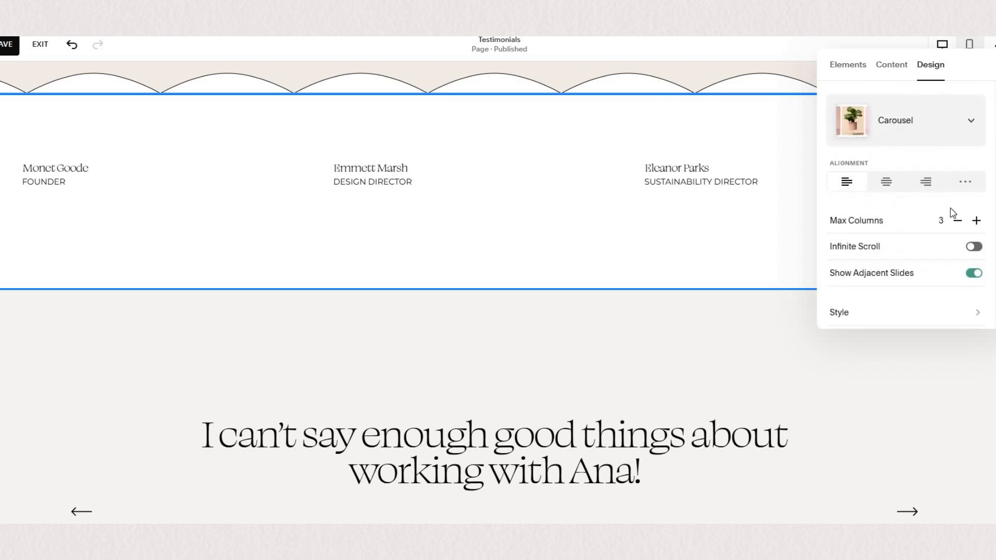
click(955, 221)
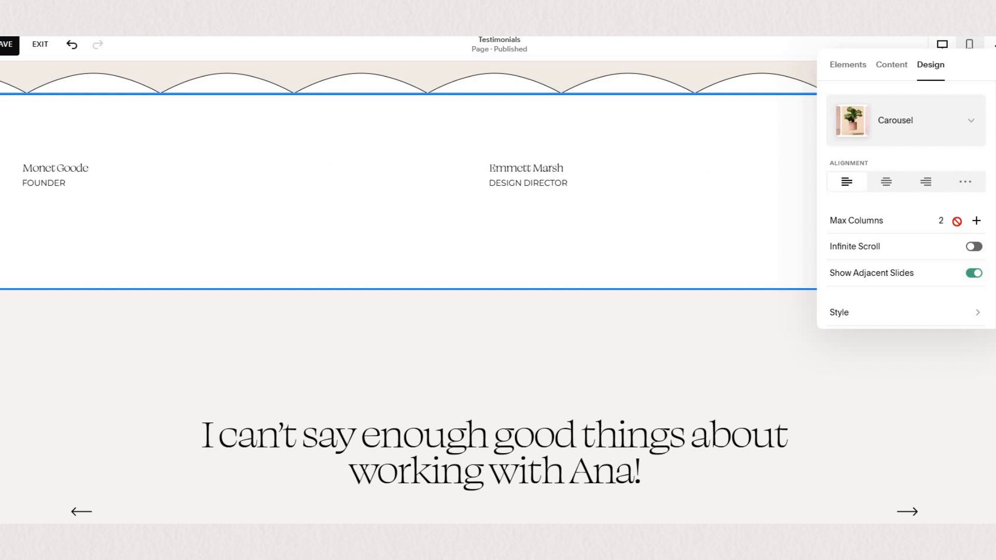
click(941, 221)
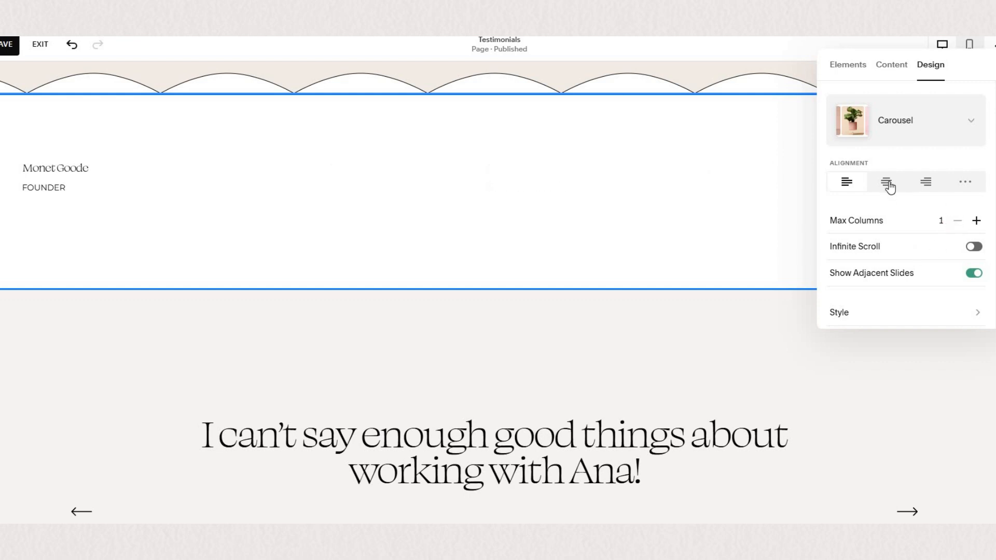
click(886, 181)
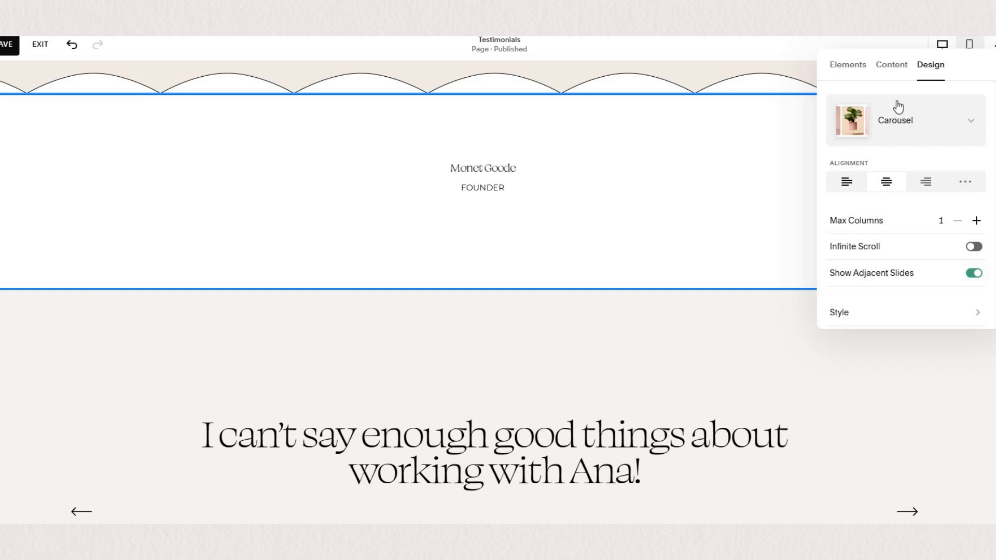
mouse_move(897, 67)
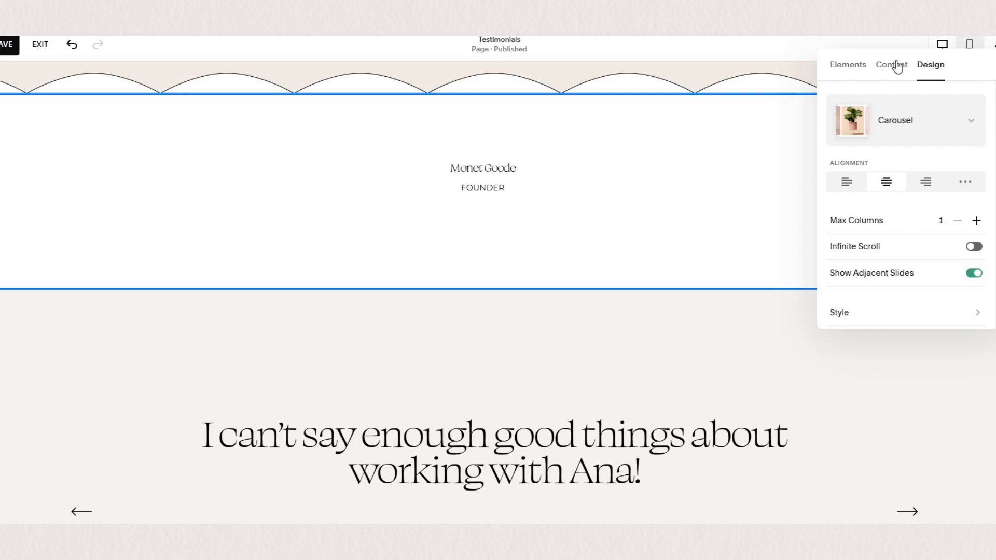
Fill the first item with the 'Incredible experience from start to finish!' quote and add a new item.
click(891, 65)
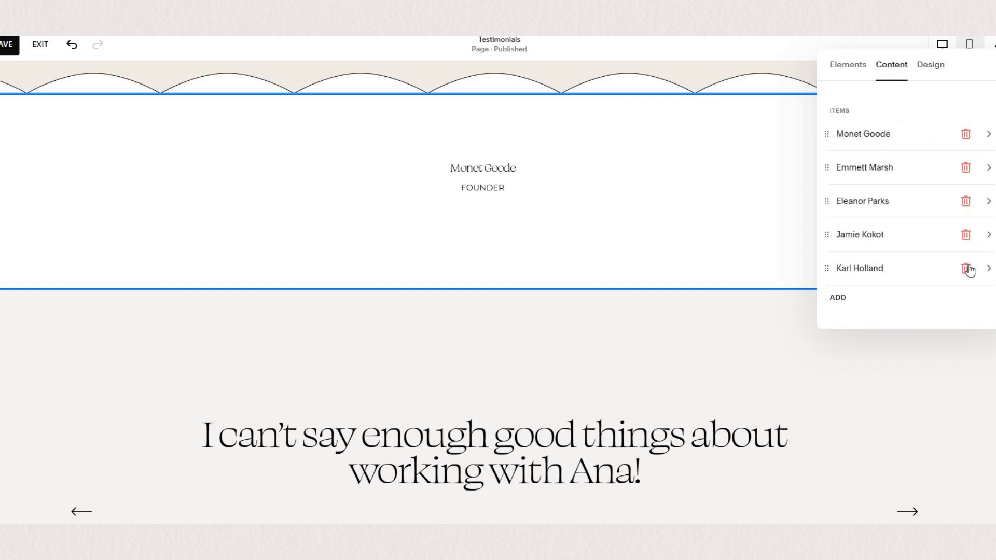
mouse_move(899, 134)
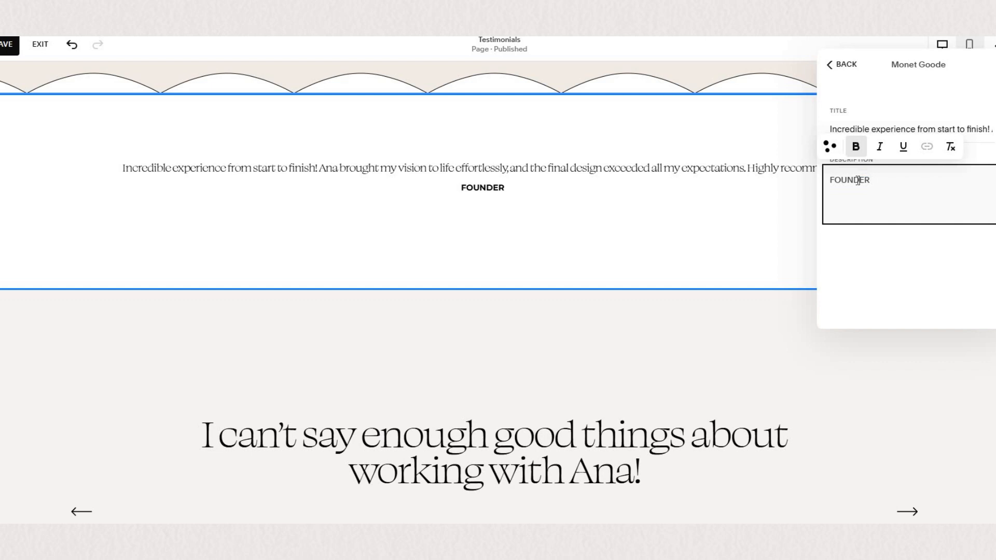
text(Incredible experience from start to finish! Ana brought my vision to life effortlessly, and the final design exceeded all my expectations. Highly recommend!)
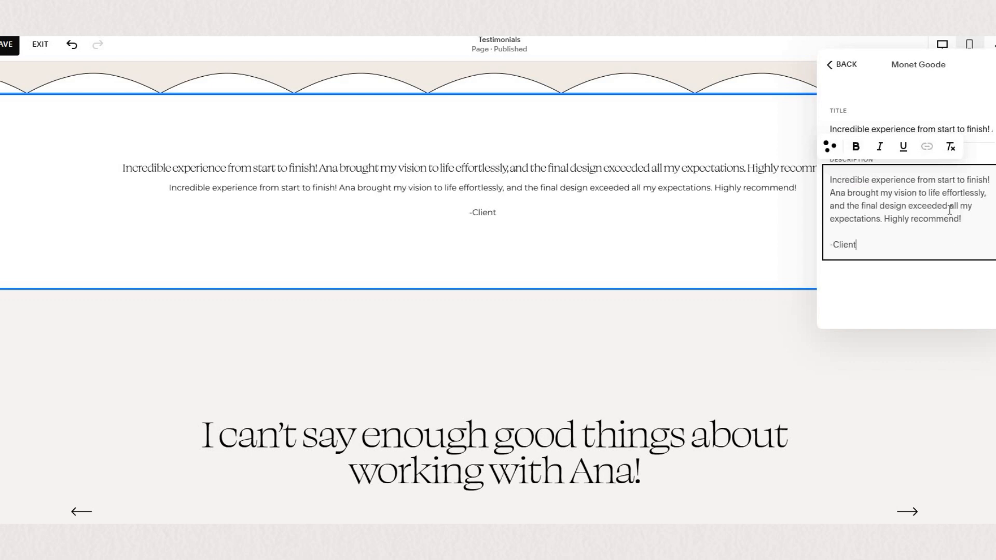
click(841, 64)
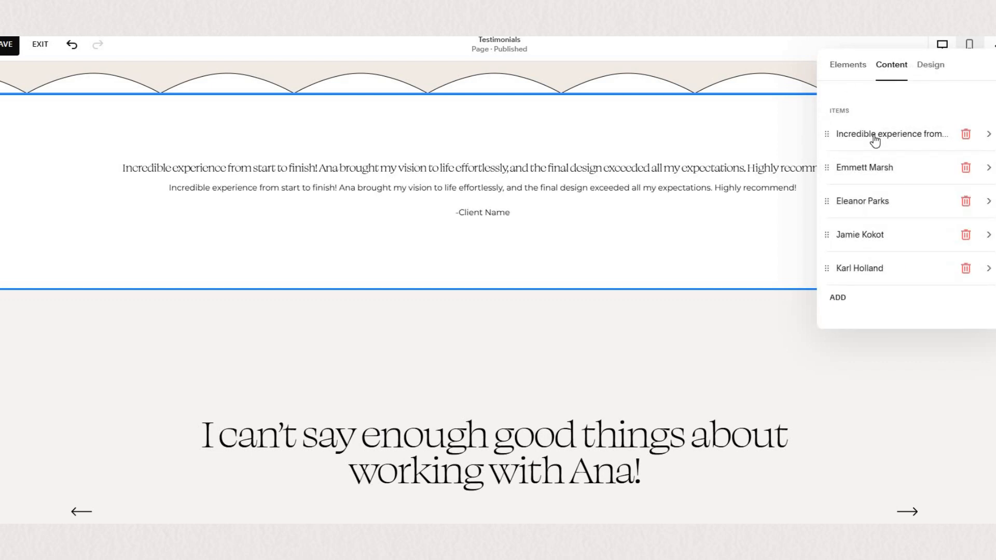
mouse_move(859, 170)
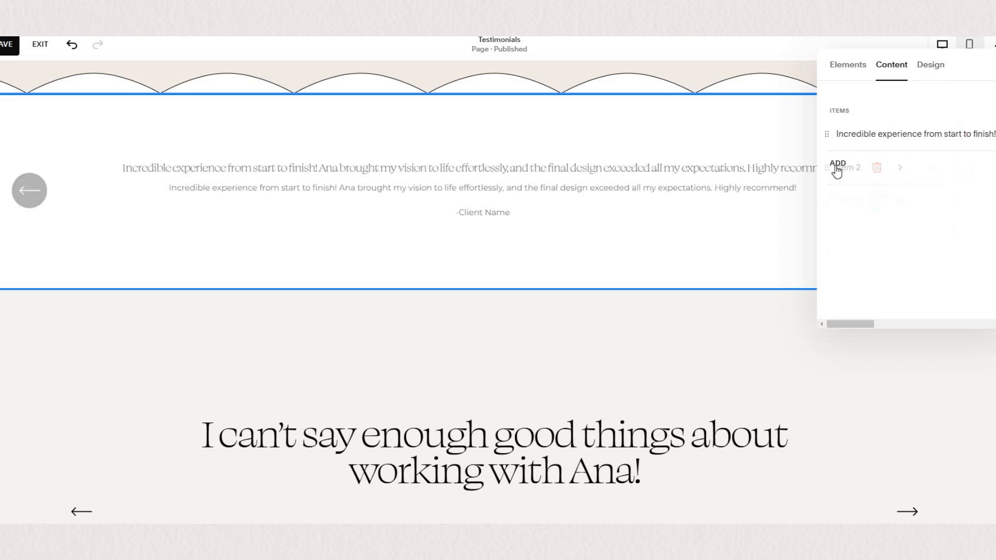
click(846, 168)
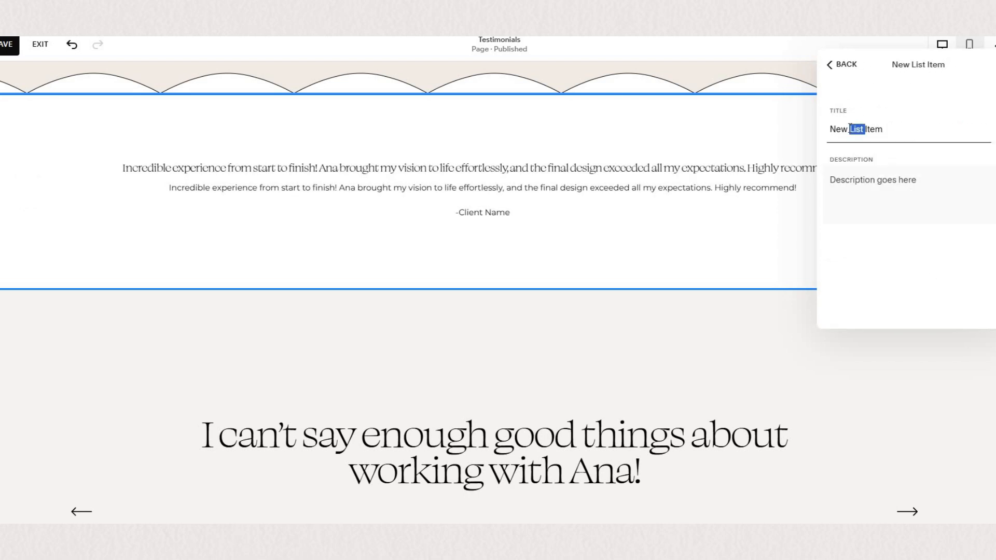
Turn on Infinite Scroll in the carousel design settings and slide to the other testimonial.
click(840, 64)
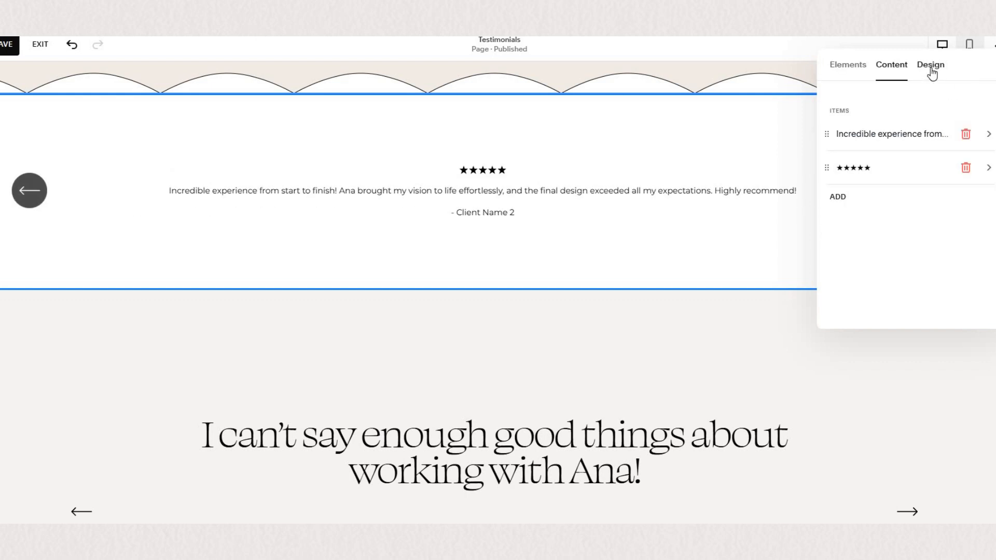
click(930, 65)
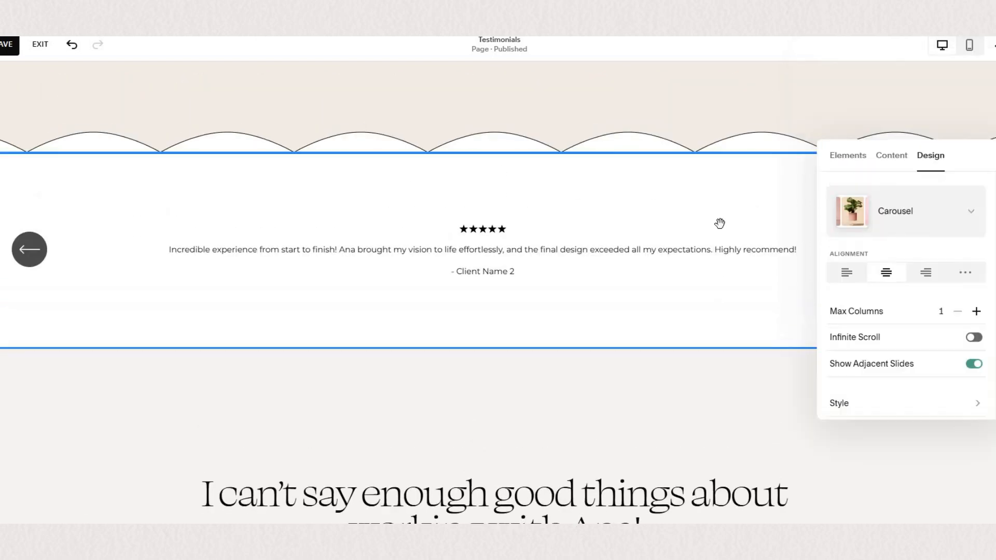
mouse_move(902, 293)
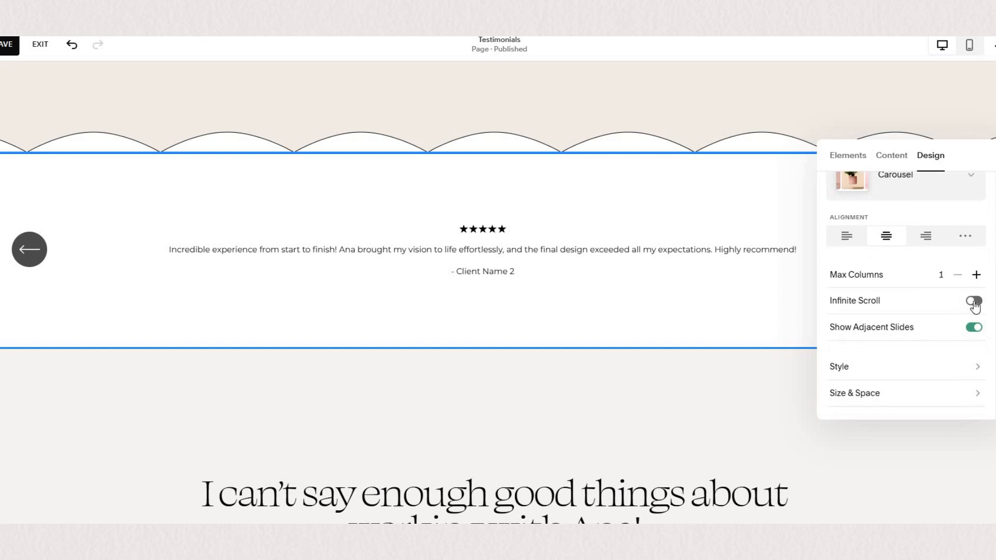
click(974, 300)
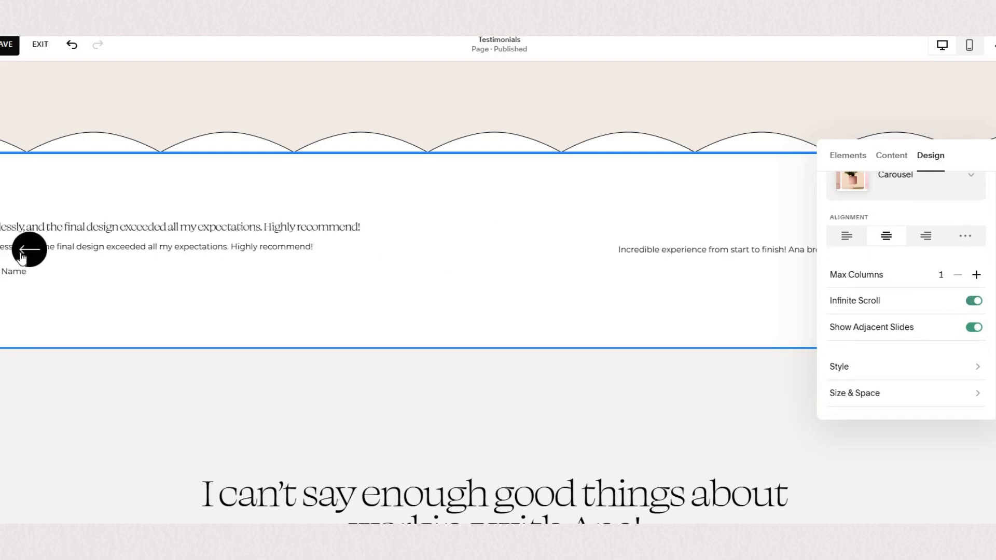
click(29, 250)
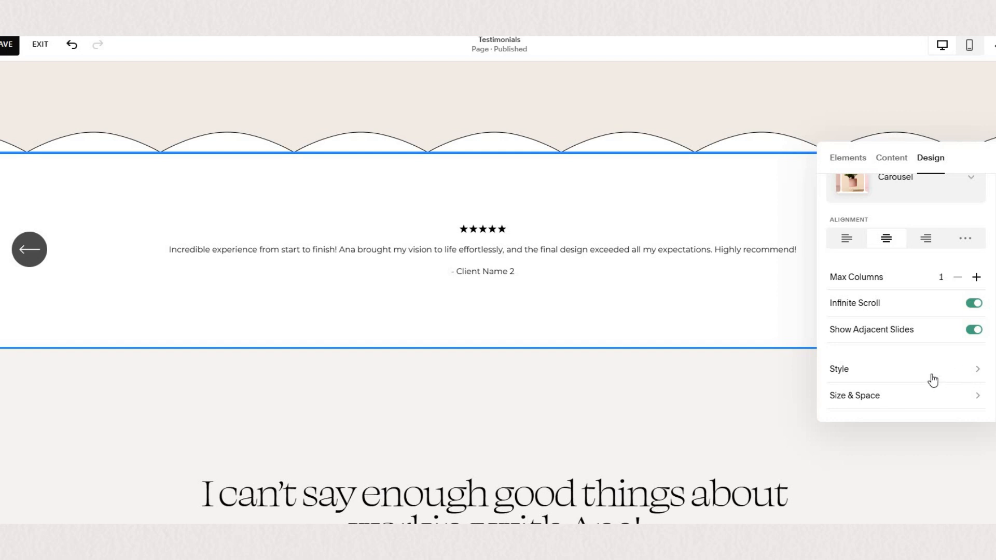
mouse_move(929, 374)
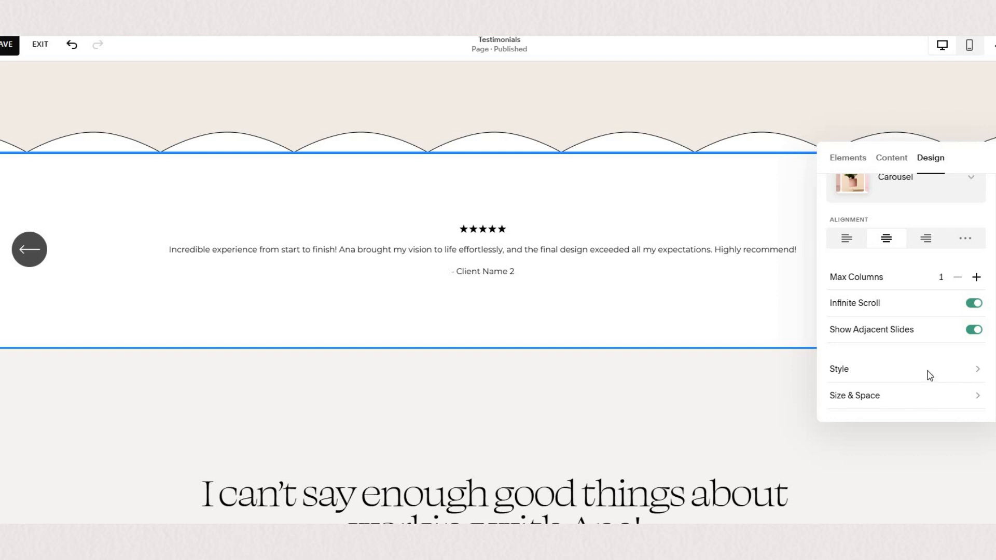
Set title 2rem and description 1.3rem, enable Card, and put navigation at bottom left.
click(840, 368)
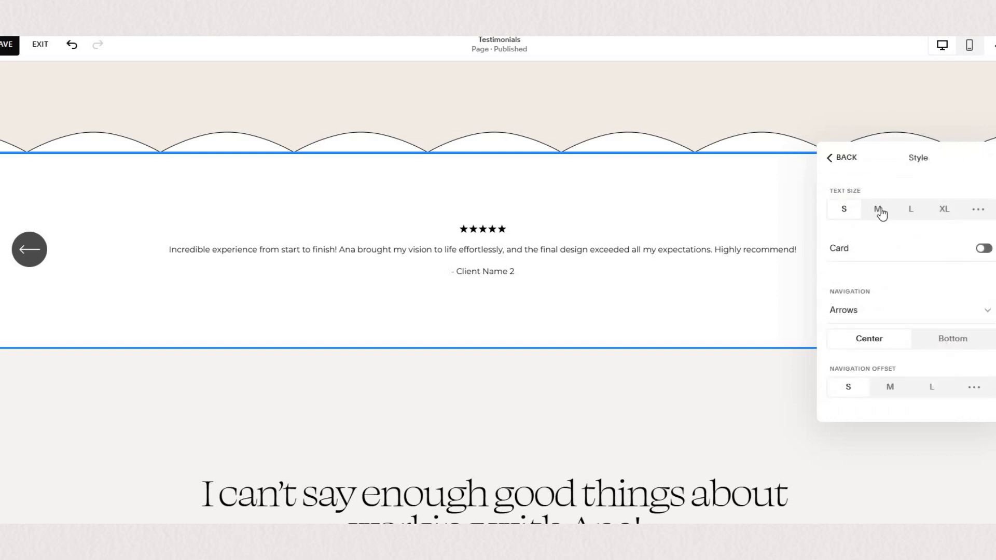
click(977, 209)
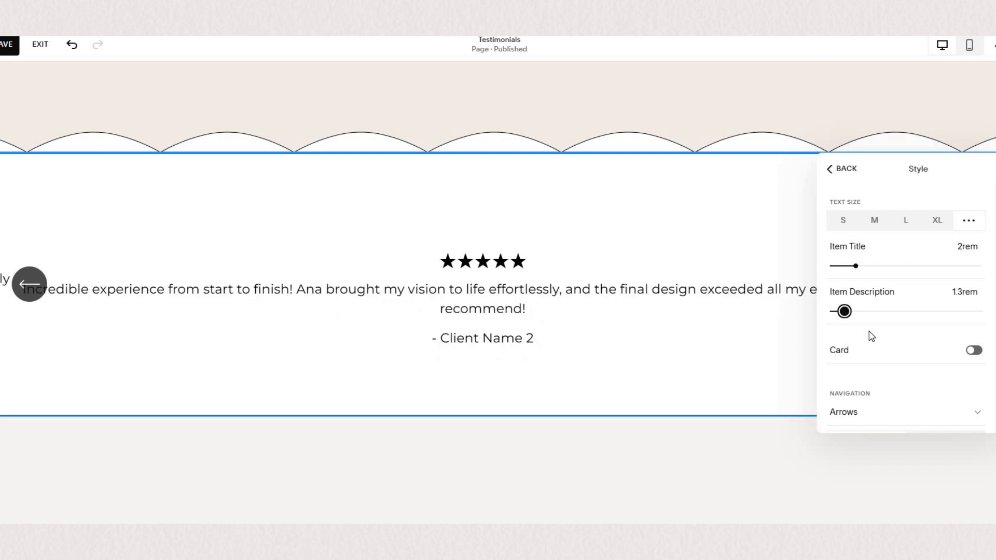
click(974, 351)
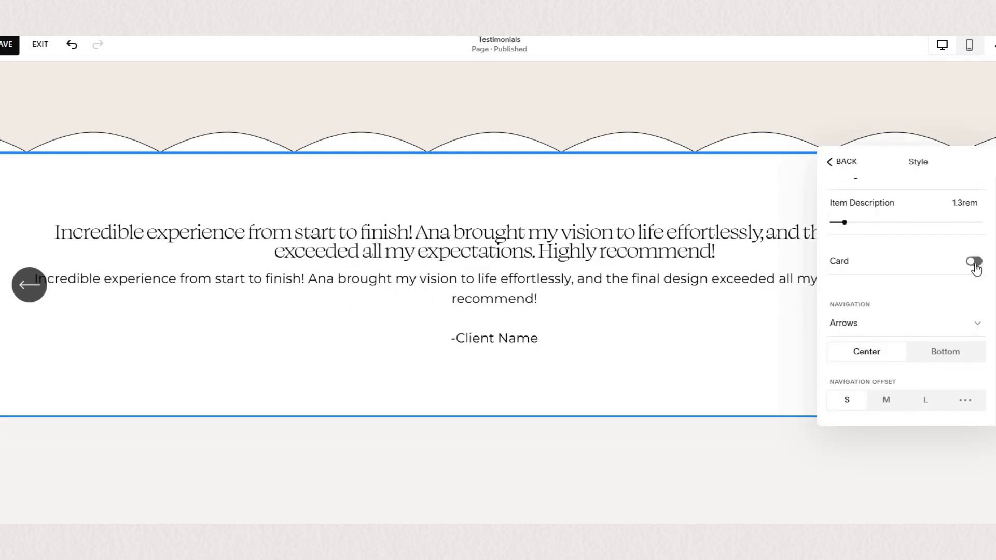
click(974, 261)
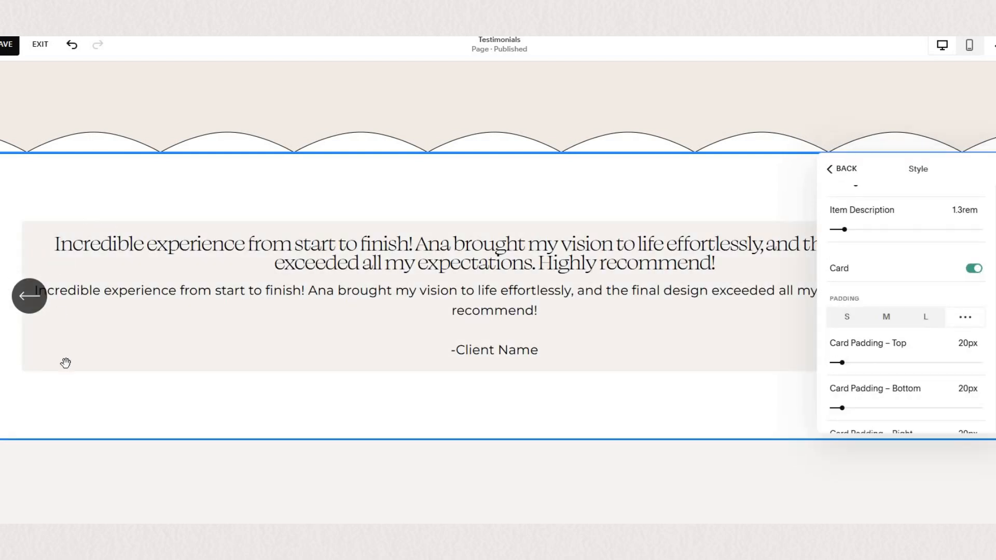
mouse_move(760, 240)
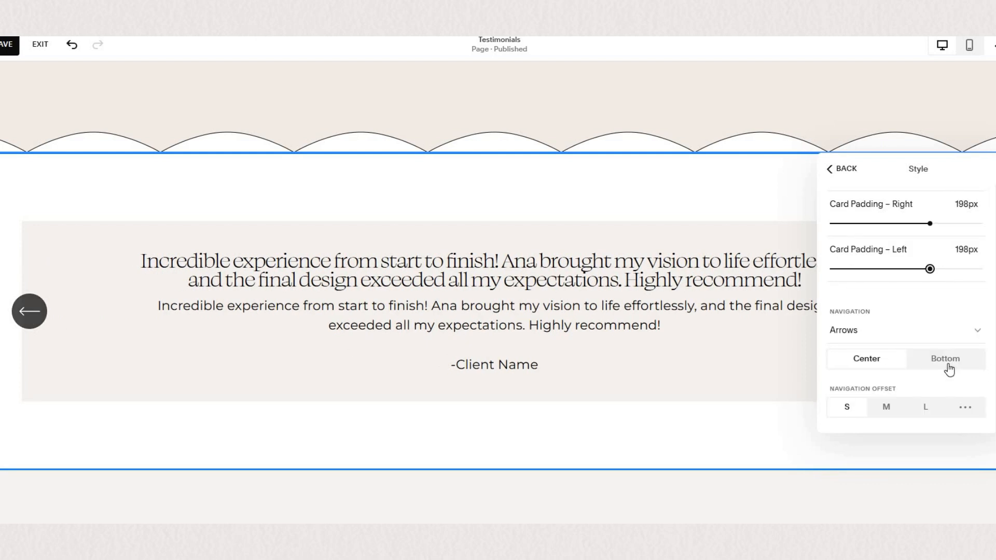
click(945, 358)
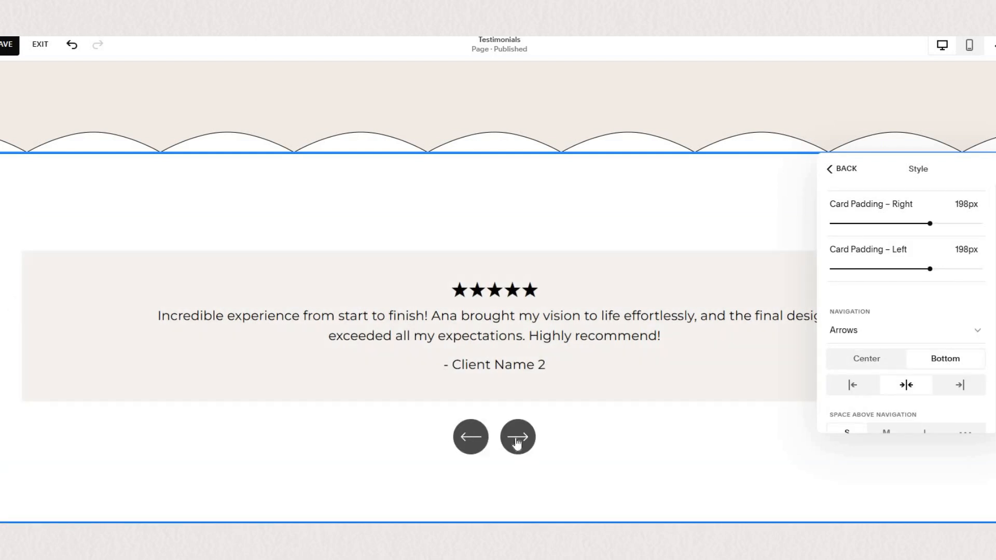
click(853, 385)
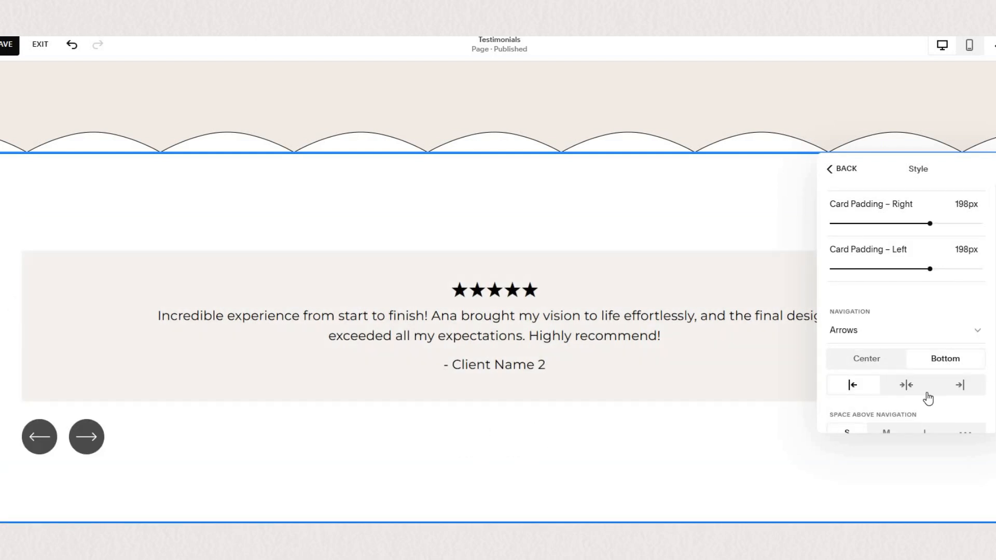
click(843, 169)
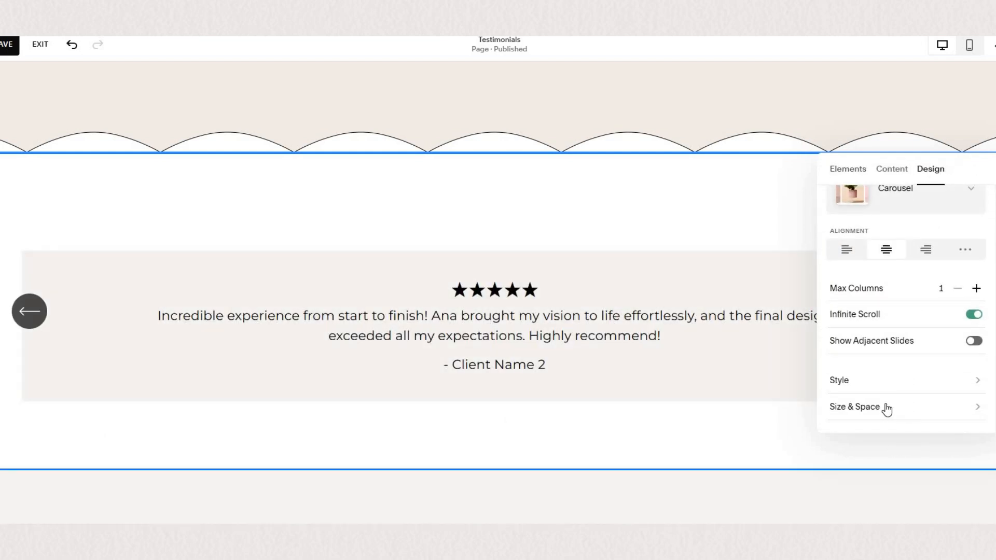
Set a custom content width and try spacing, vertical centering and equal-height slide positions.
click(855, 407)
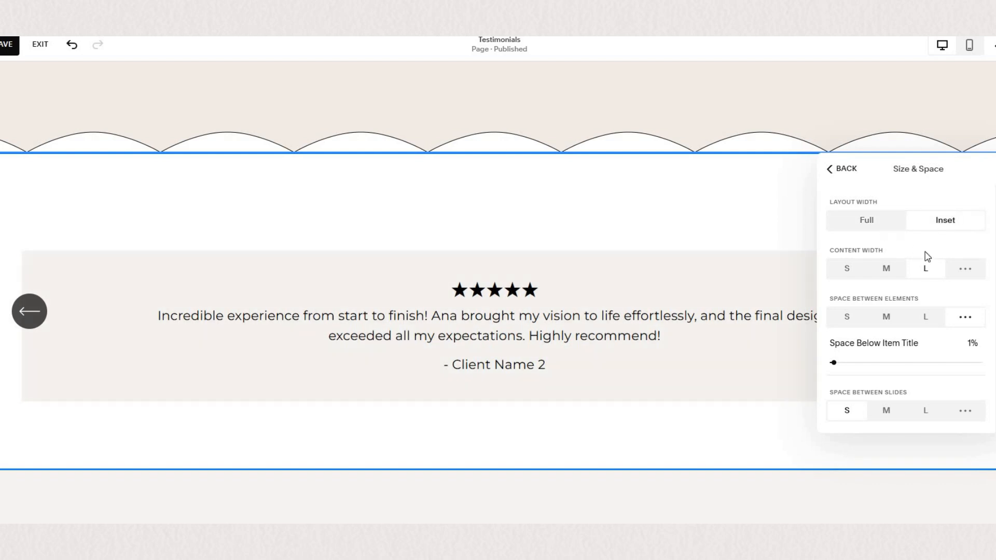
click(964, 268)
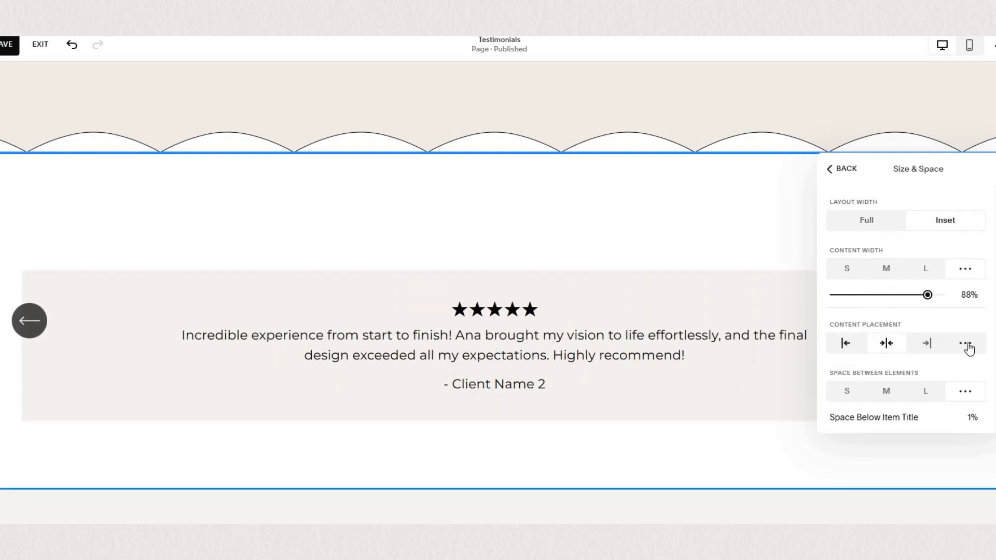
scroll(down, 3)
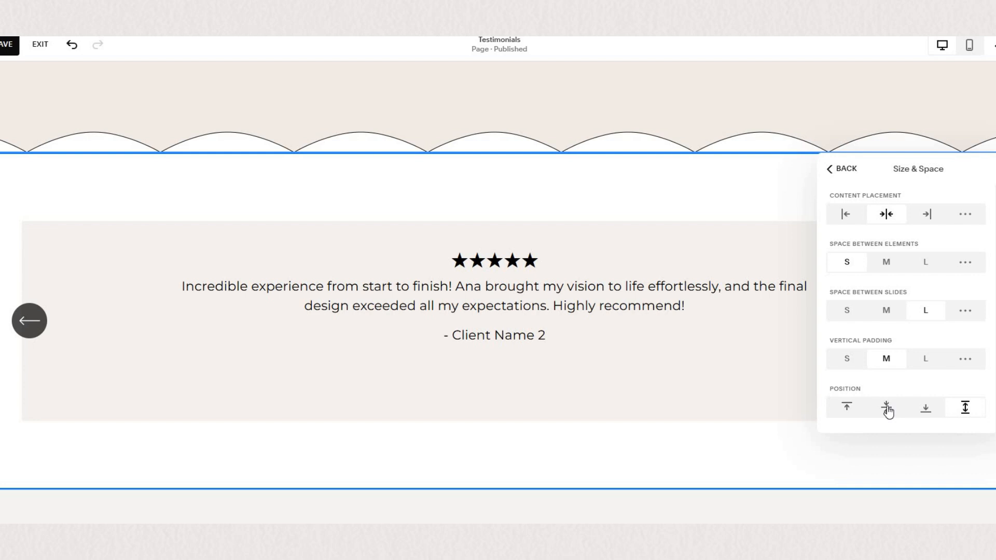
click(965, 407)
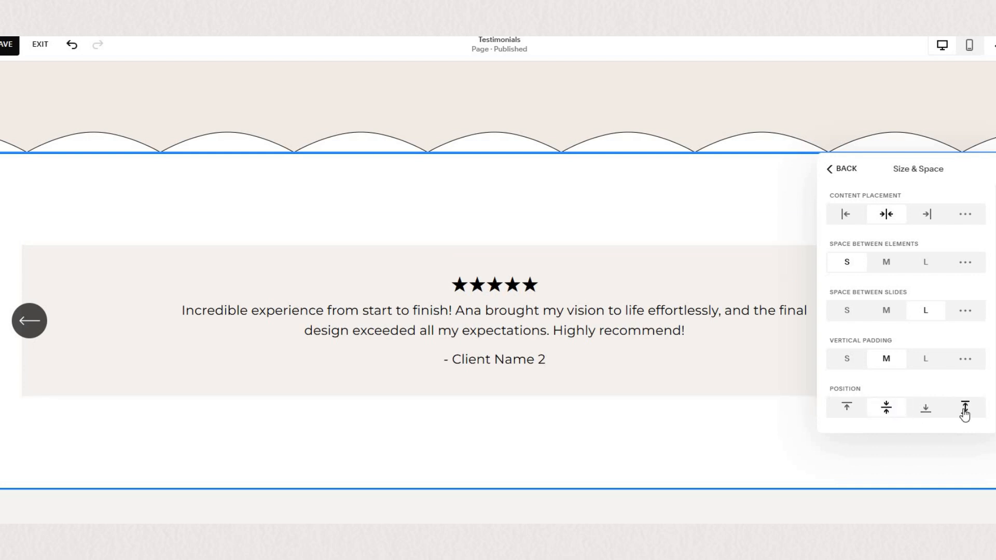
click(843, 169)
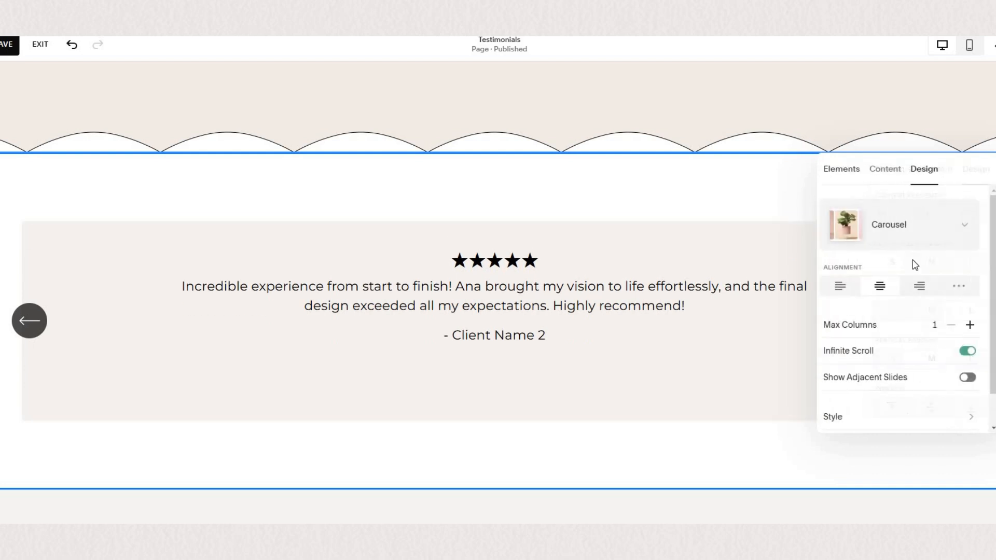
click(891, 169)
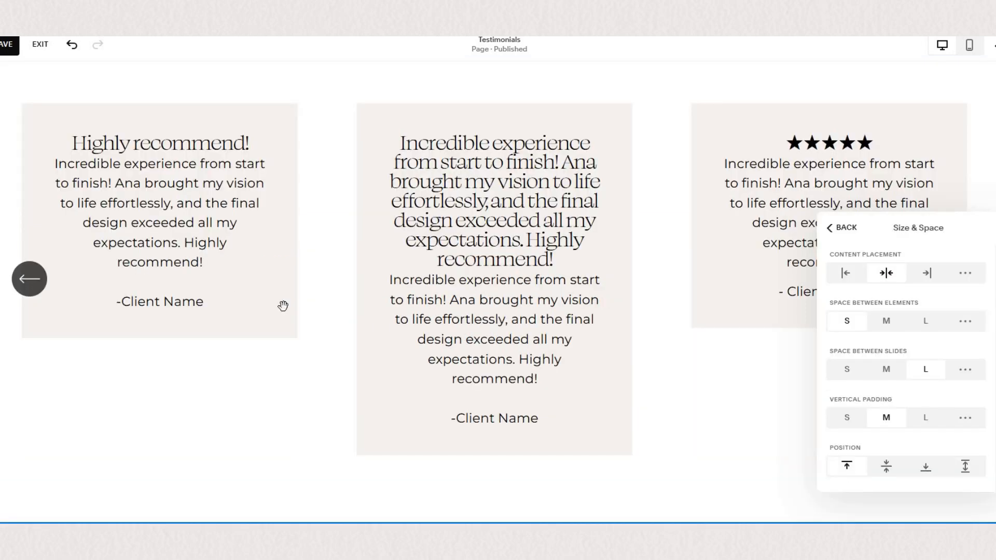
mouse_move(714, 113)
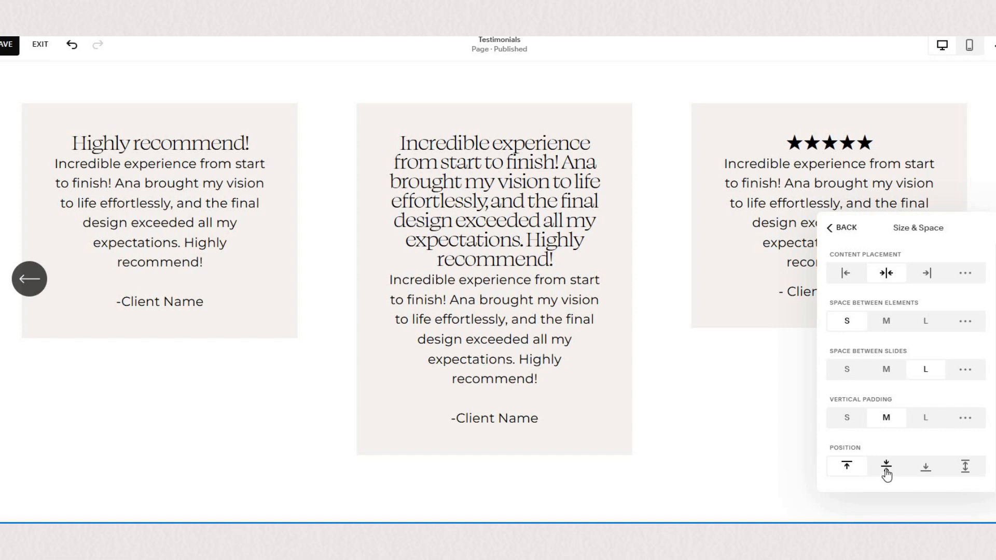
click(964, 467)
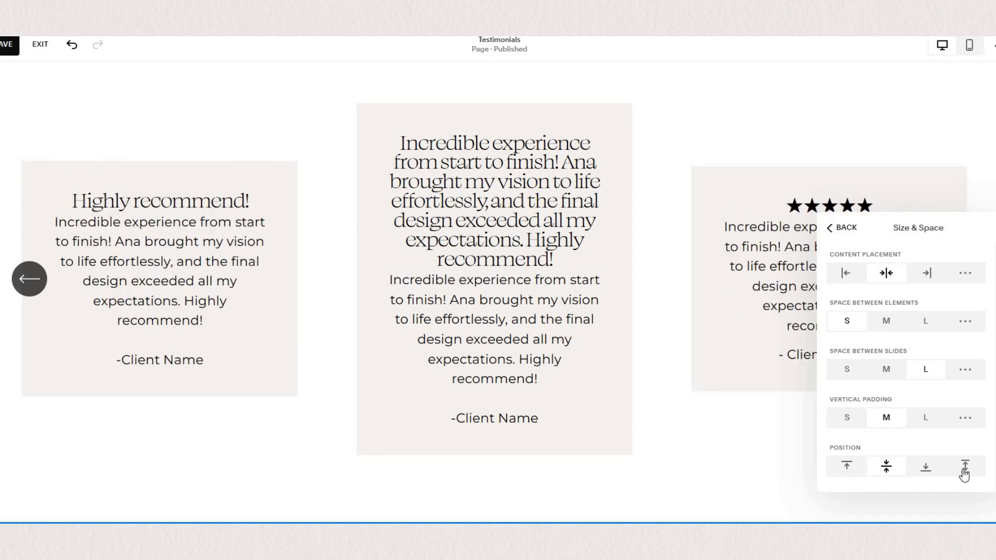
click(965, 466)
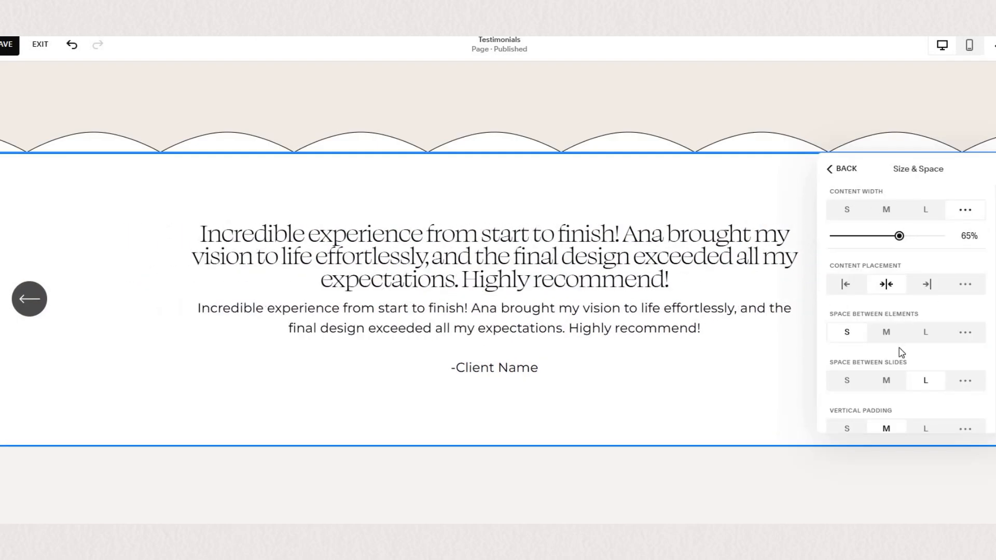
Try the Light 1, Bright 1 and Bright 2 section themes, then apply Light 2.
scroll(down, 3)
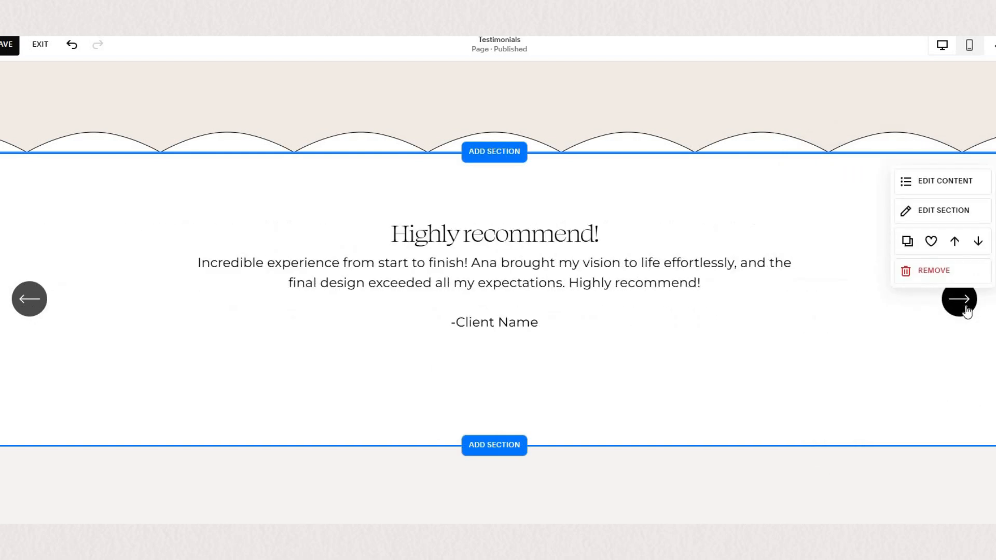
click(957, 299)
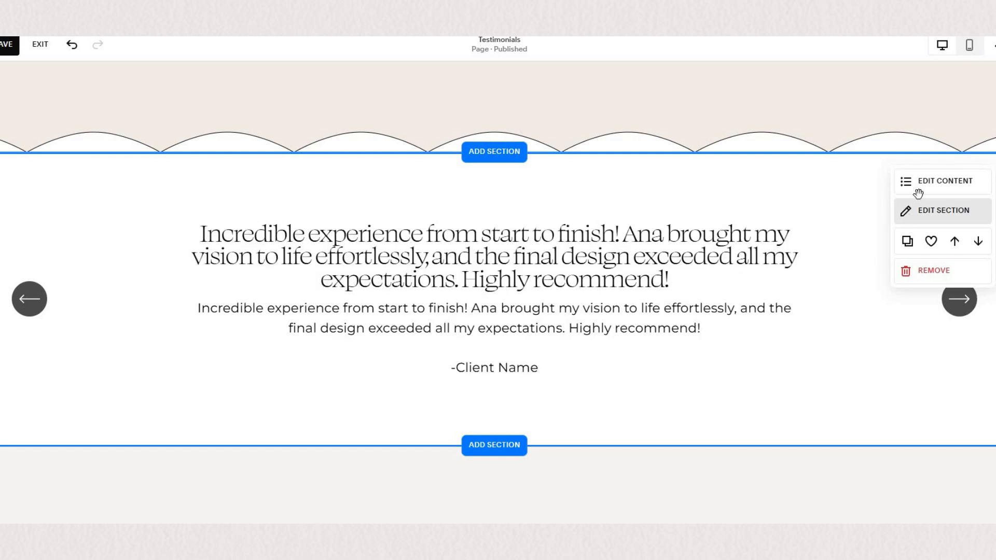
click(942, 210)
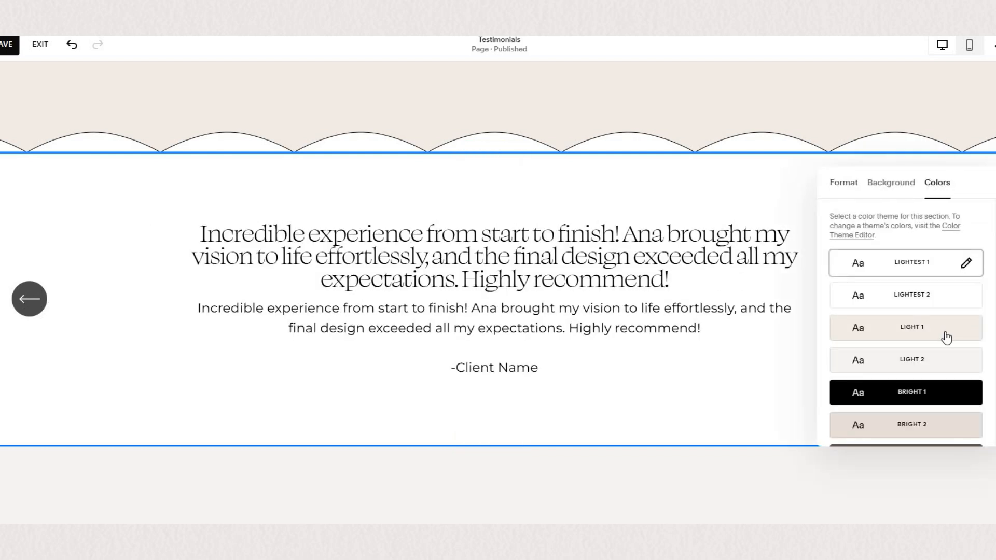
click(904, 327)
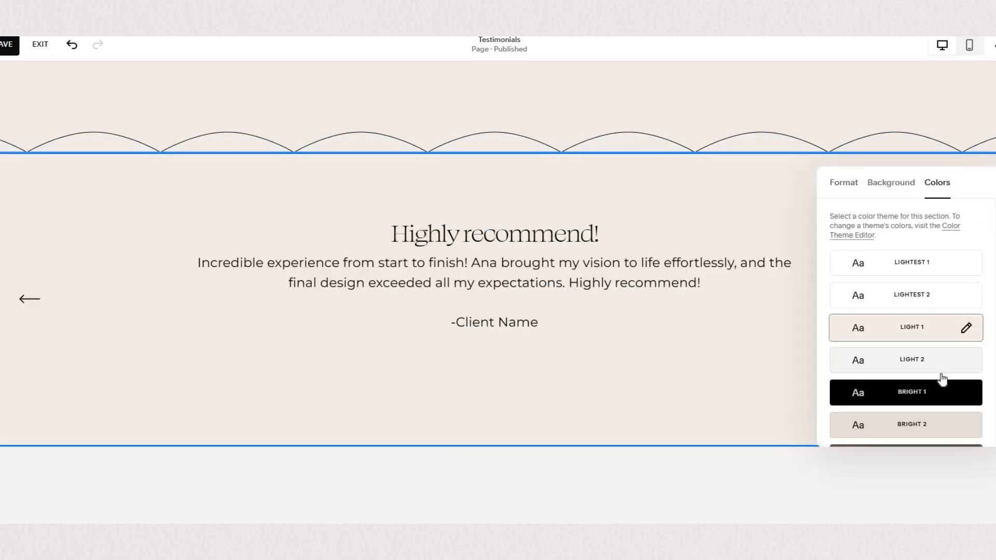
click(905, 392)
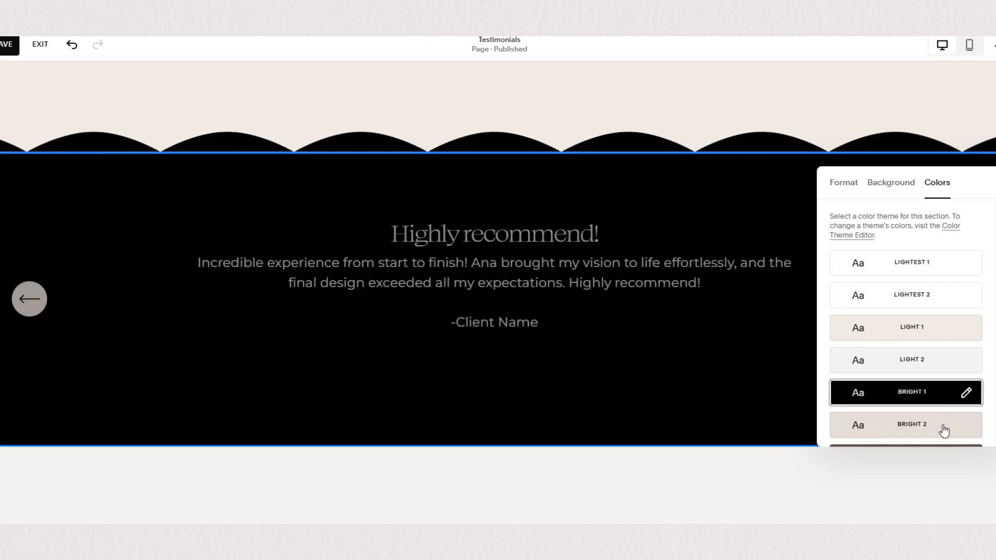
click(906, 425)
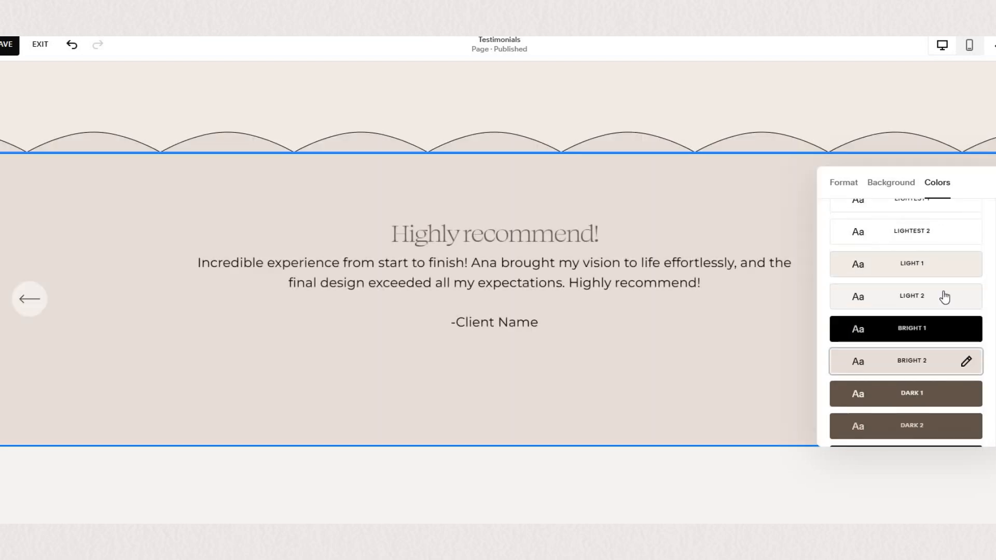
click(905, 394)
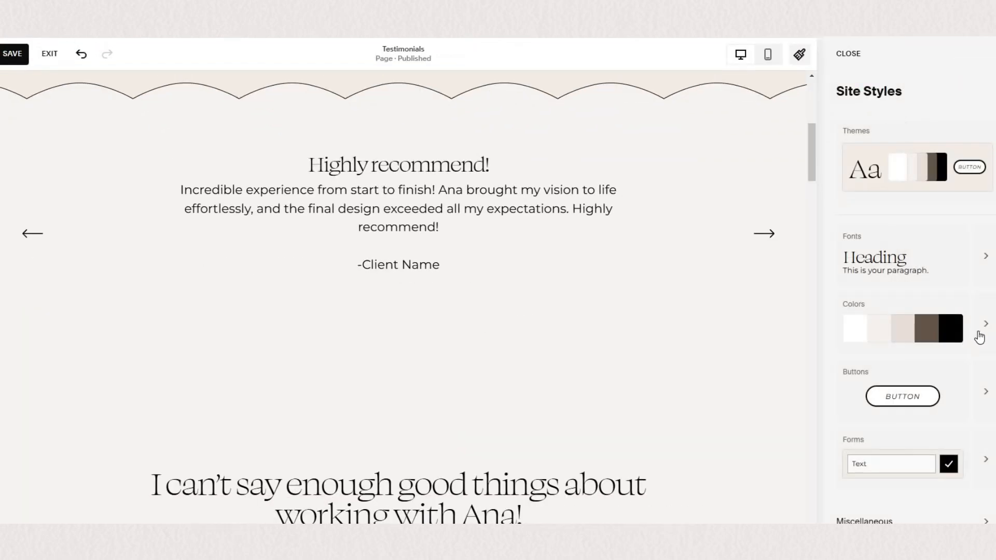
Open the Colors page of Site Styles.
click(983, 323)
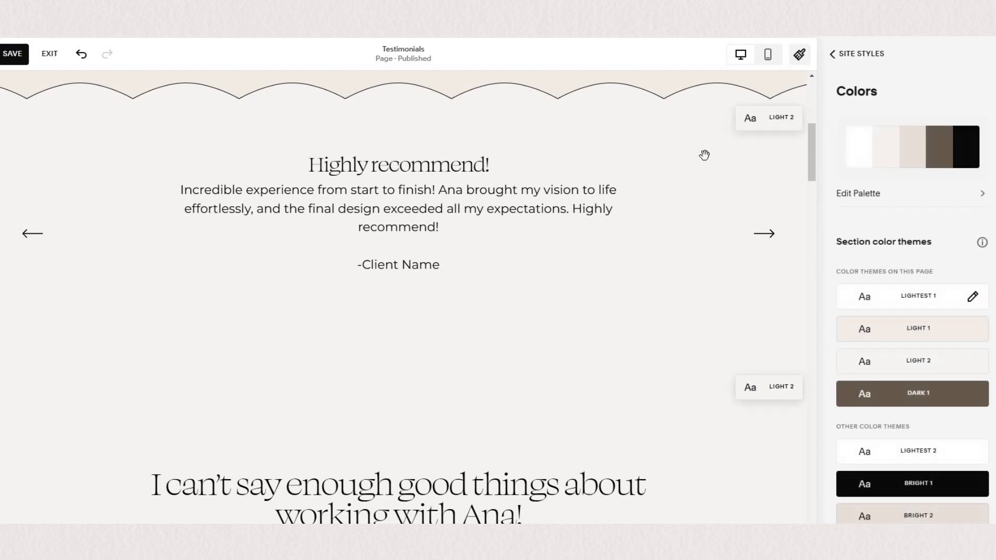
mouse_move(978, 365)
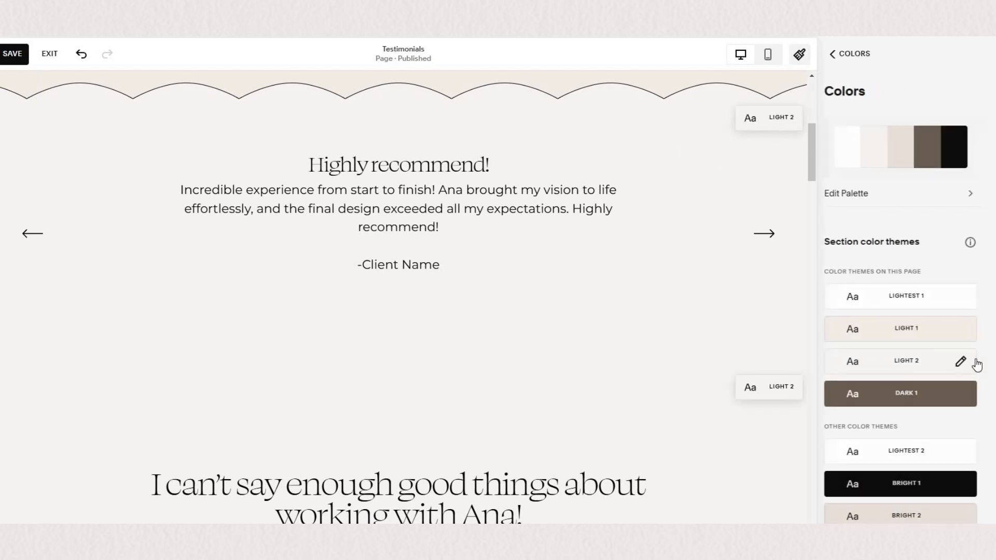
In Light 2's carousel colours, try beige titles, revert to black, and make arrow backgrounds black.
click(961, 362)
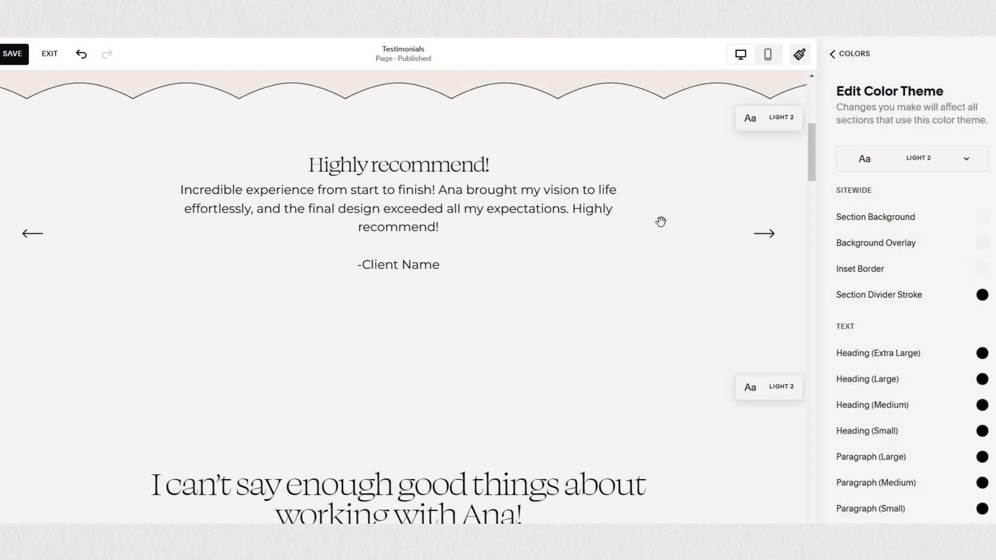
click(399, 222)
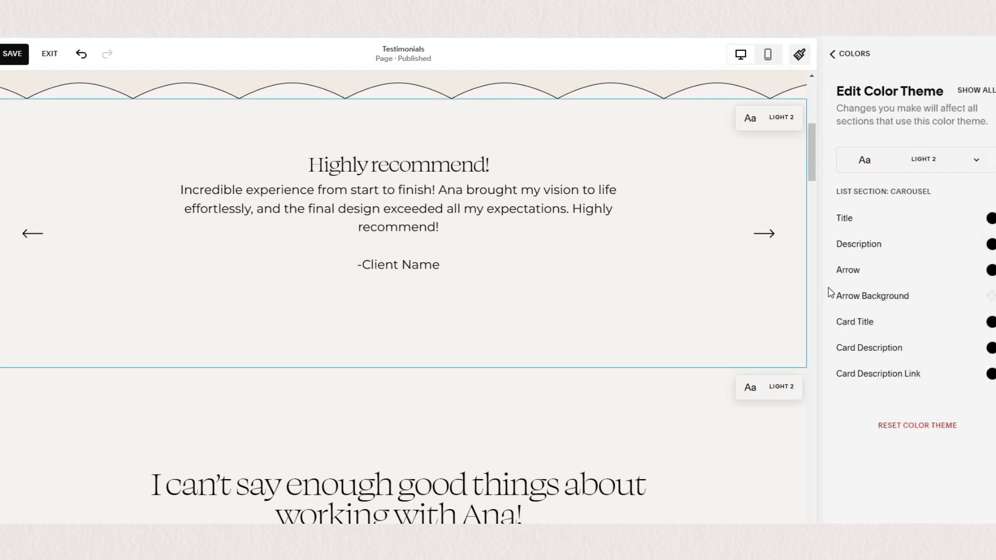
mouse_move(990, 243)
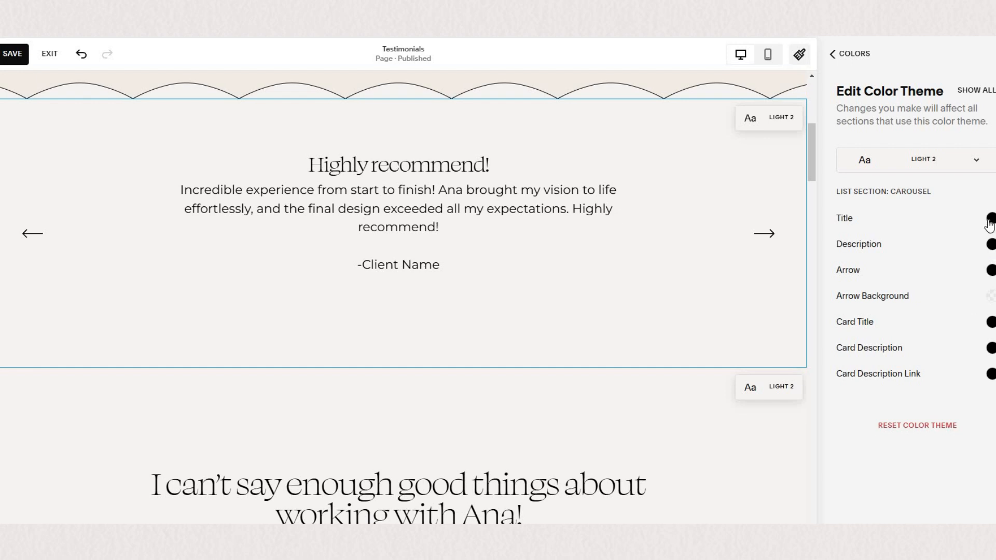
click(990, 218)
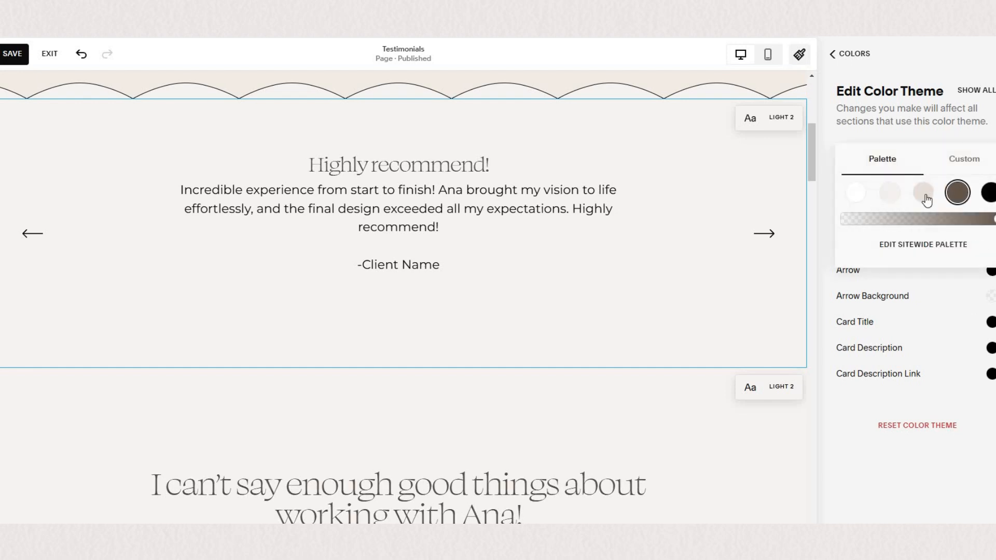
click(923, 193)
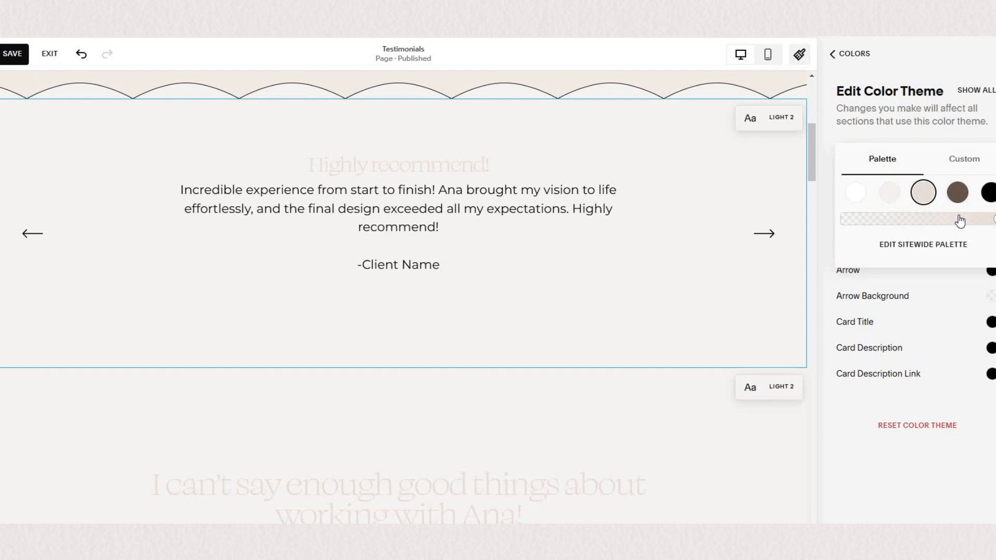
click(957, 192)
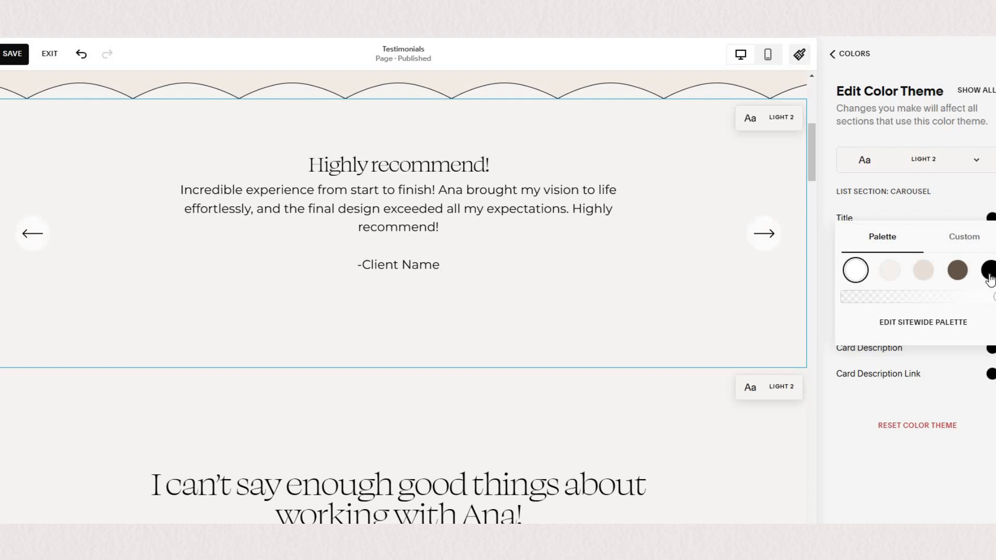
click(989, 269)
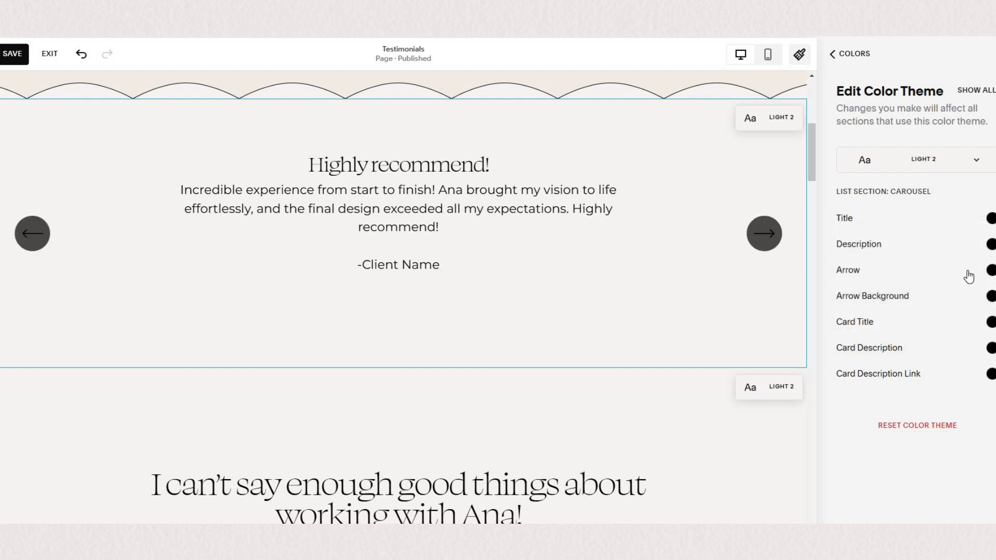
click(993, 270)
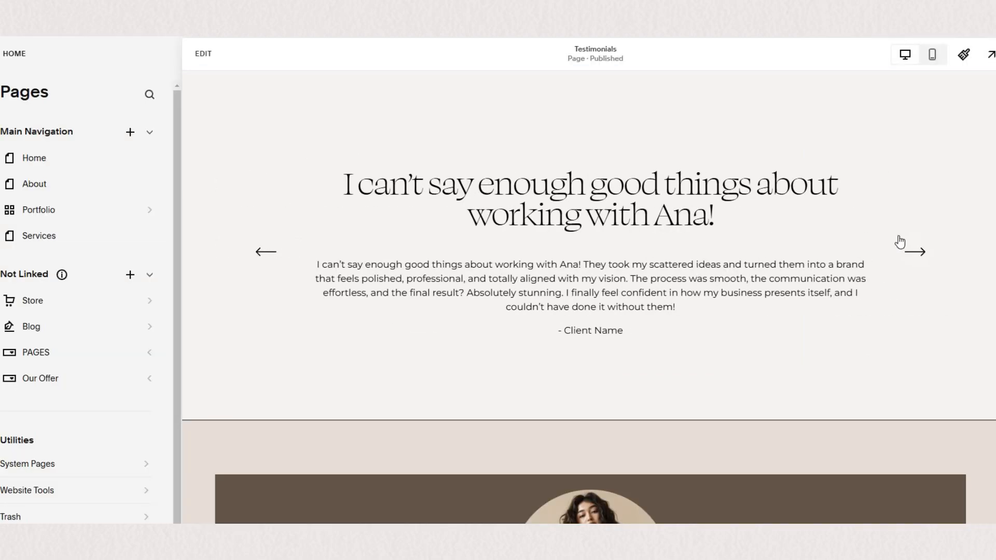
Exit the editor, then click through the testimonial slides and the testimonial cards carousel.
click(914, 252)
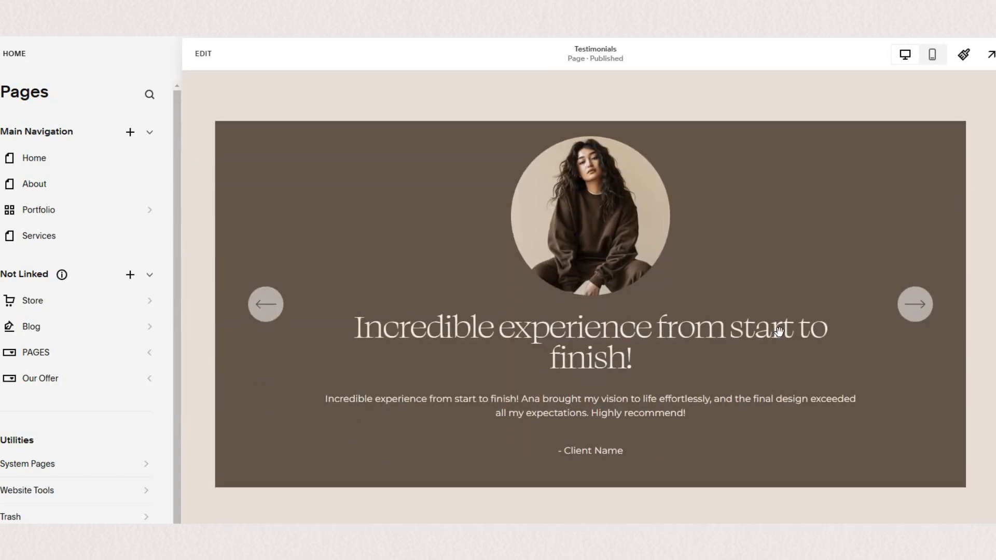
click(915, 304)
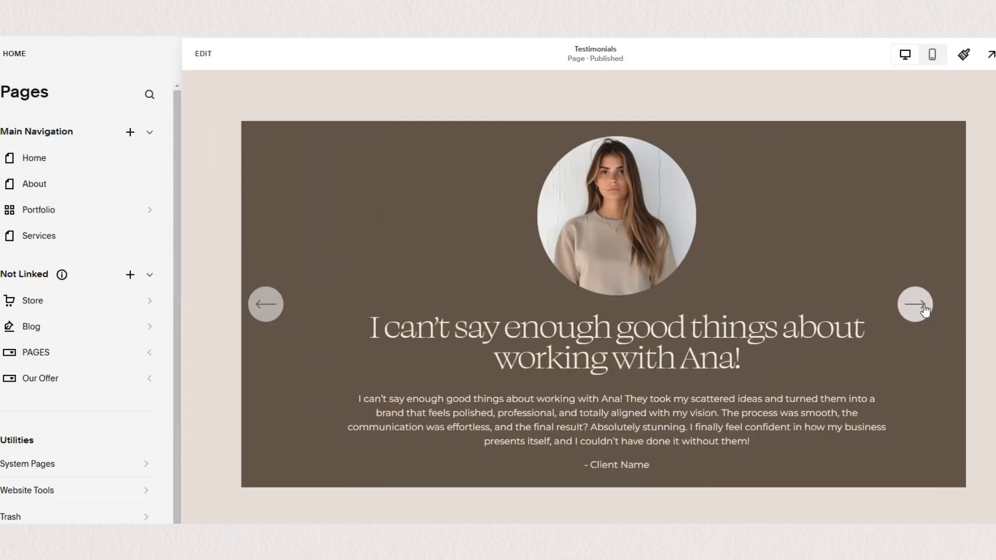
click(914, 303)
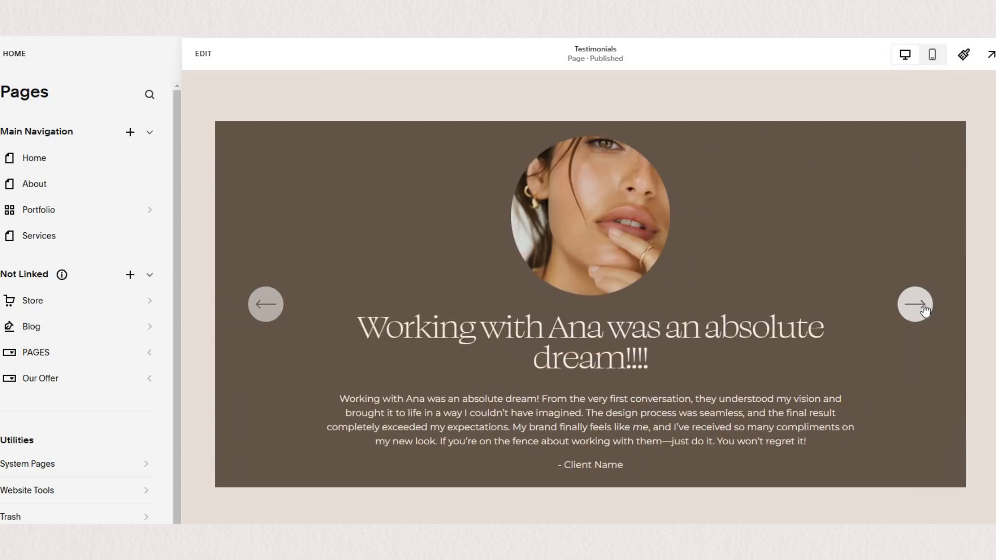
click(915, 305)
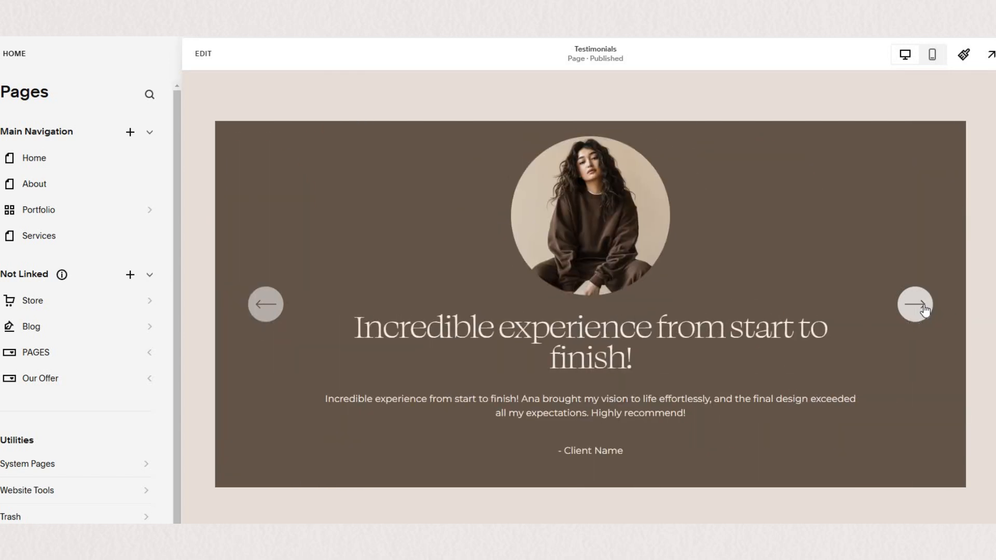
click(914, 303)
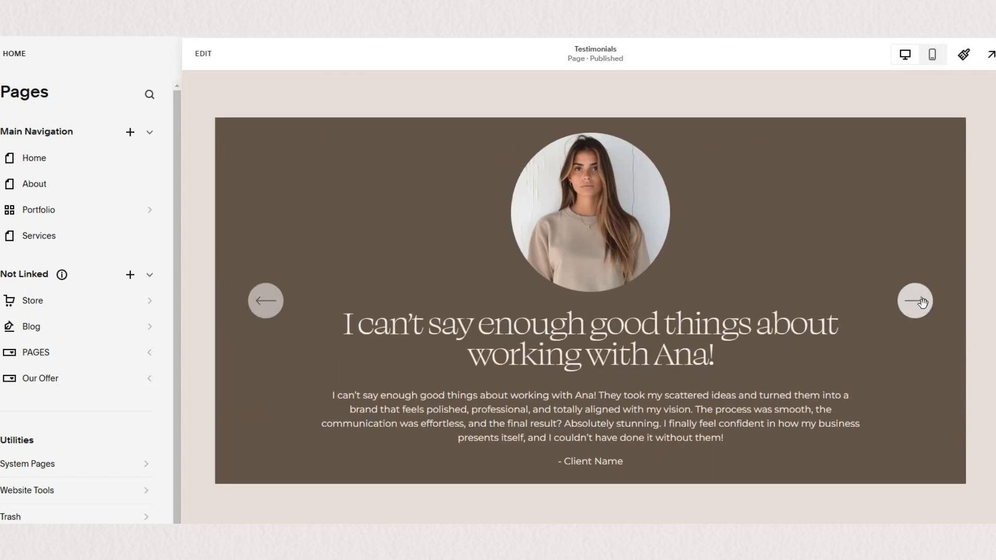
click(914, 301)
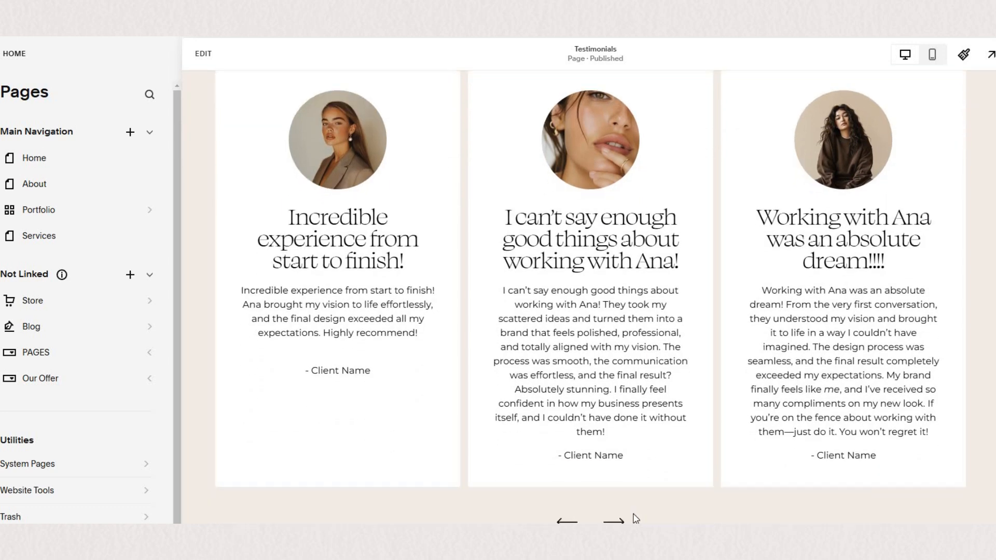
mouse_move(635, 518)
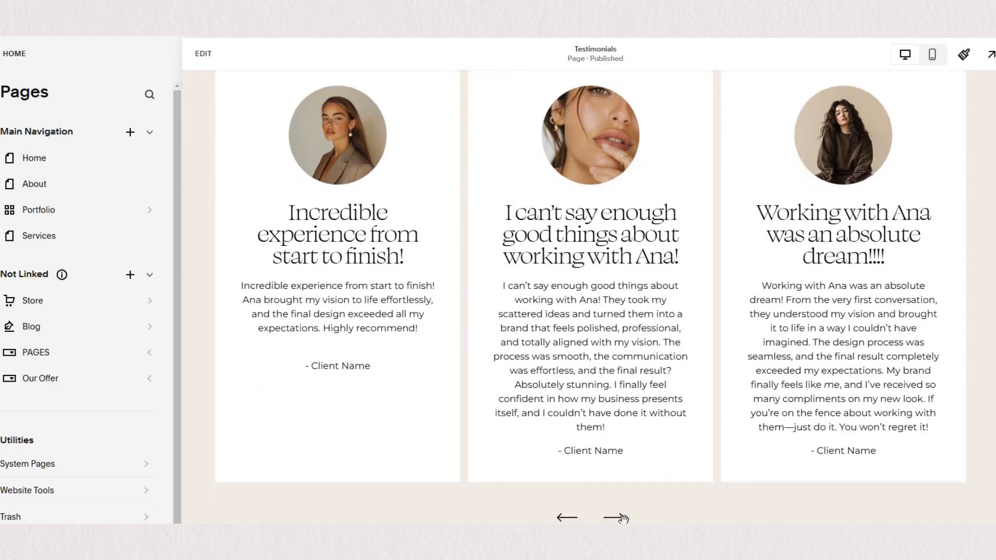
click(615, 518)
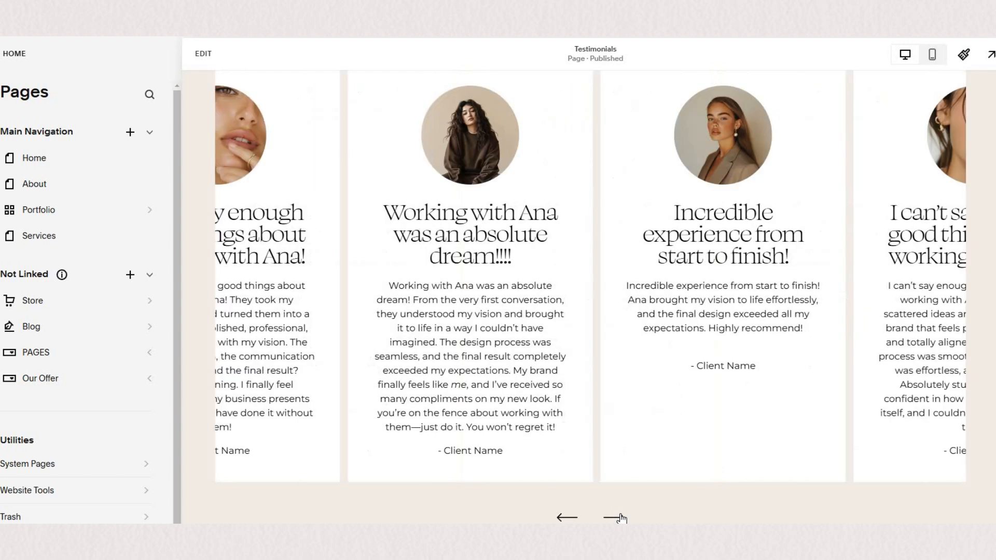
click(566, 518)
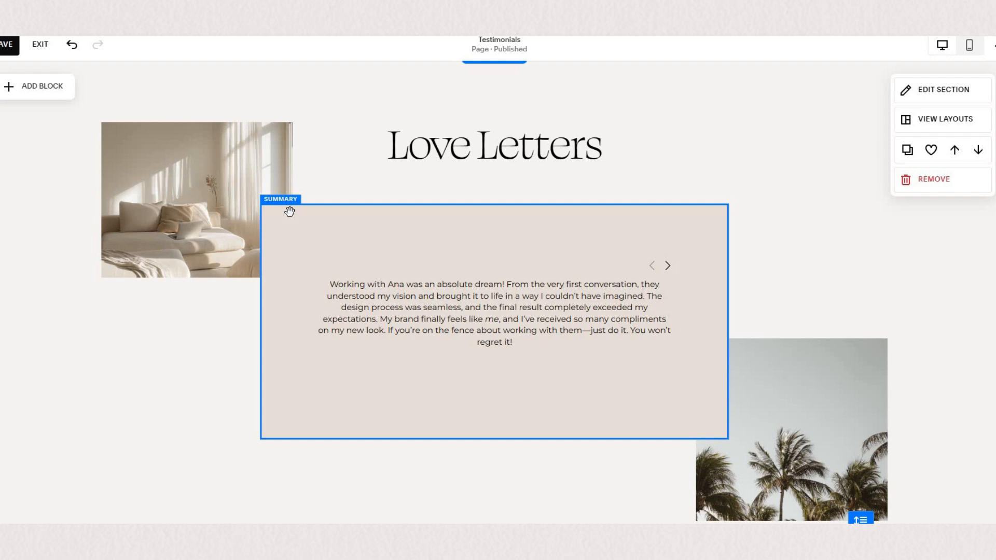
mouse_move(284, 218)
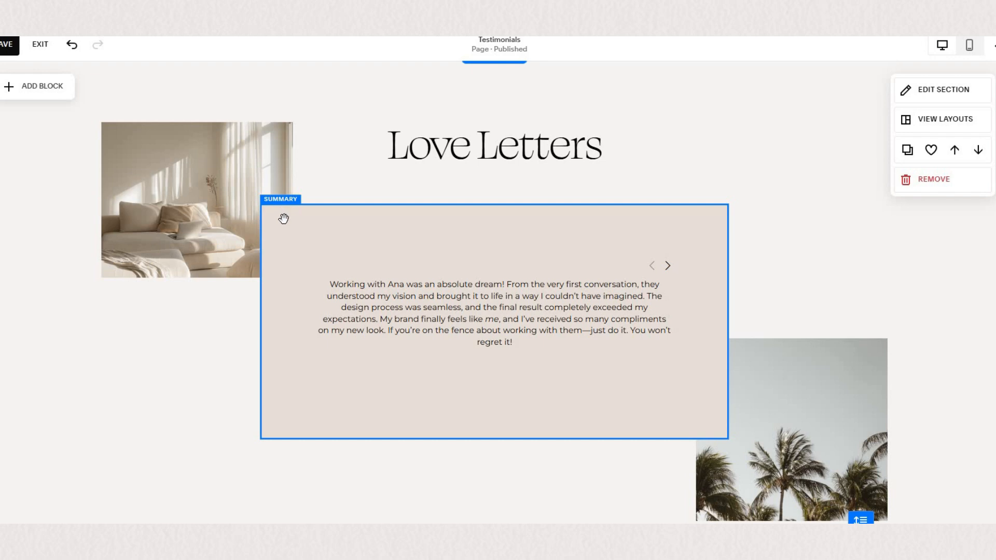
mouse_move(371, 259)
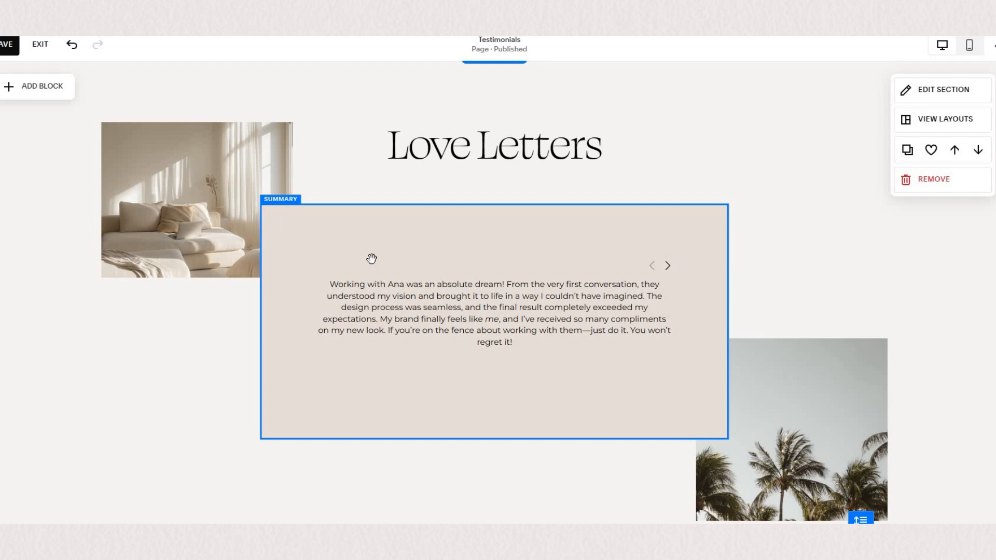
mouse_move(15, 131)
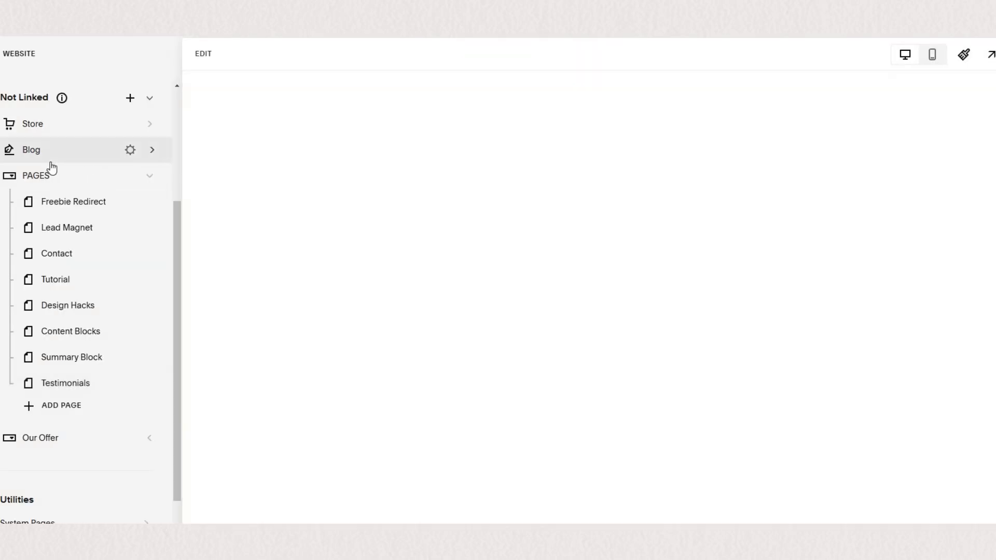
Add a blog post titled 'New Testimonial' and save it.
click(31, 150)
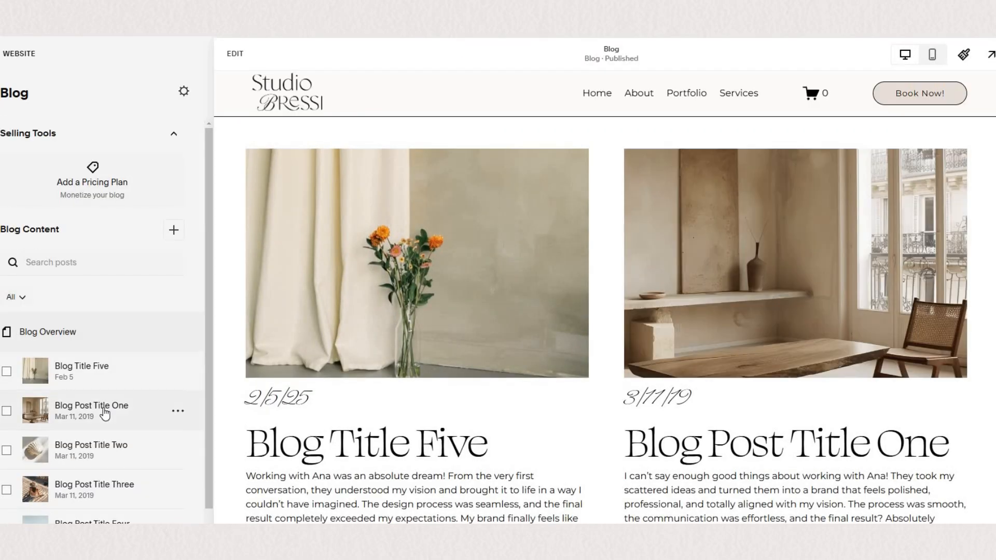
click(173, 133)
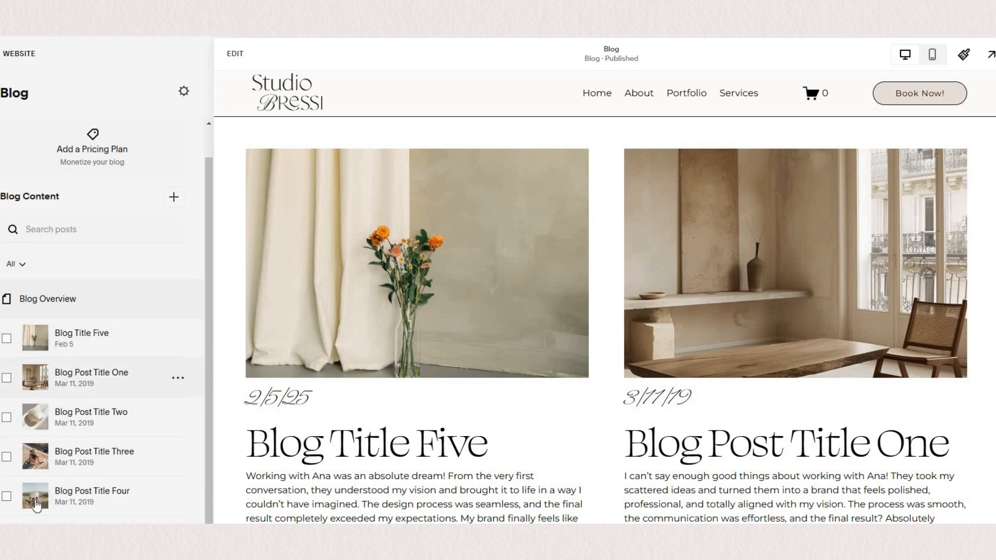
mouse_move(45, 478)
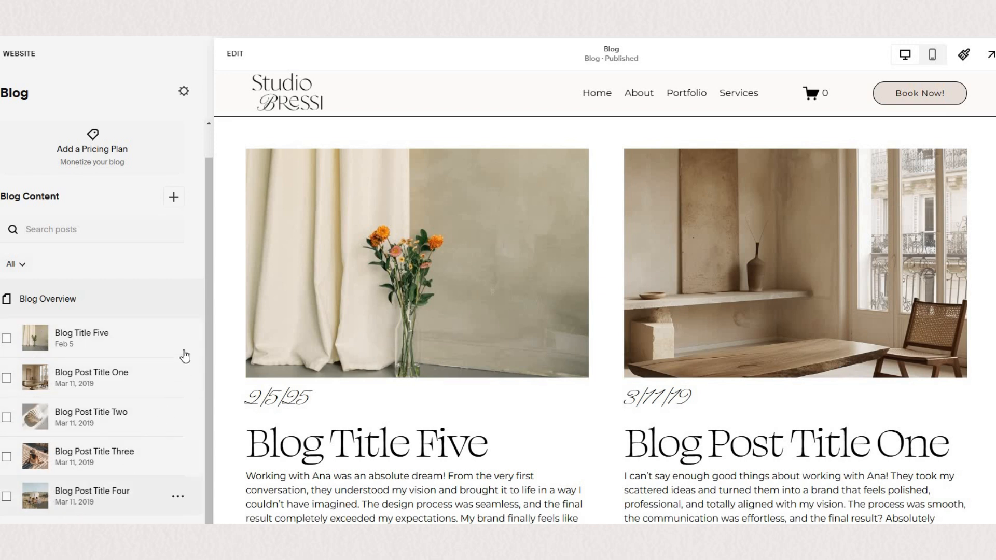
mouse_move(177, 340)
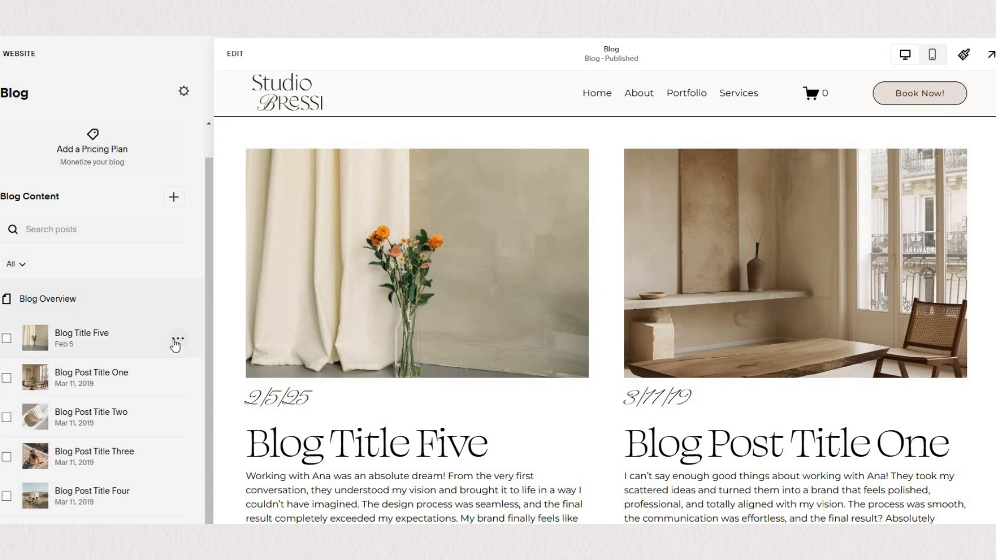
click(178, 337)
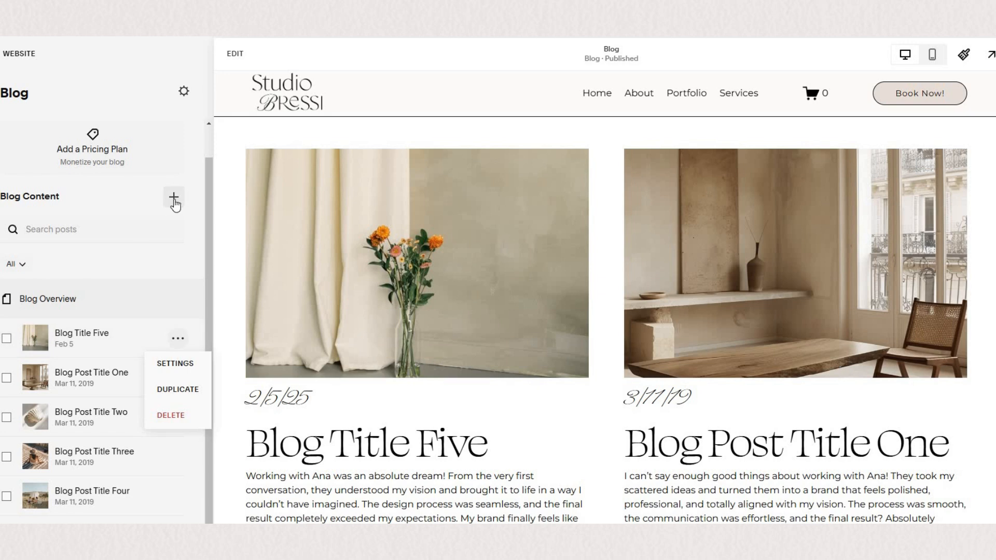
click(173, 198)
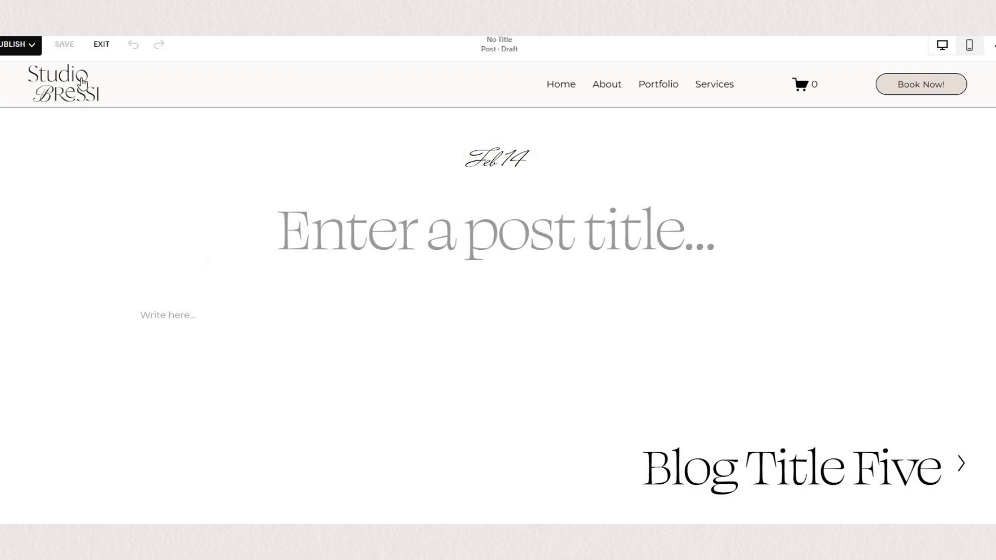
text(New Testimonial)
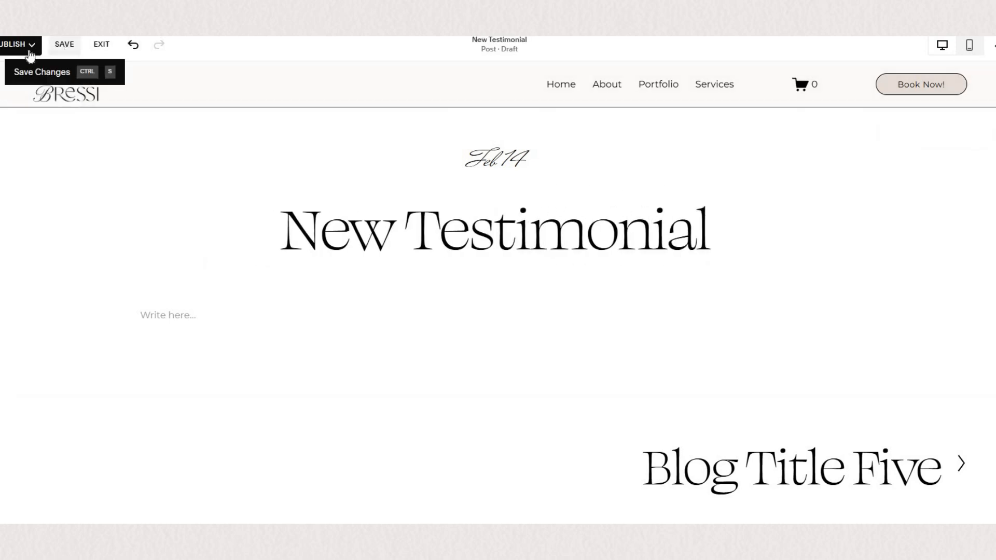
click(102, 45)
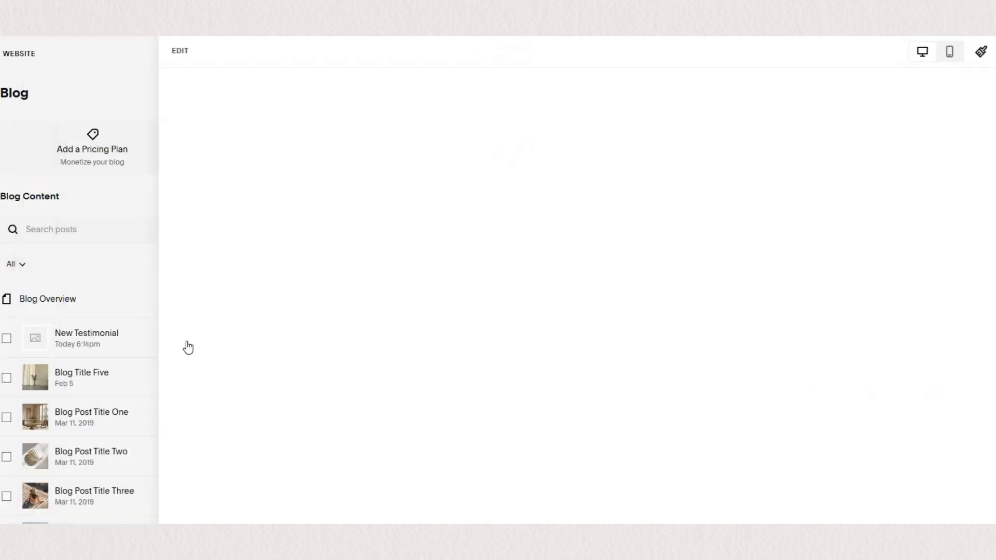
Set the New Testimonial post's excerpt to 'Your Testimonial content is here'.
click(87, 339)
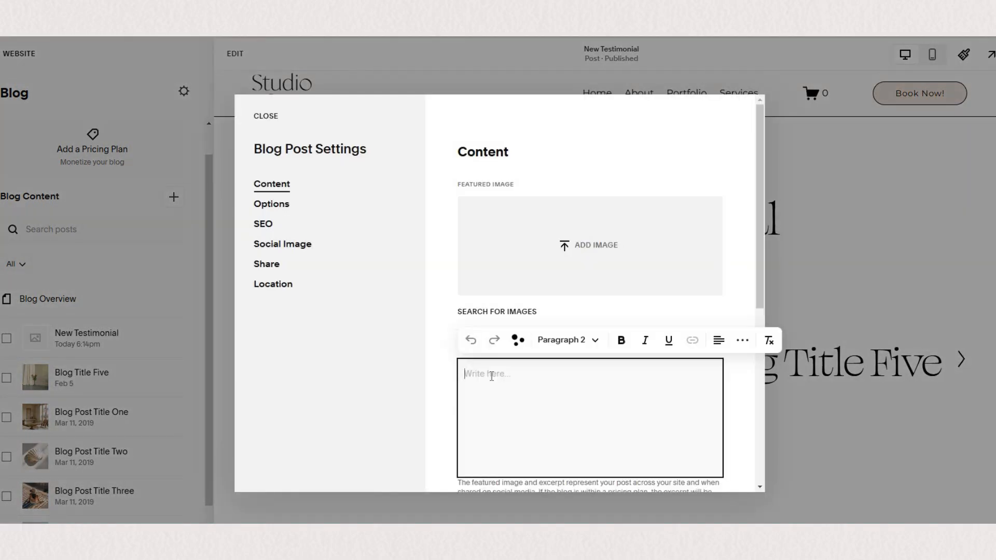
text(Your T)
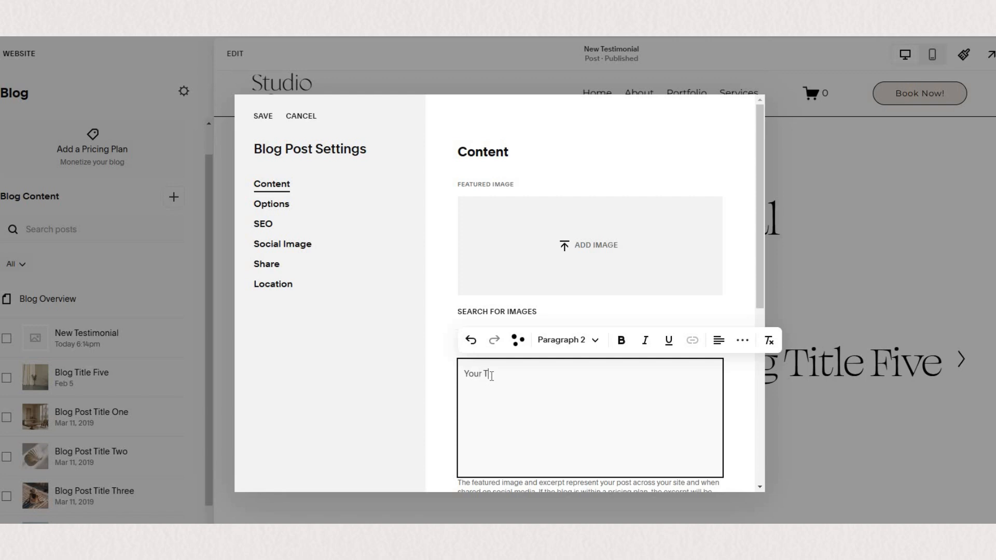
text(estimonial)
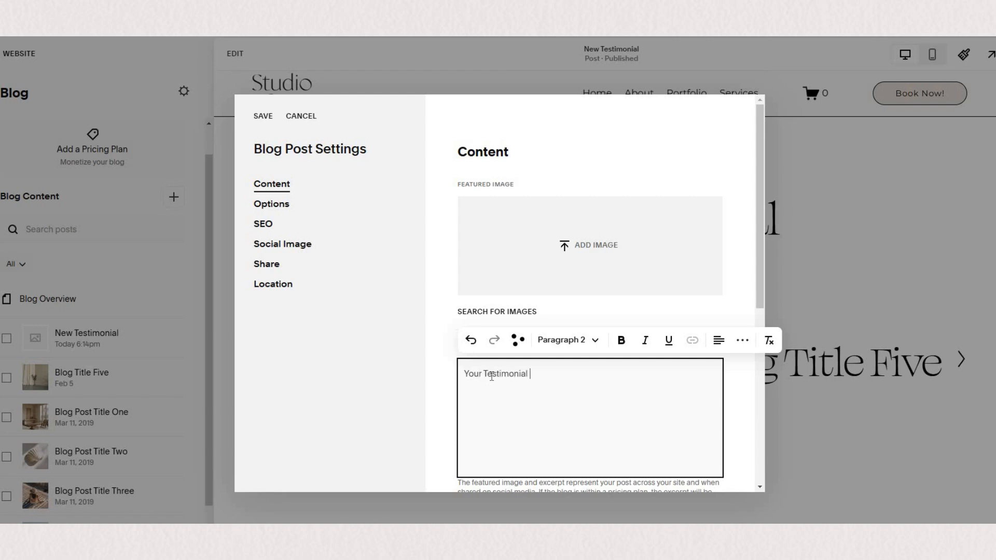
text(content is here)
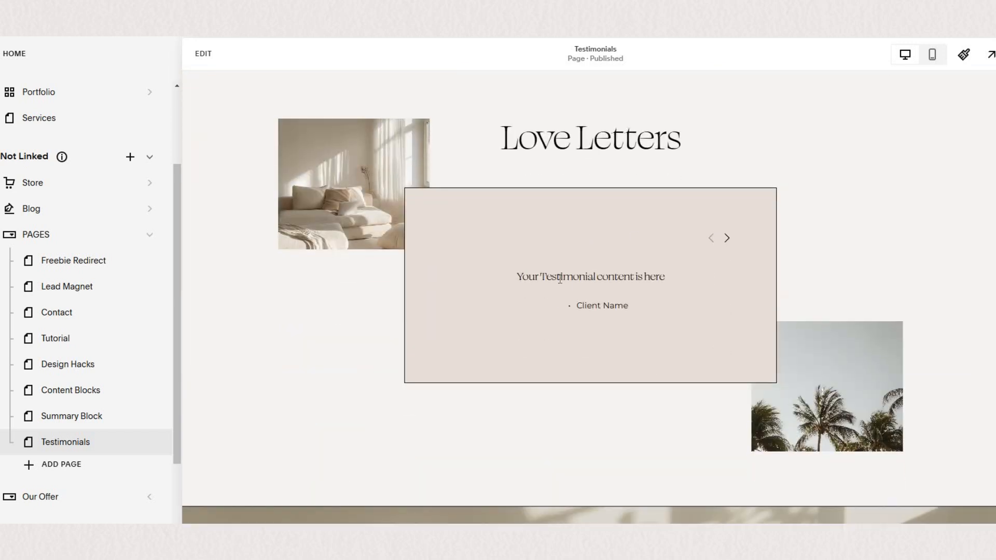
mouse_move(215, 60)
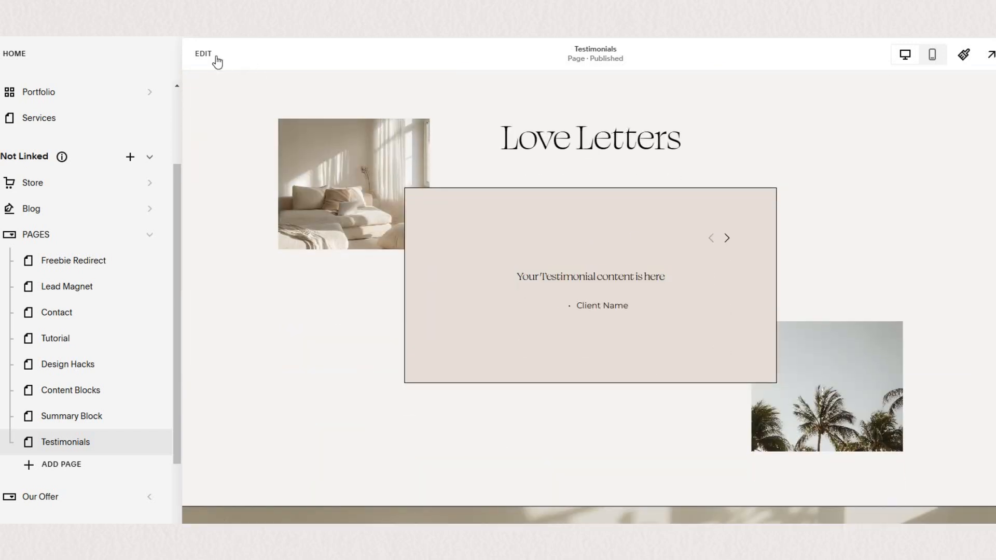
Enter edit mode and step the Love Letters summary carousel to the next testimonial.
click(203, 54)
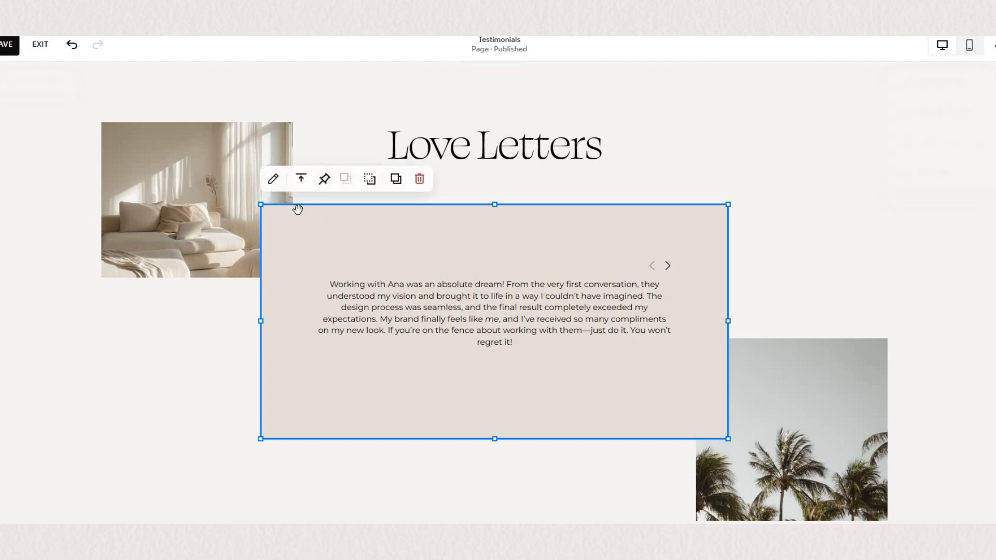
mouse_move(296, 206)
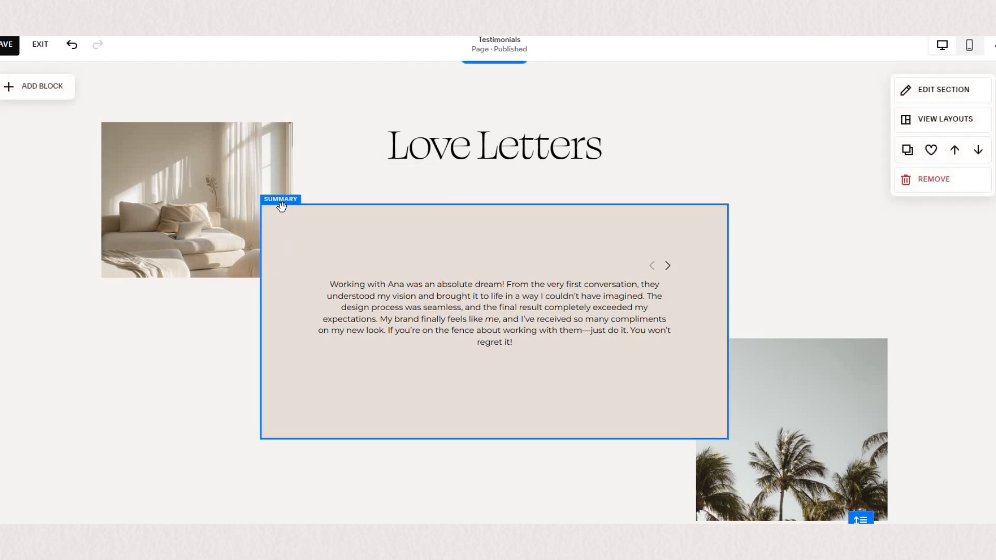
mouse_move(289, 211)
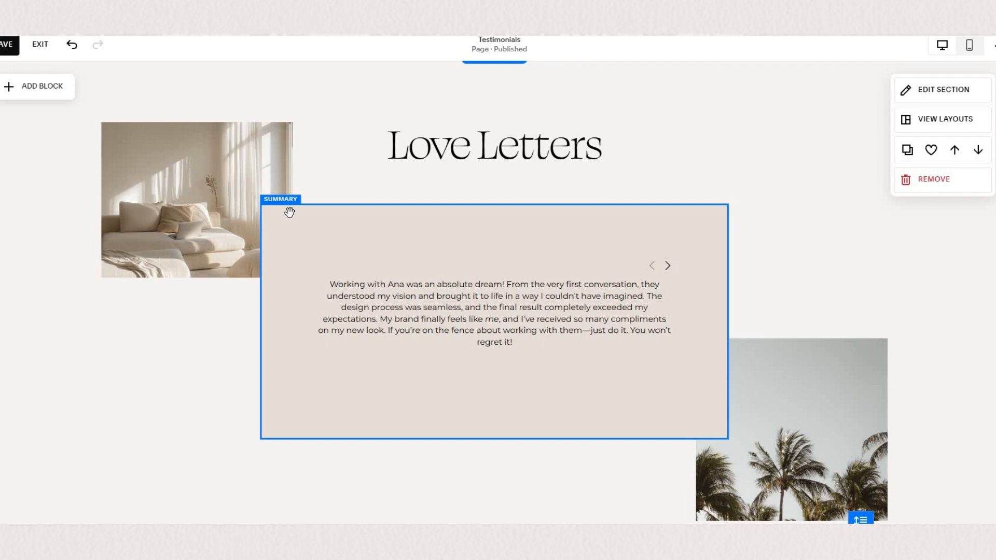
mouse_move(278, 207)
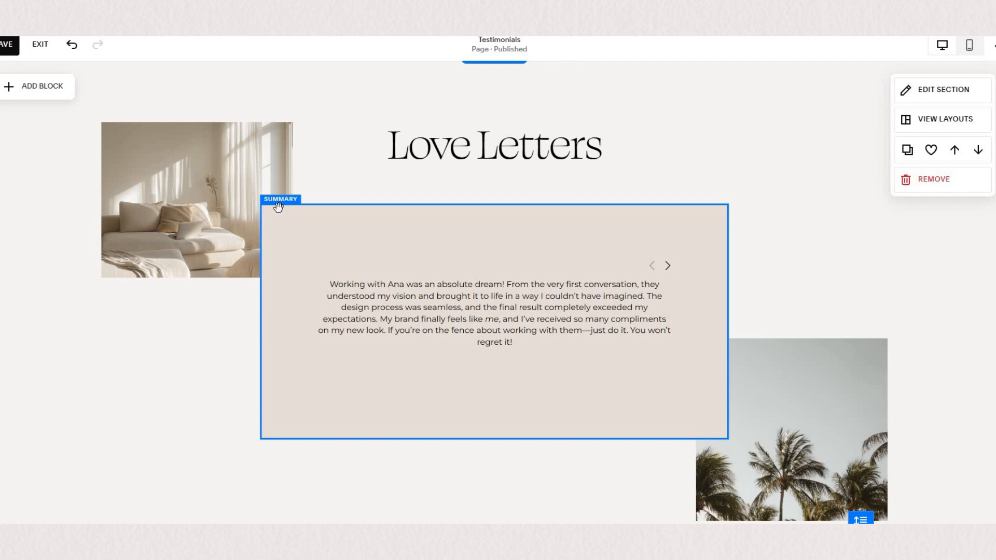
mouse_move(283, 218)
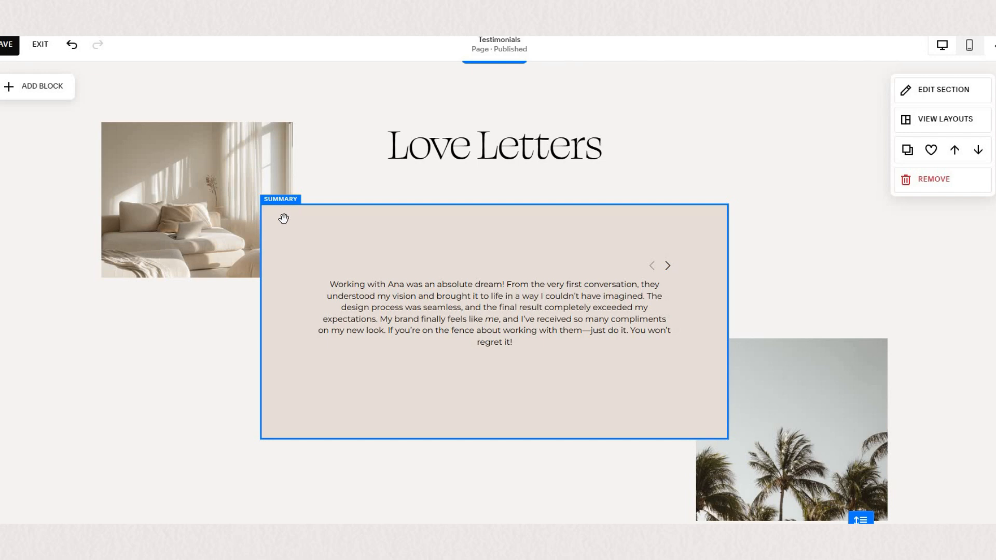
mouse_move(372, 259)
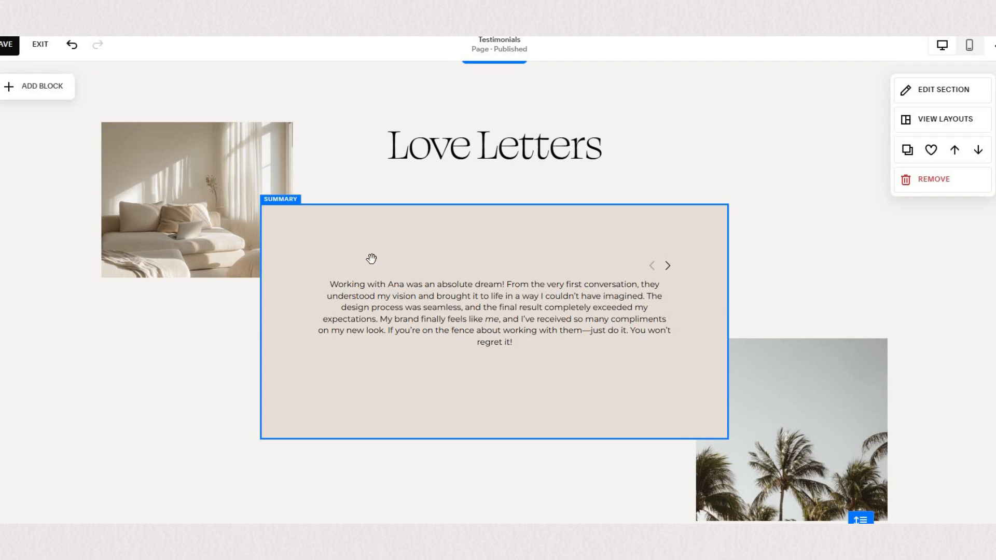
click(667, 266)
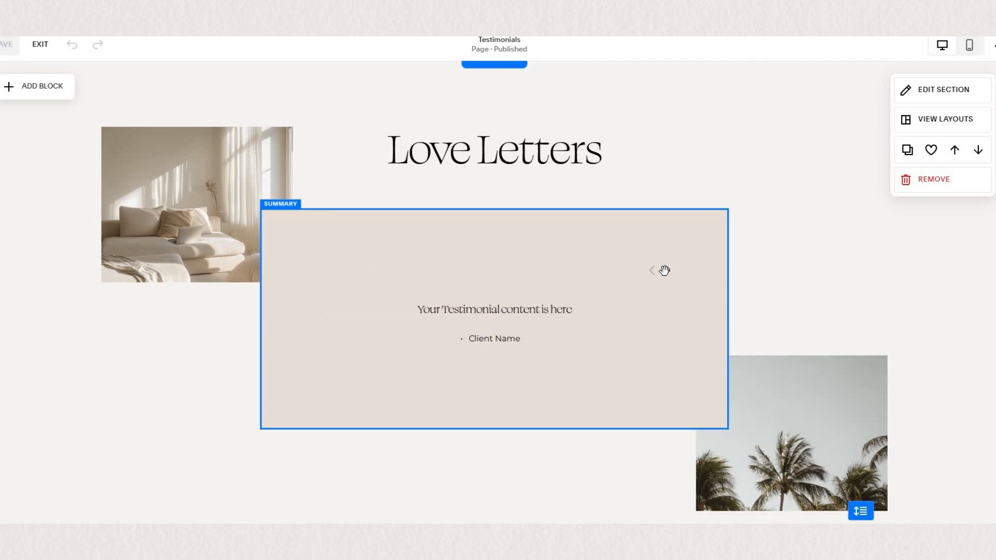
click(494, 317)
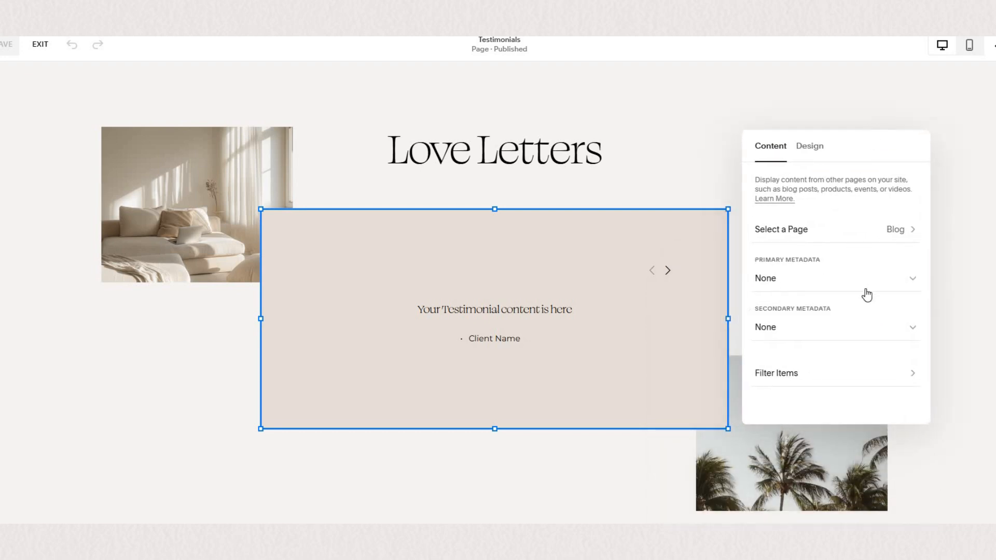
mouse_move(859, 239)
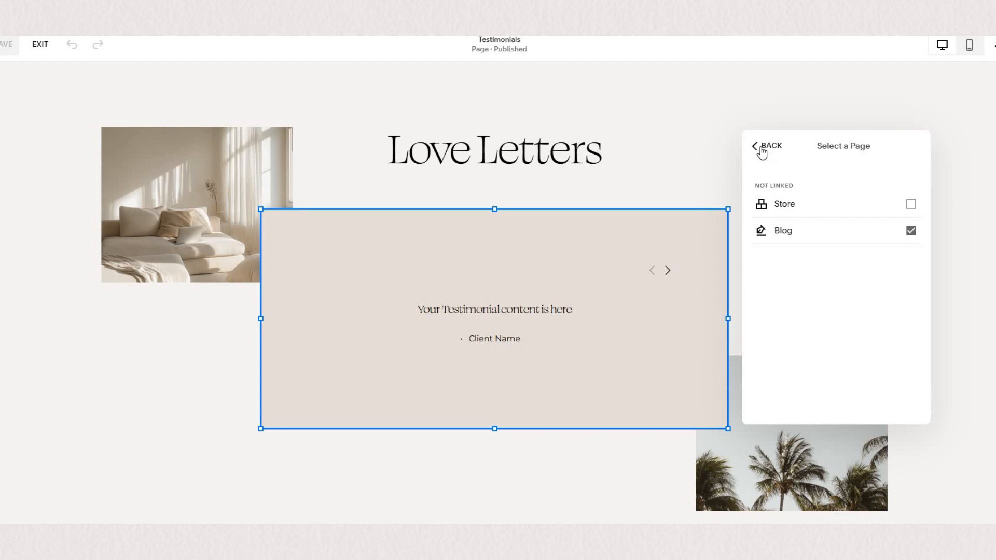
Confirm the summary block's Blog source and move to its Design settings.
click(769, 147)
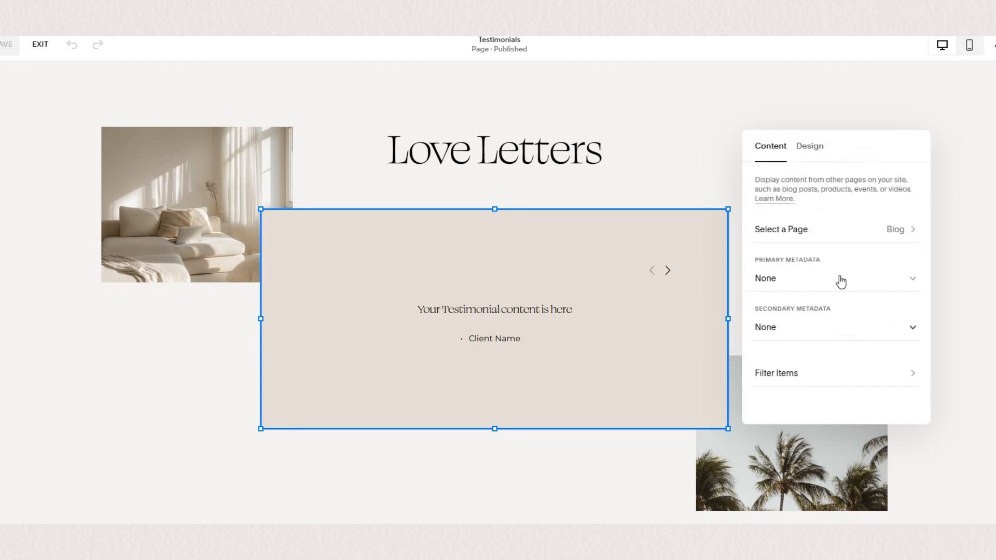
click(809, 146)
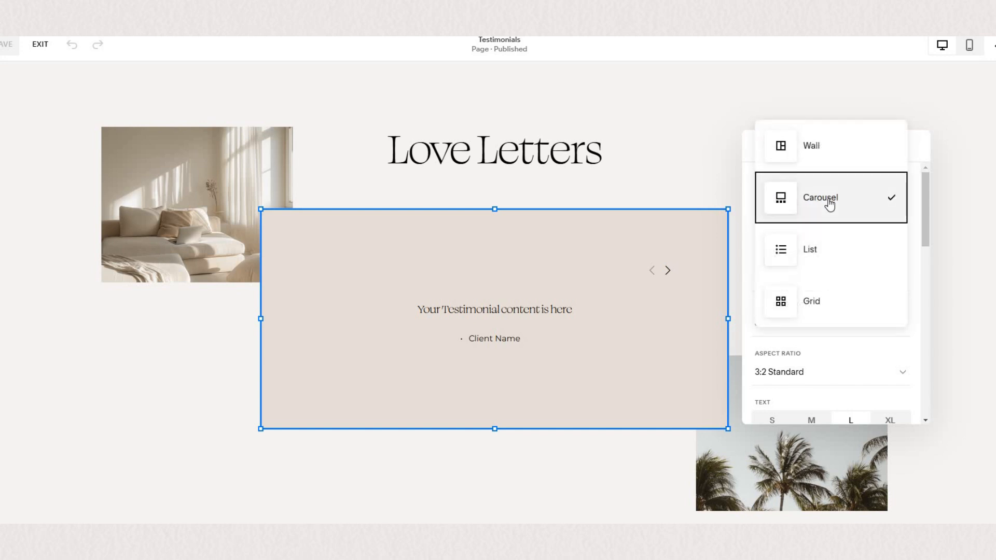
Keep the Carousel layout, set image aspect ratio to Widescreen, and toggle Featured Image.
click(820, 197)
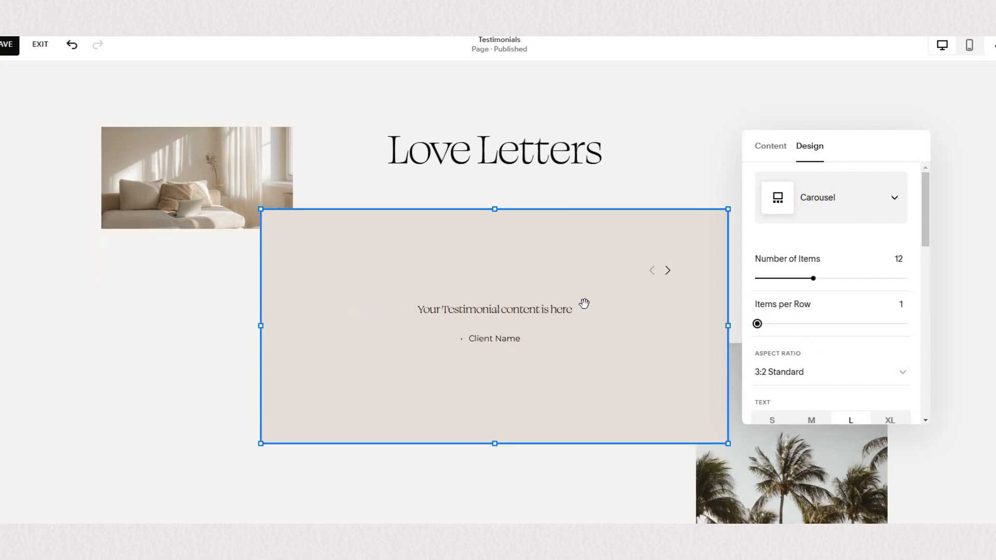
scroll(down, 3)
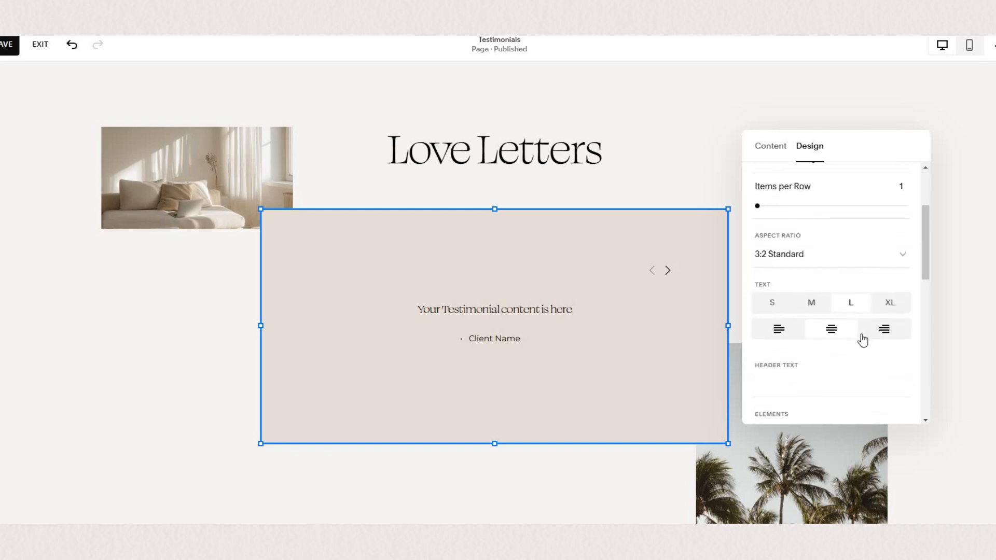
scroll(down, 3)
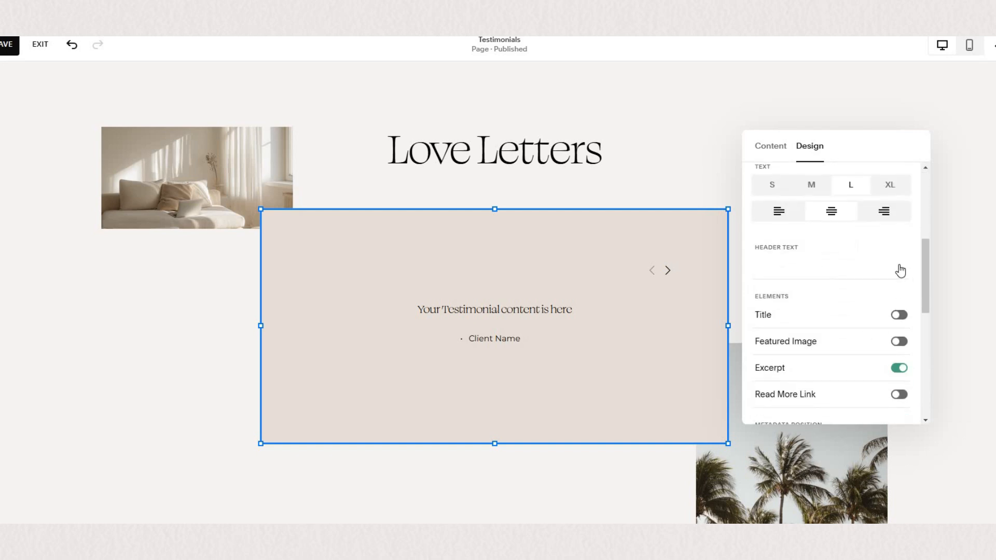
scroll(down, 3)
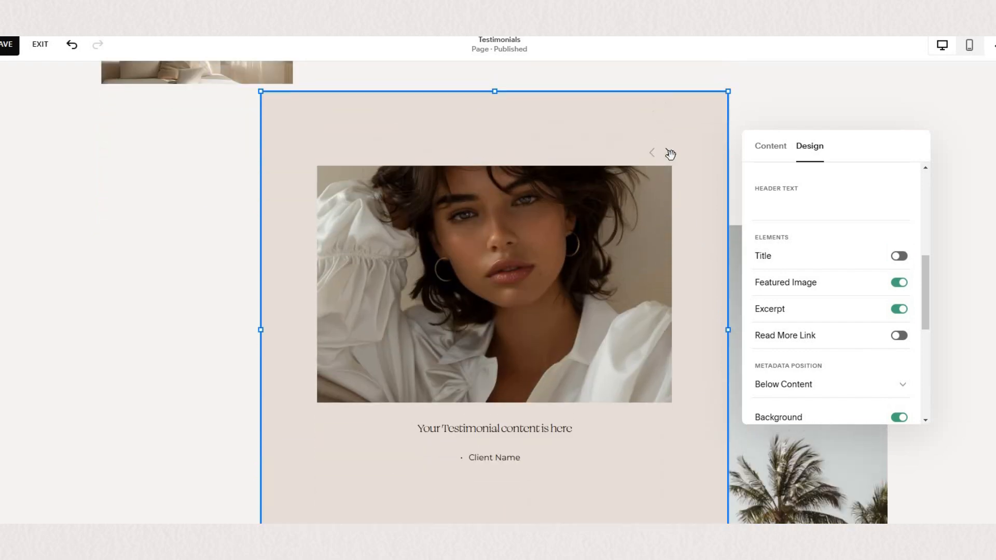
scroll(up, 3)
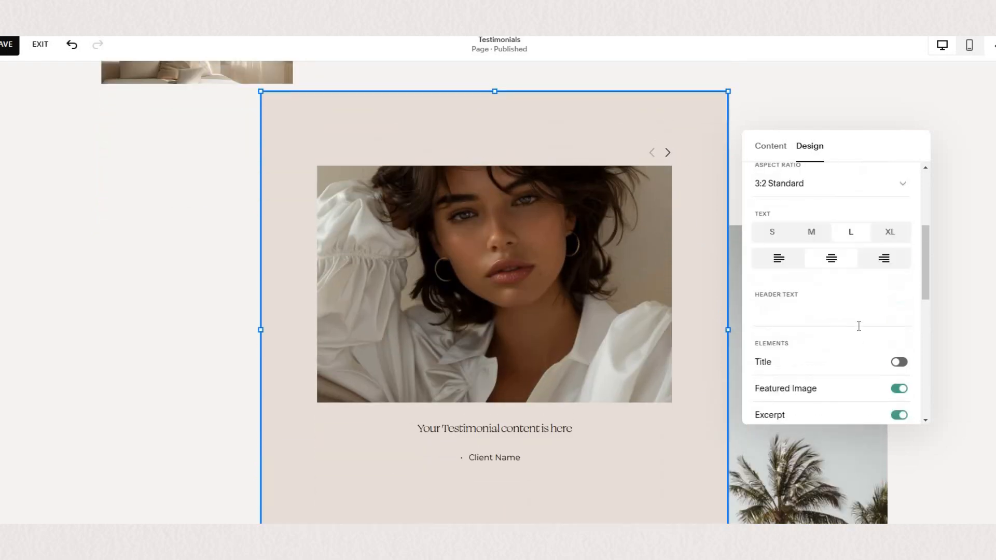
scroll(up, 3)
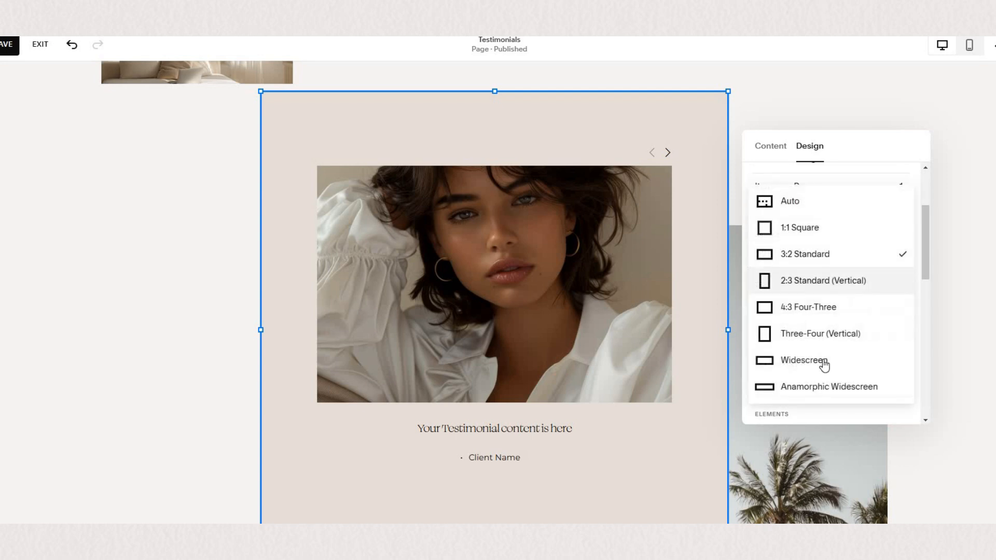
mouse_move(816, 254)
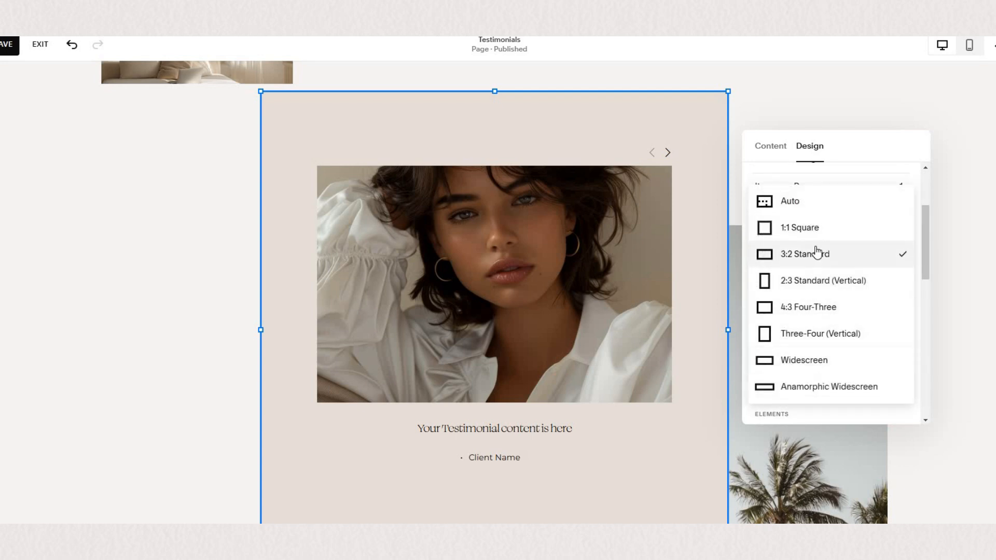
click(805, 254)
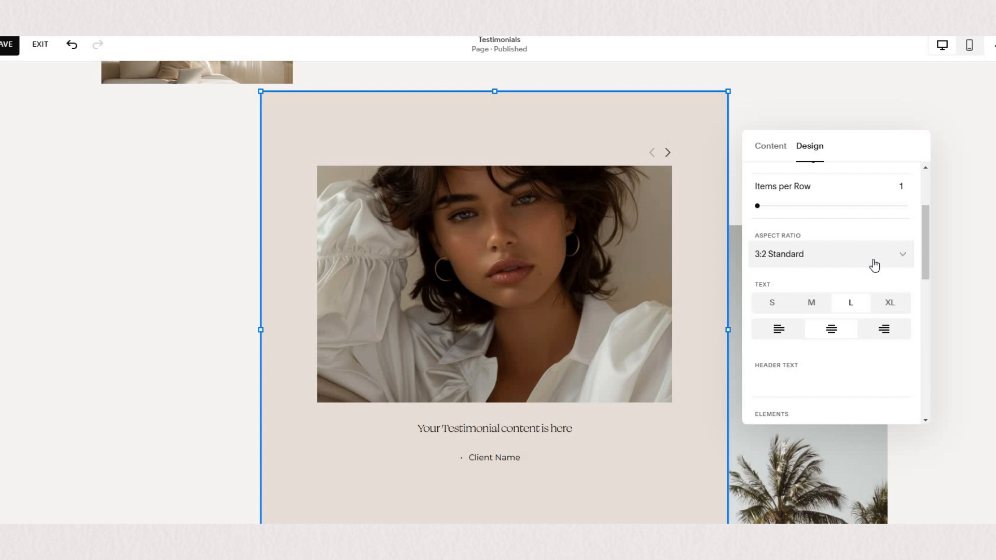
click(830, 254)
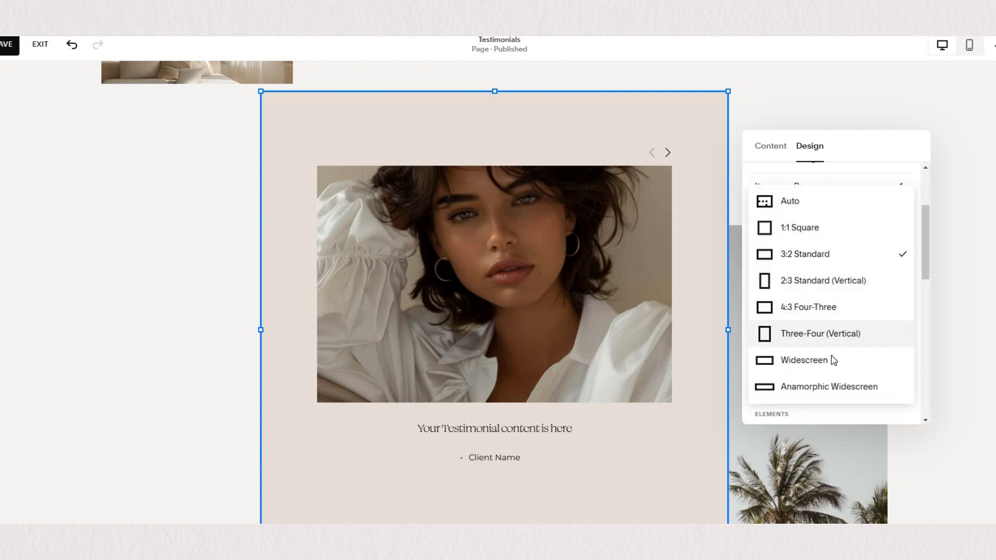
click(799, 361)
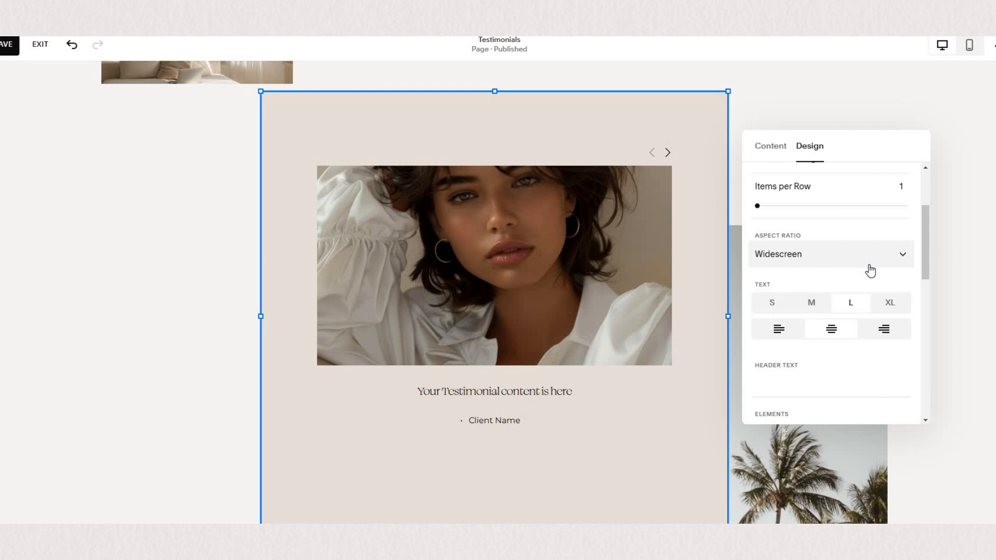
scroll(down, 3)
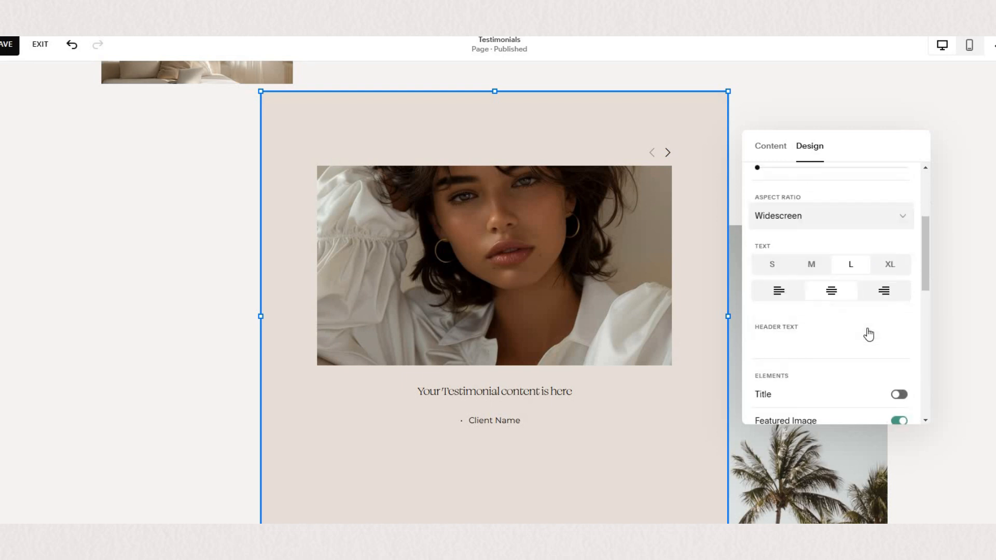
scroll(down, 3)
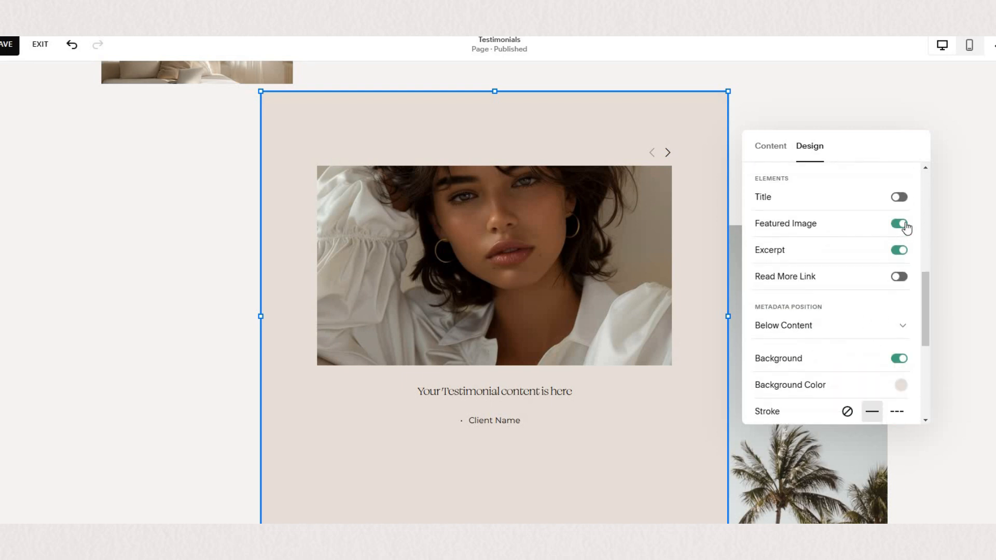
click(899, 223)
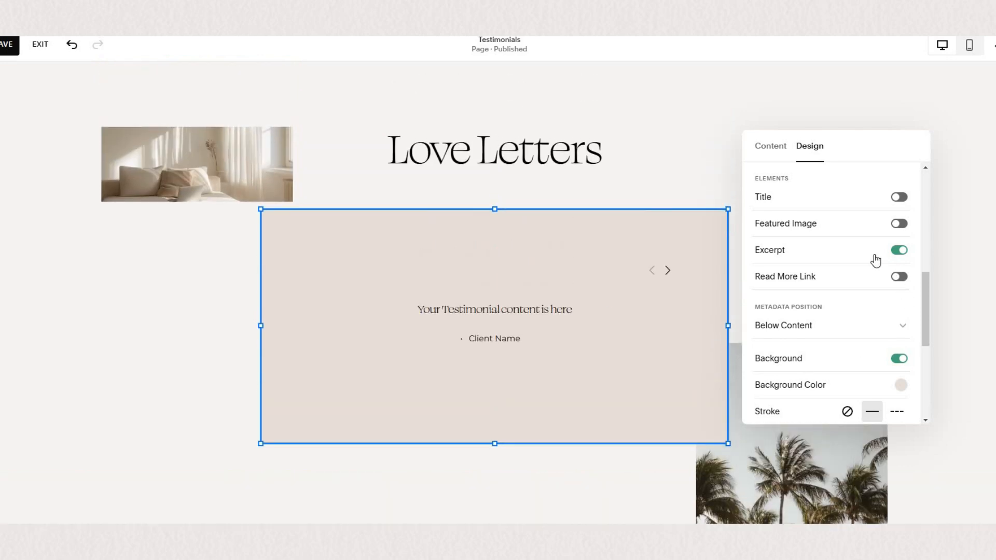
Give the carousel block a solid 1px black stroke and adjust its corner radius.
scroll(down, 3)
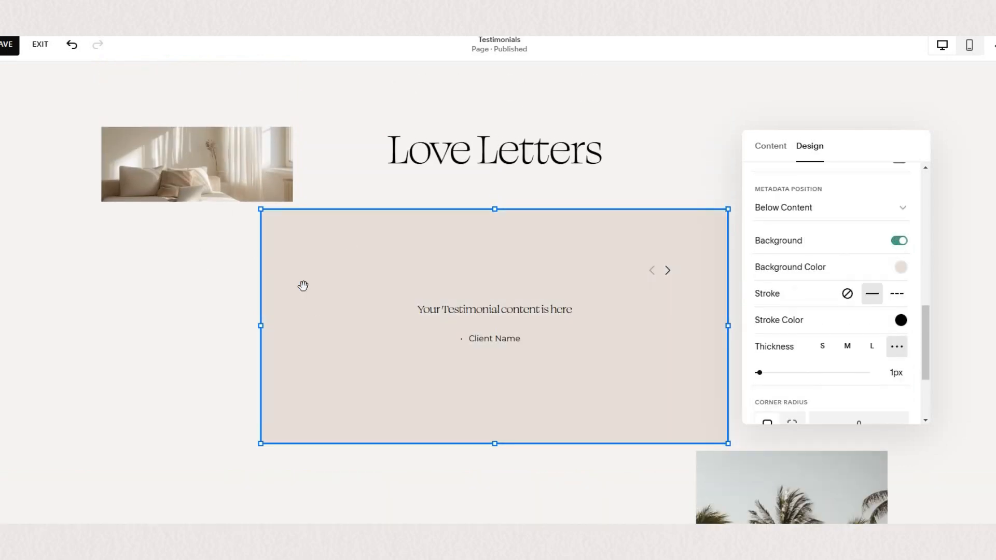
mouse_move(835, 299)
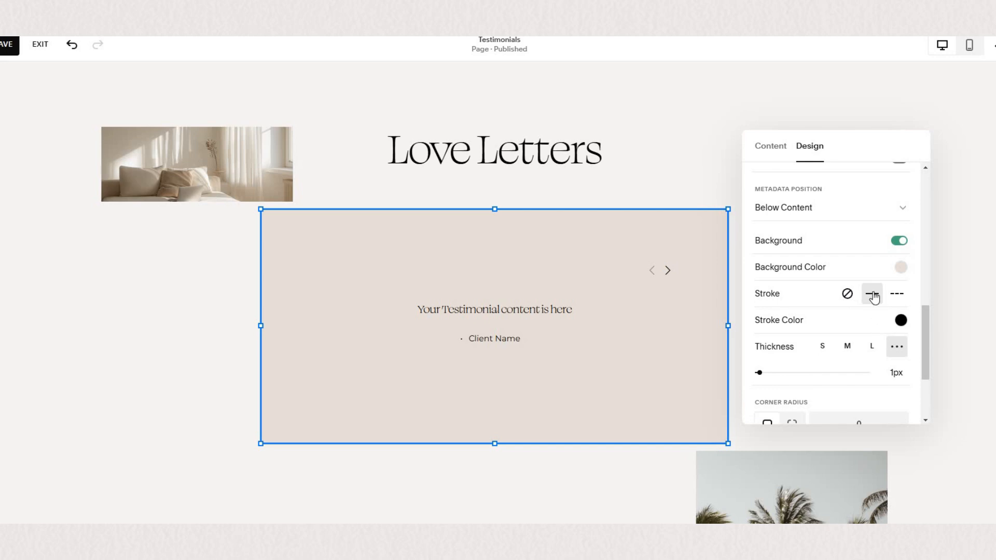
mouse_move(902, 273)
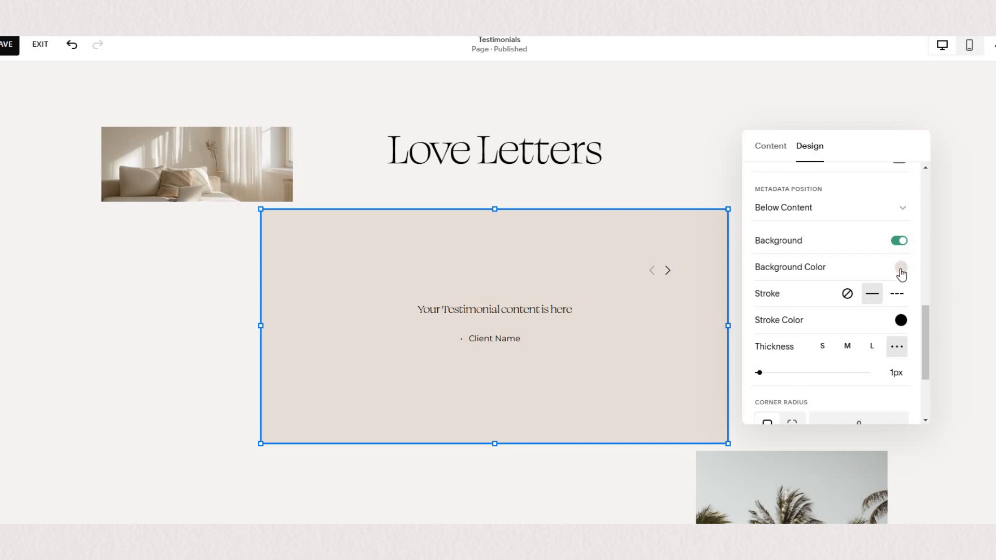
click(900, 267)
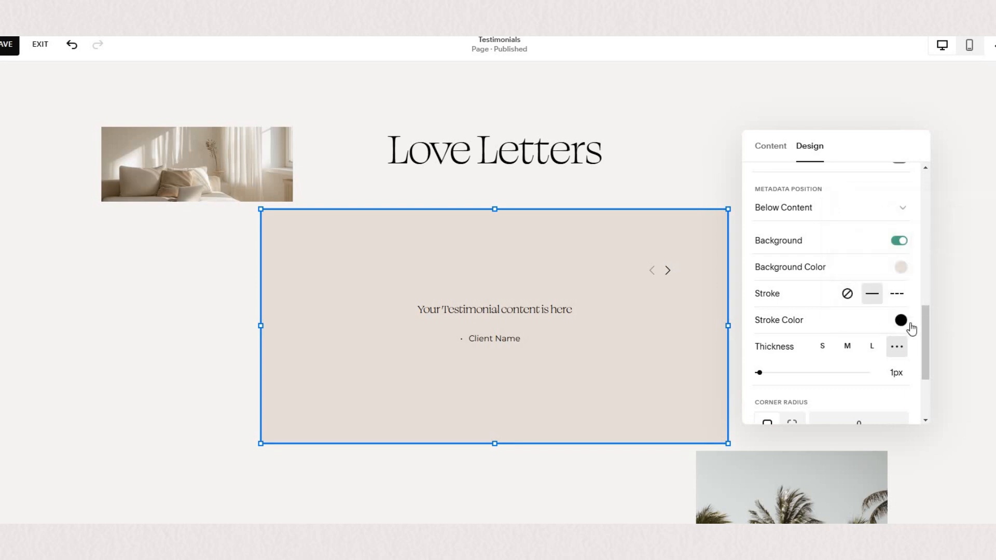
mouse_move(813, 385)
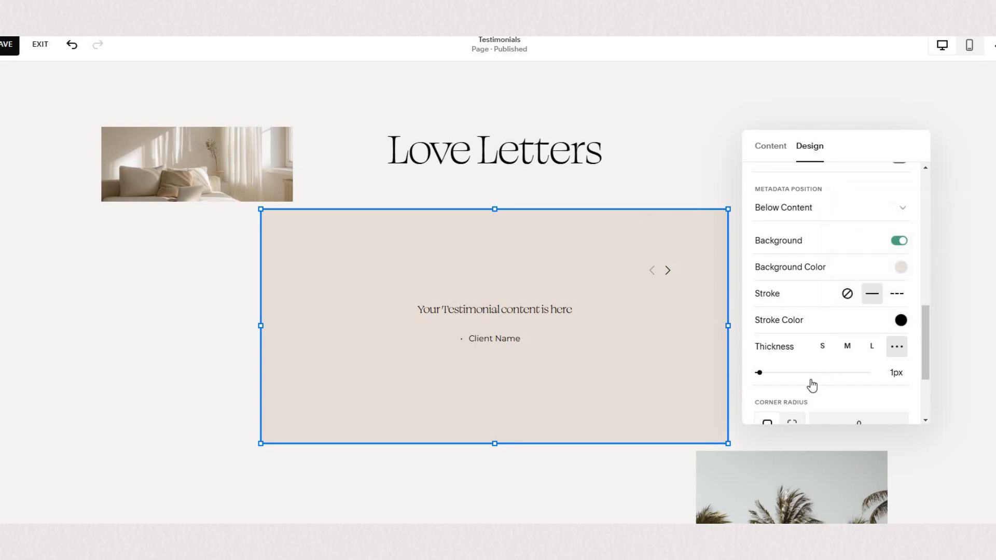
scroll(down, 3)
text(50)
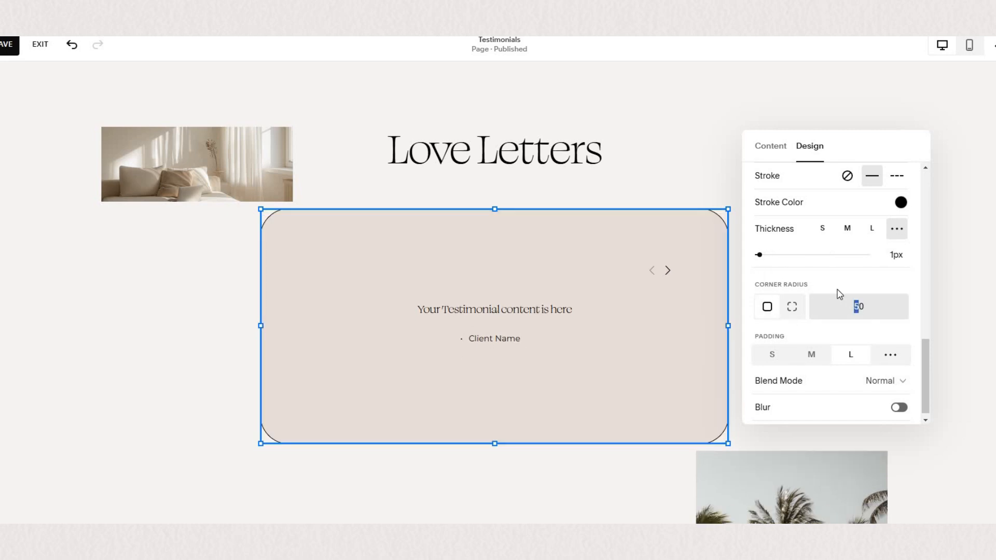
click(792, 487)
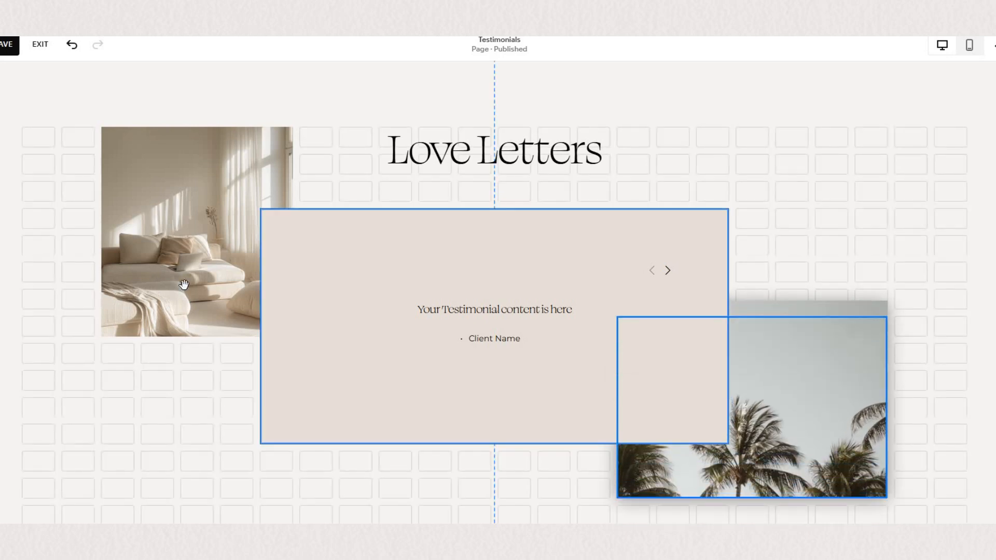
Drag the sofa photo right so it overlaps the carousel's left edge.
click(184, 284)
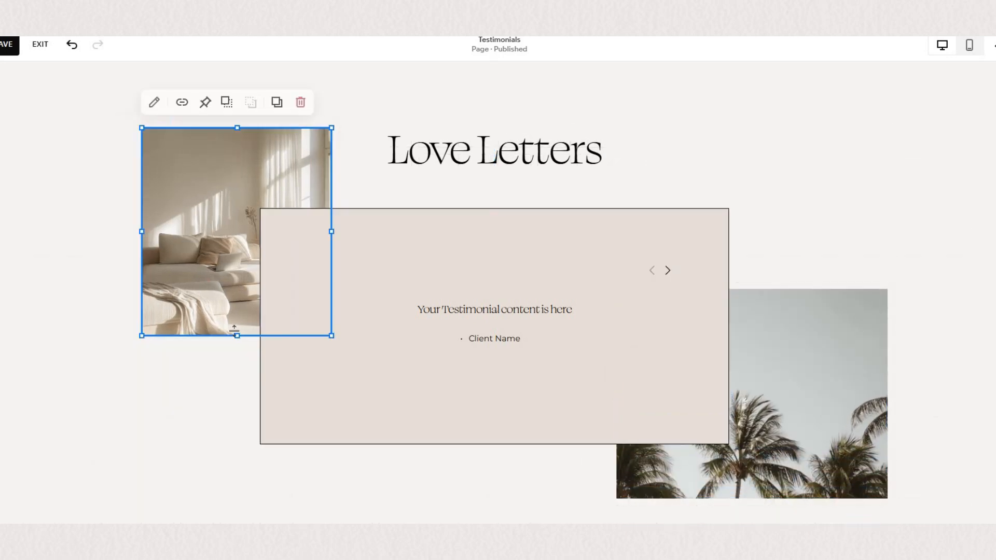
click(388, 393)
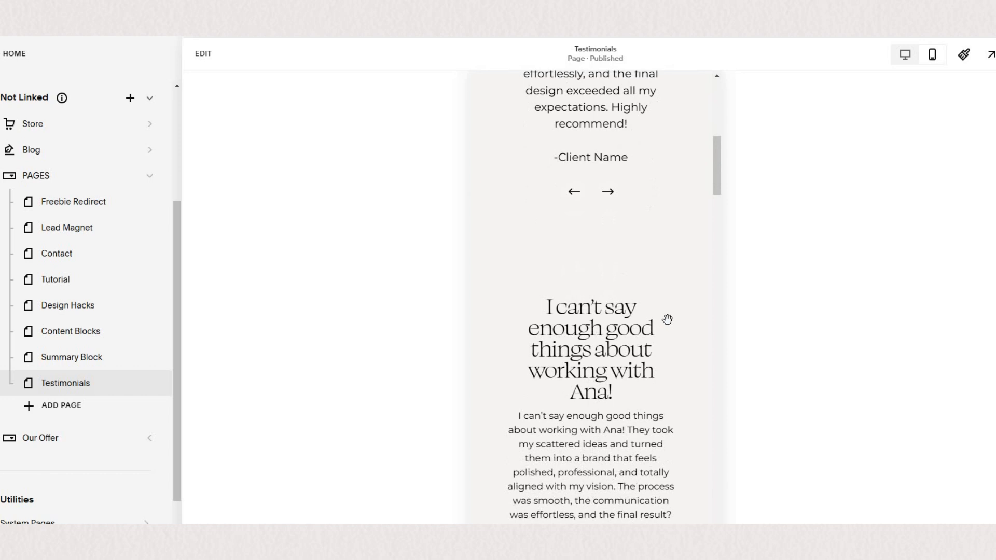
Scroll the mobile preview, advancing two testimonial carousels, down to the Love Letters heading.
scroll(down, 3)
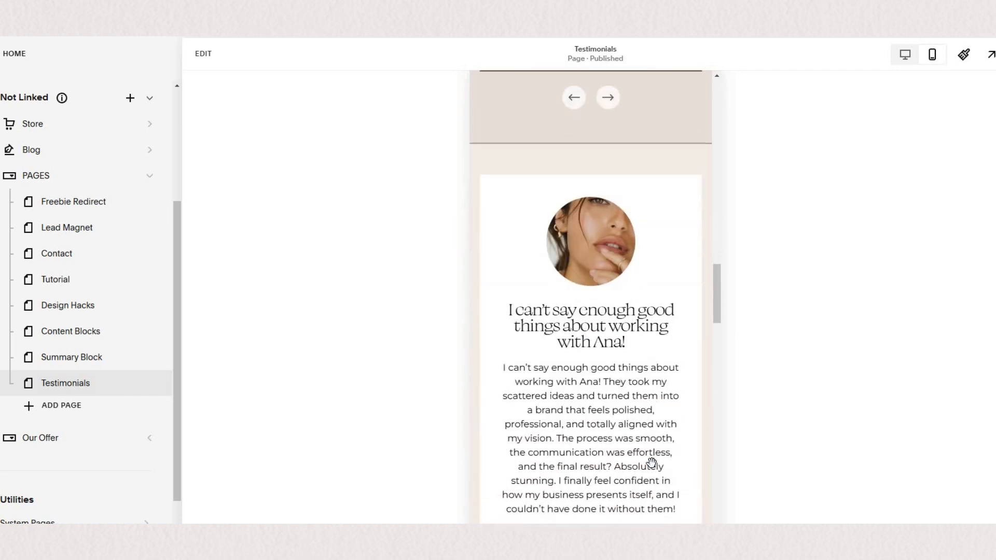
scroll(down, 3)
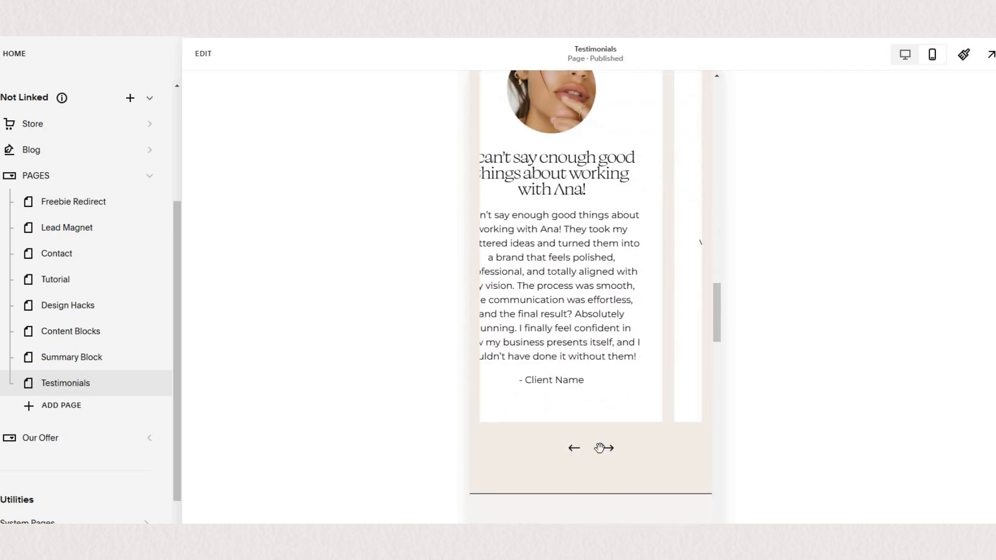
click(573, 448)
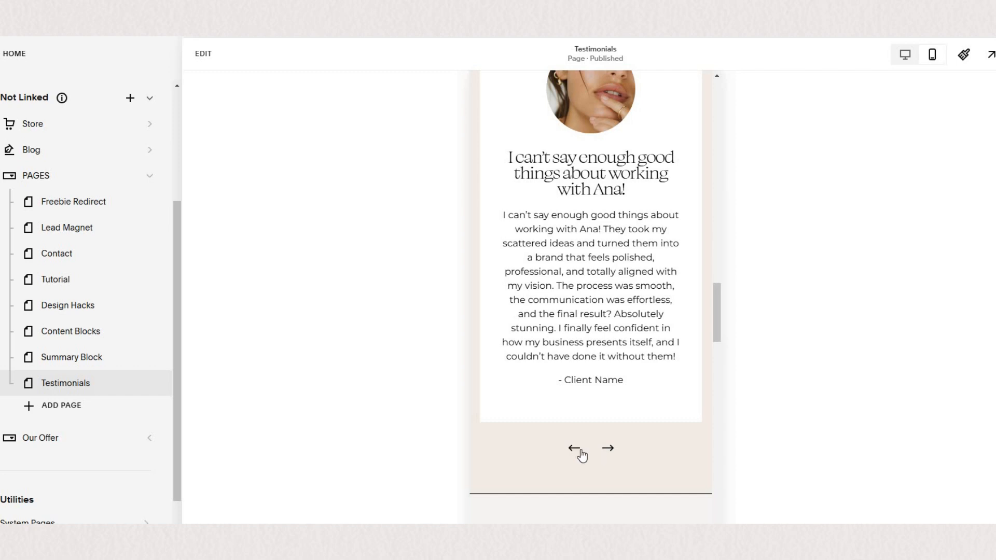
scroll(down, 3)
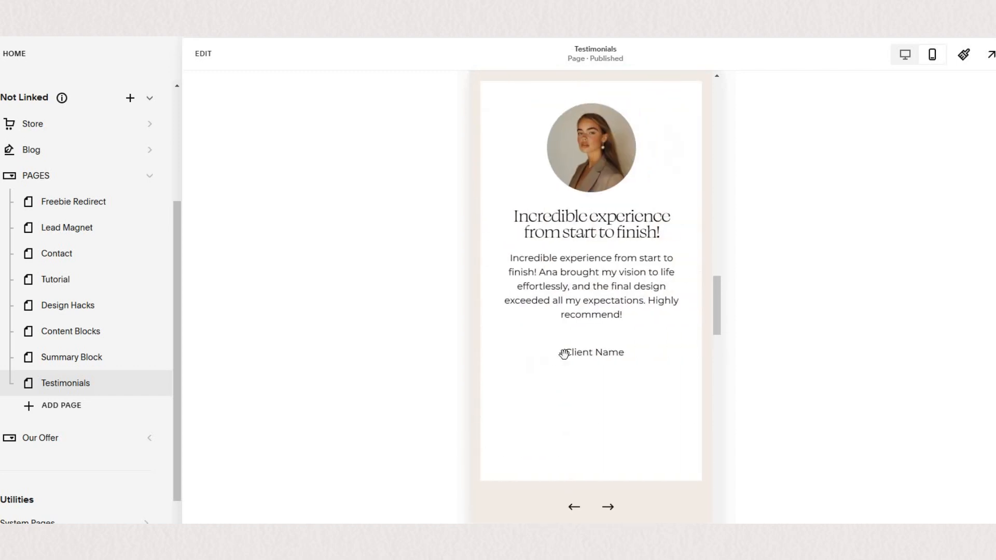
click(606, 507)
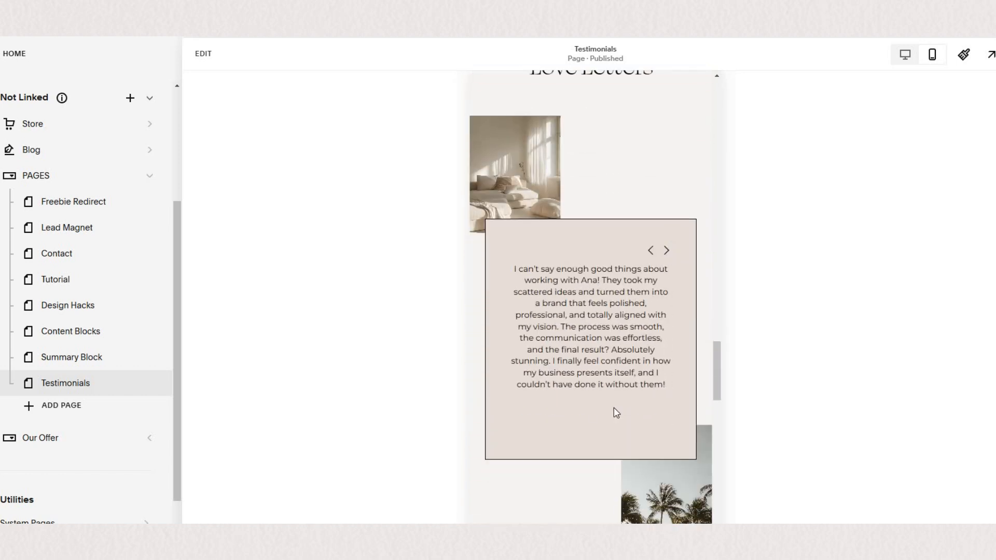
scroll(down, 3)
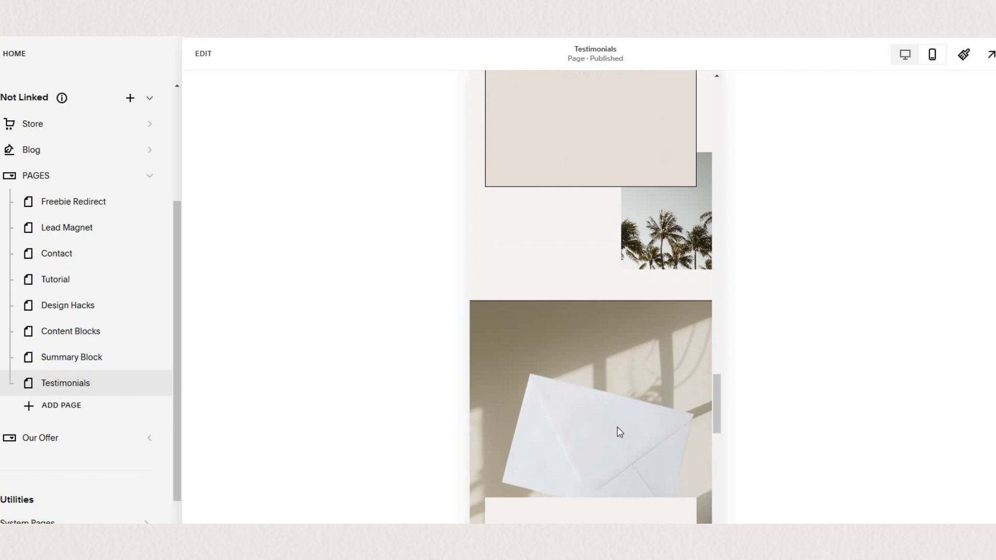
scroll(down, 3)
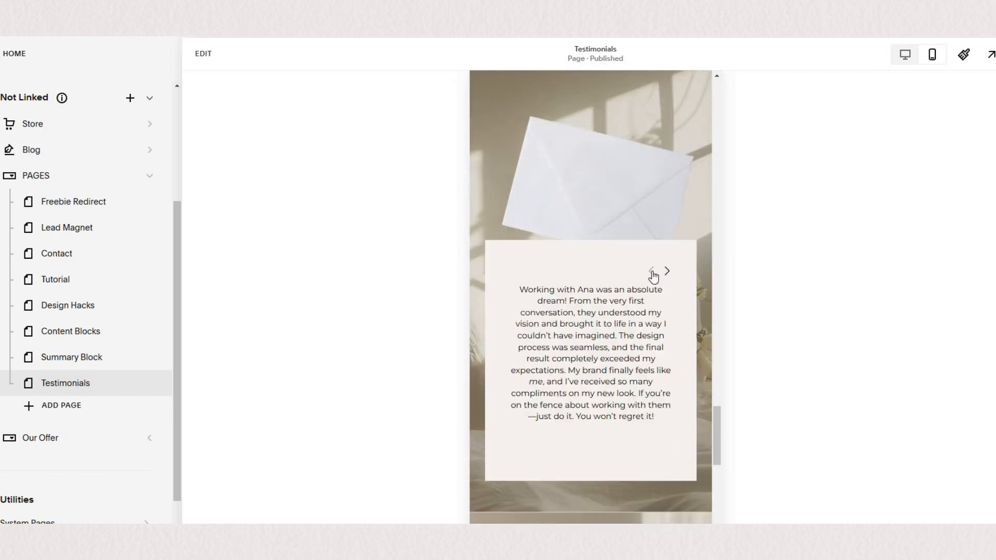
mouse_move(633, 433)
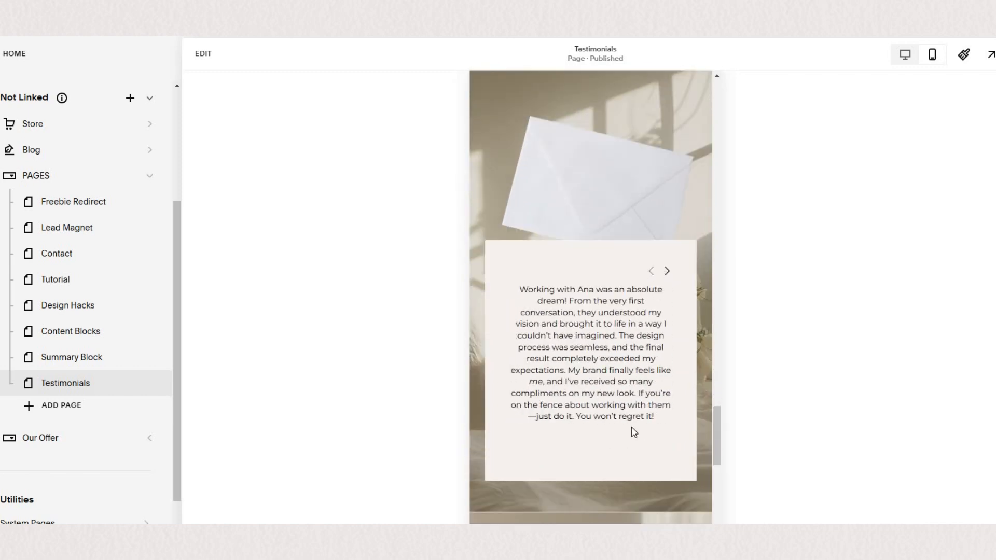
scroll(down, 3)
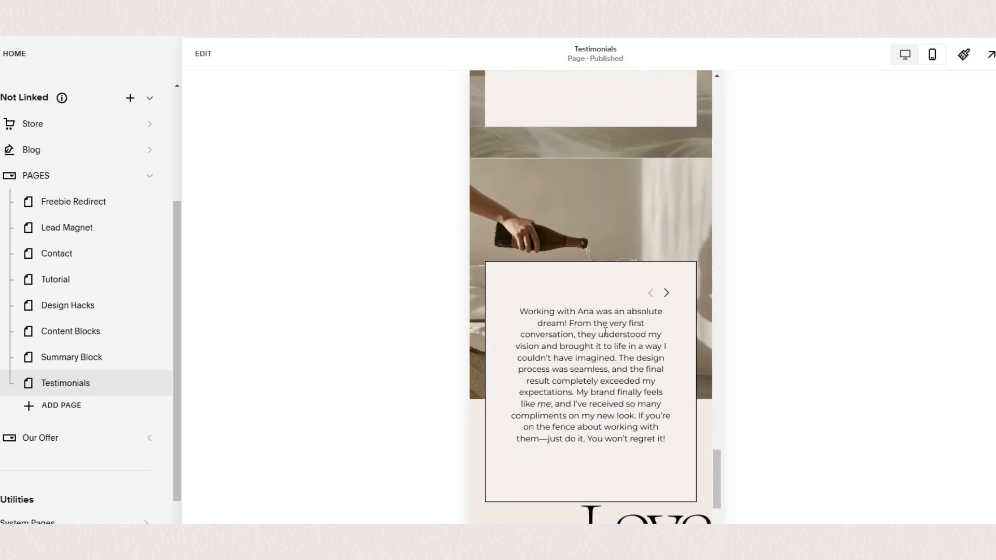
scroll(down, 3)
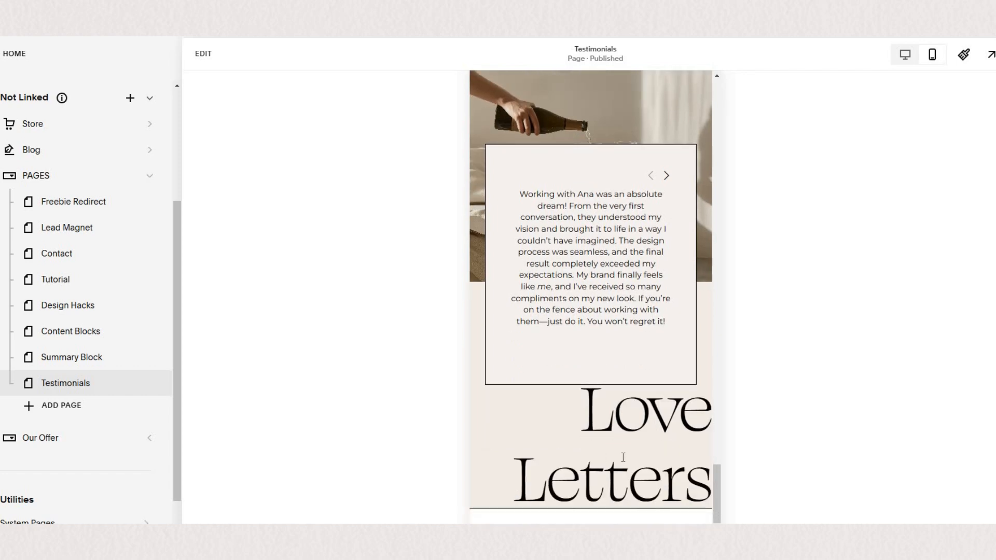
mouse_move(905, 54)
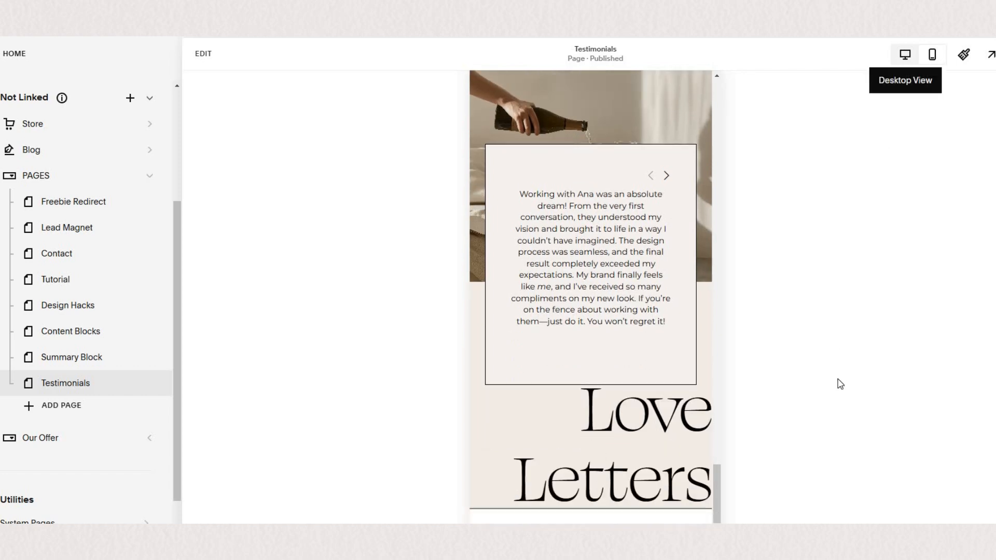
Switch the Testimonials page preview to desktop and scroll through the quote carousel and Love Letters sections.
click(203, 54)
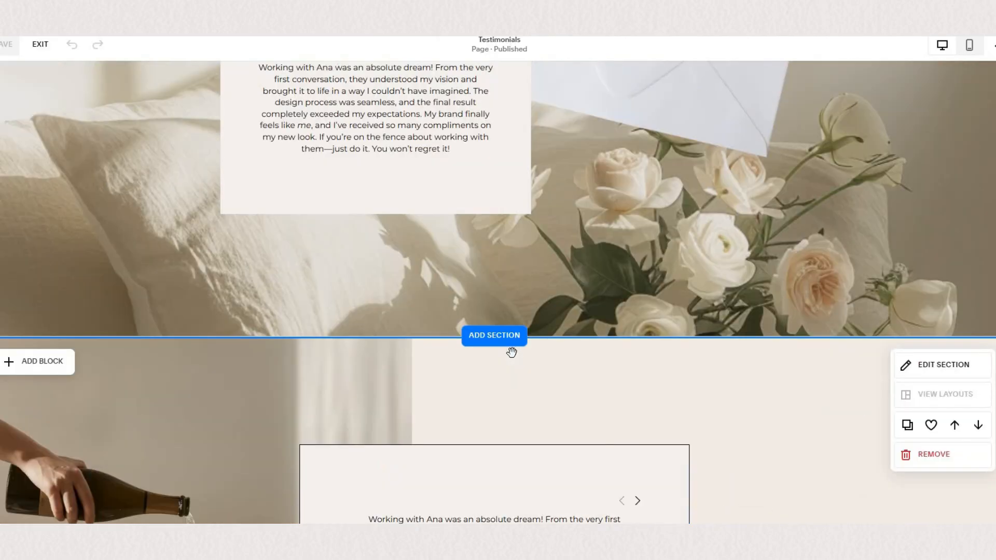
scroll(down, 3)
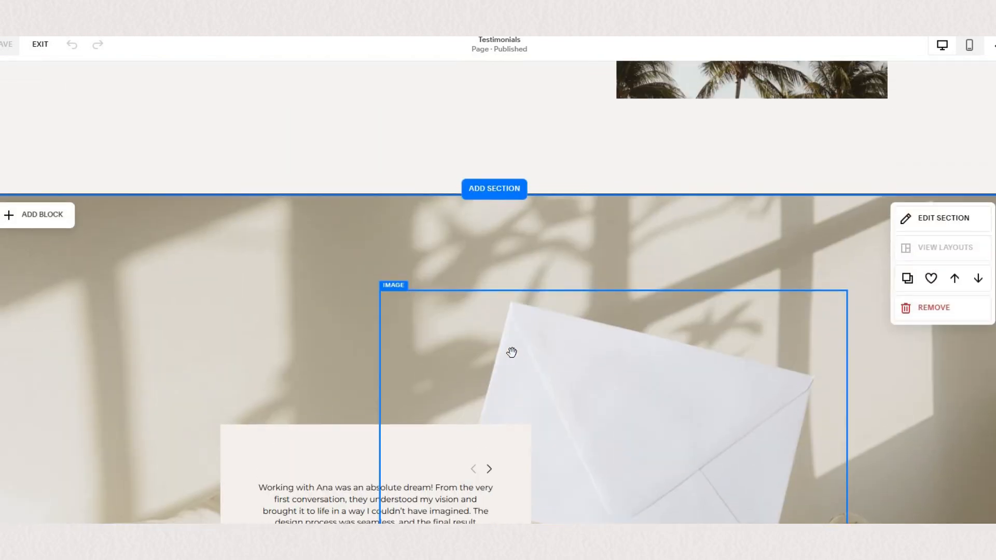
scroll(up, 3)
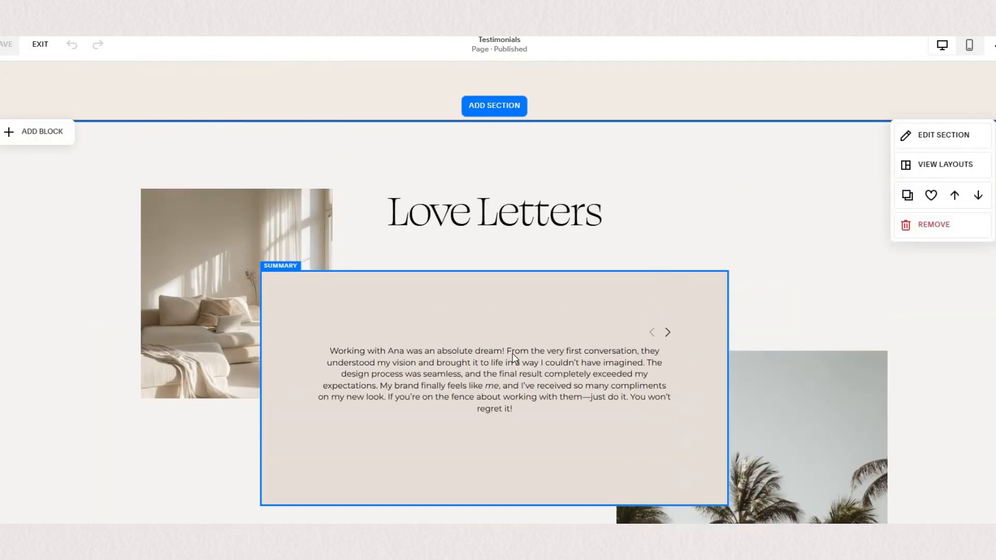
scroll(down, 3)
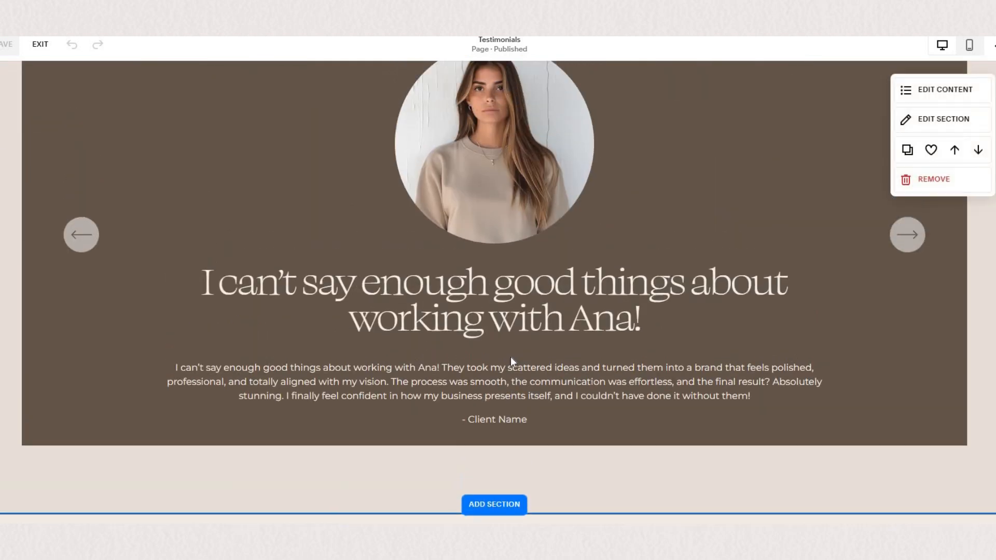
scroll(down, 3)
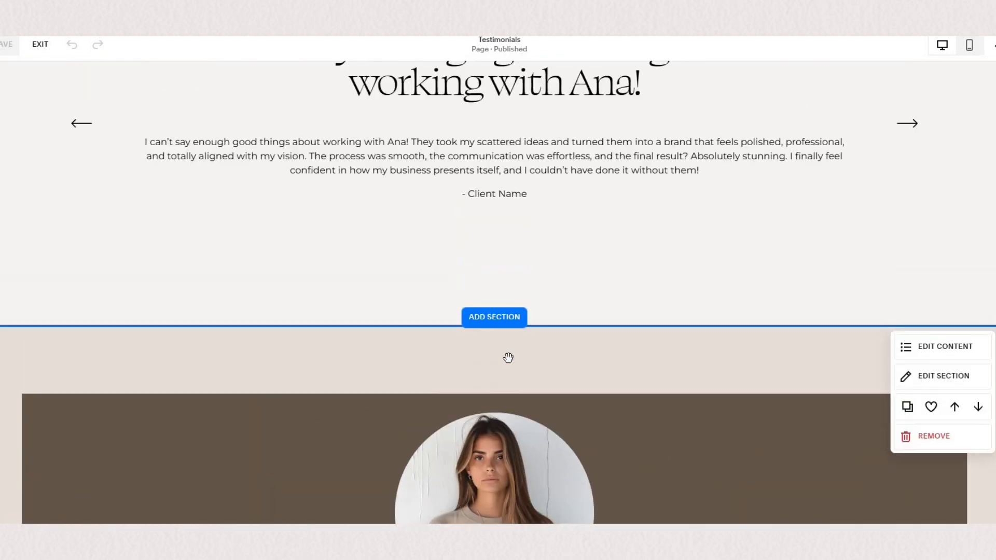
scroll(down, 3)
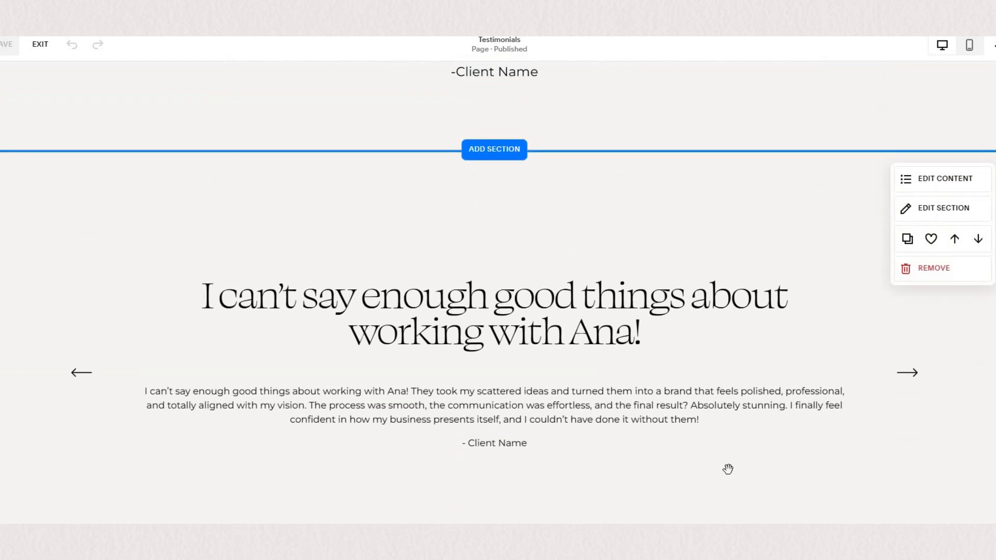